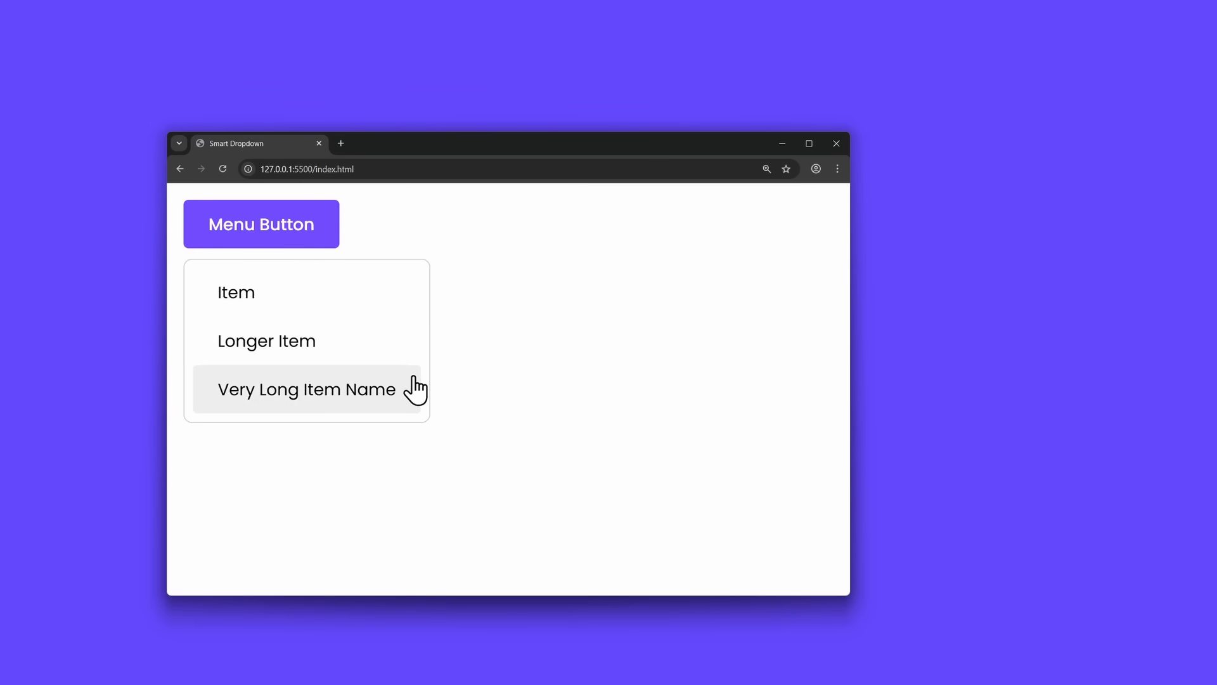
Open and close the demo dropdown with Menu Button at top-left, top-right and bottom-right
{"action": "left_click", "coordinate": [306, 389]}
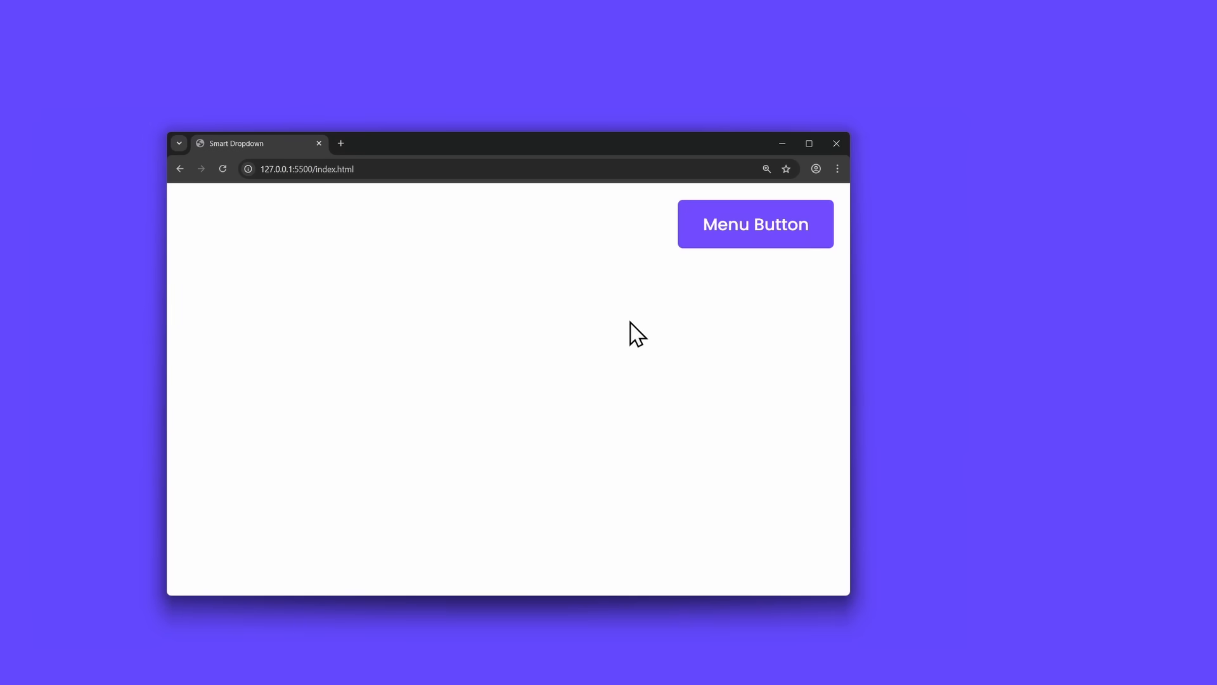
{"action": "mouse_move", "coordinate": [743, 238]}
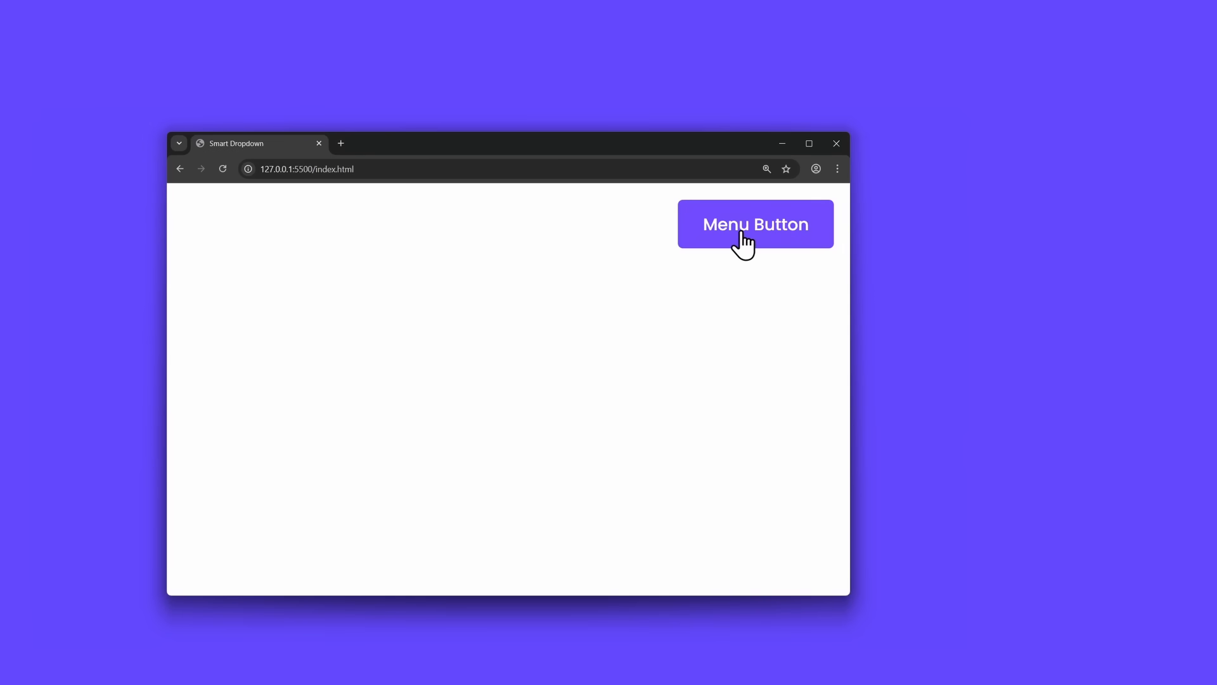
{"action": "left_click", "coordinate": [754, 225]}
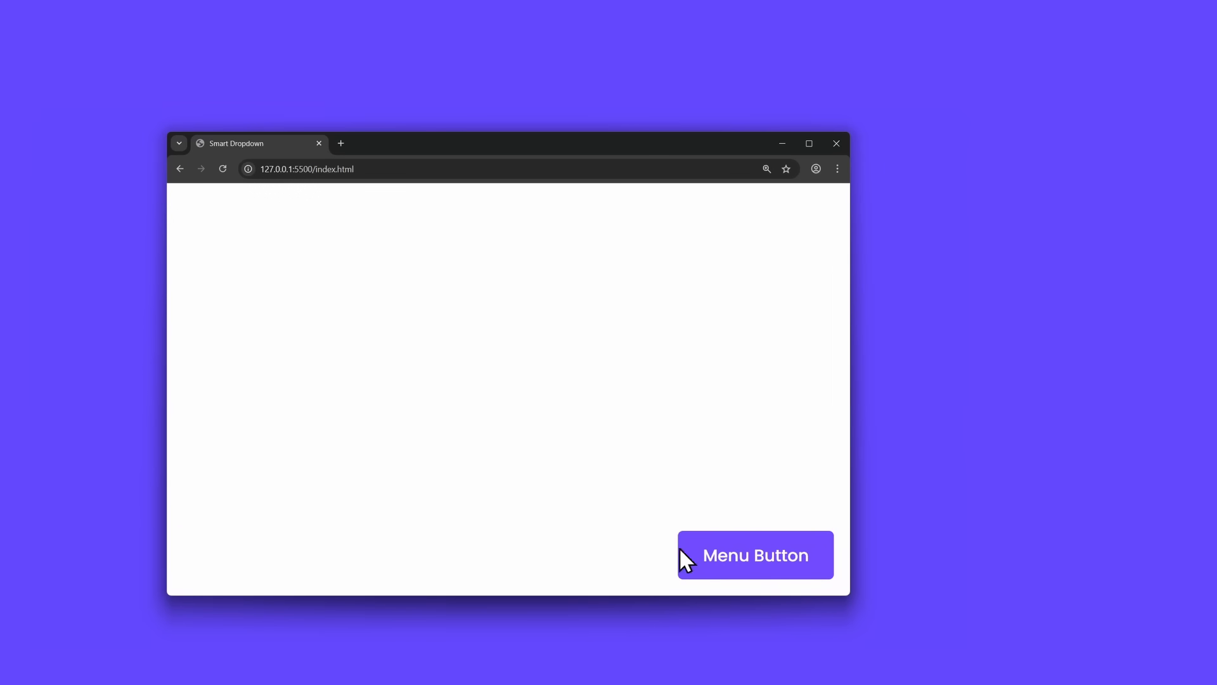
{"action": "mouse_move", "coordinate": [751, 558]}
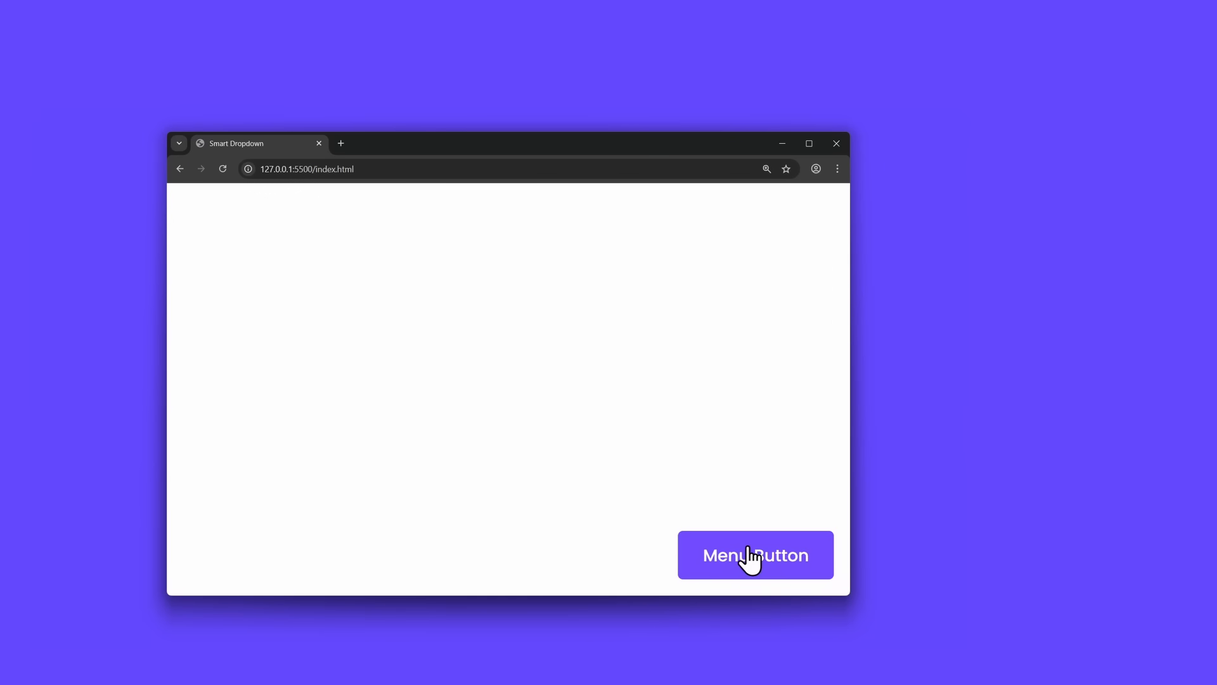
{"action": "left_click", "coordinate": [754, 554]}
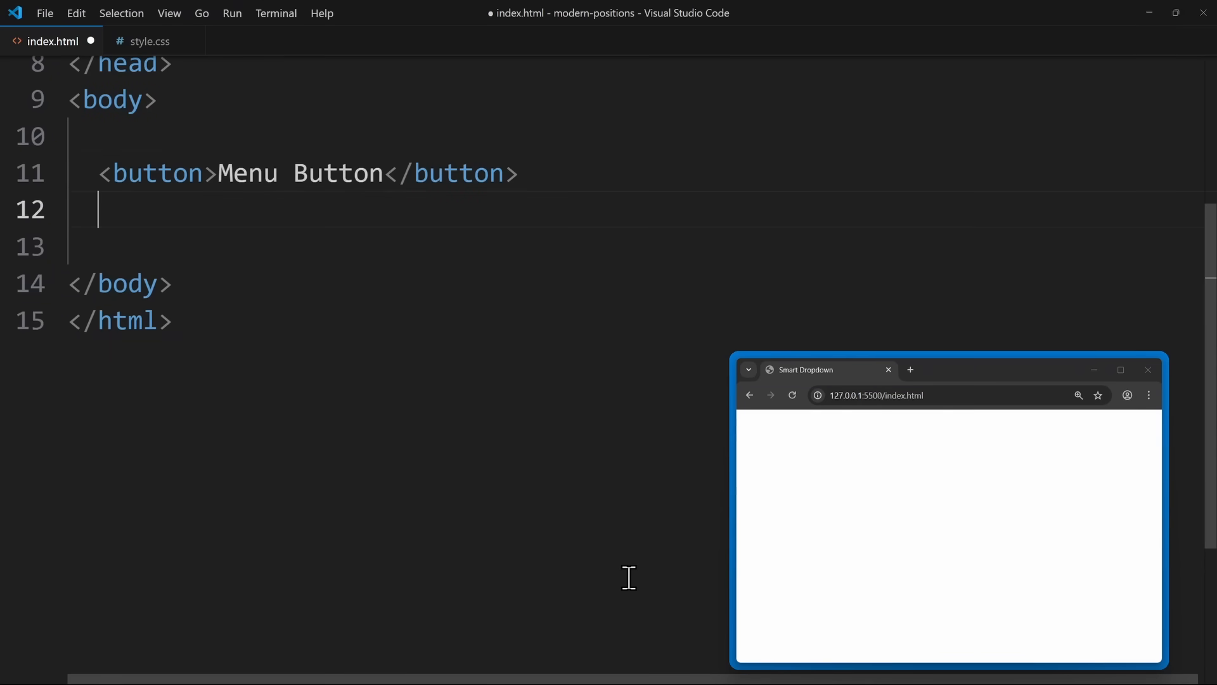
Expand #menu into a popover div with three links and set the button's popovertarget to menu
{"action": "type", "text": "#menu"}
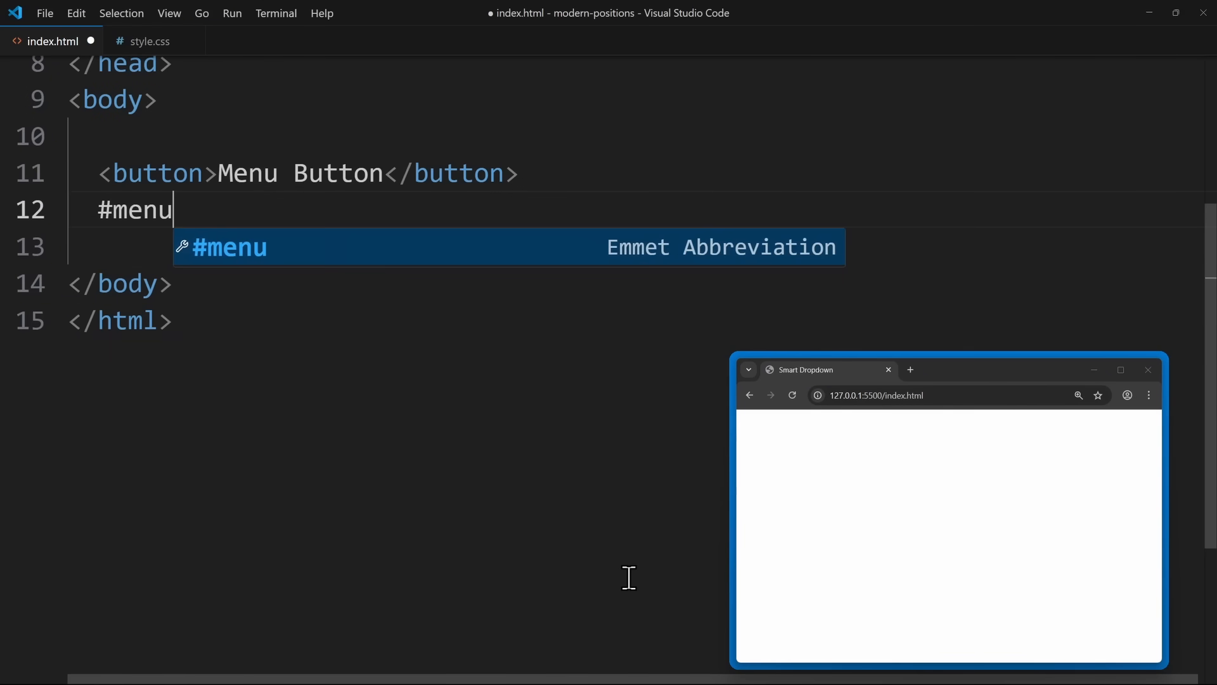
{"action": "key", "text": "Tab"}
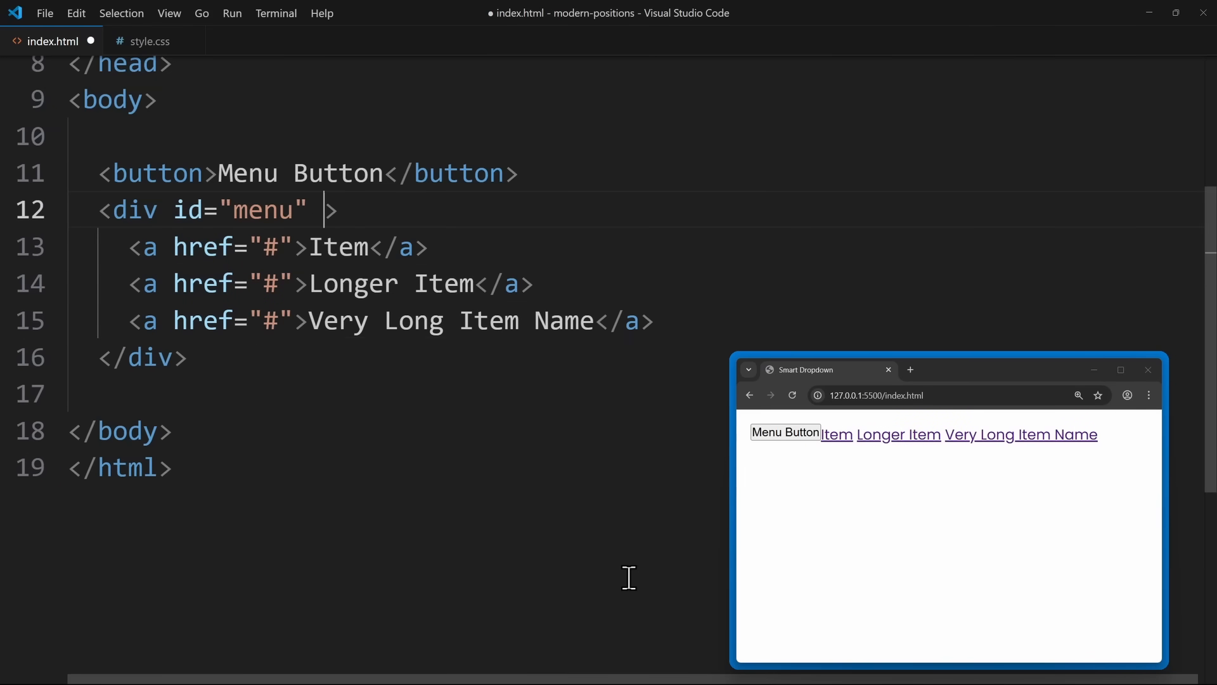
{"action": "type", "text": "popover"}
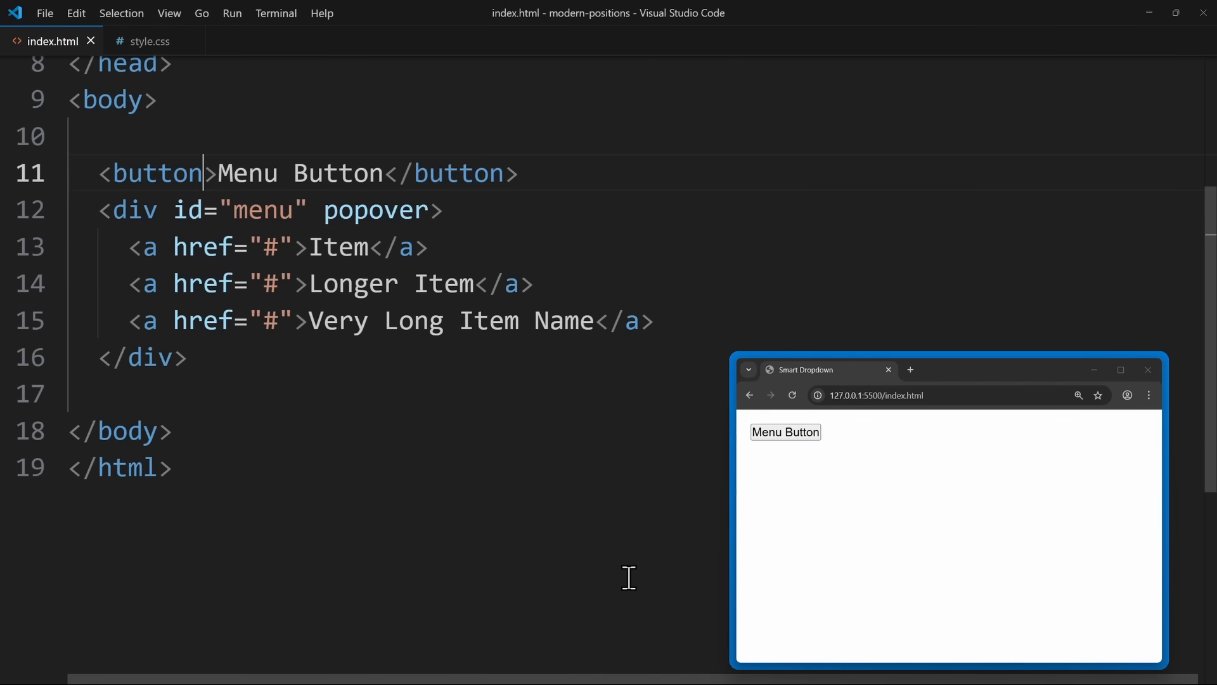
{"action": "type", "text": "popovertarget=\""}
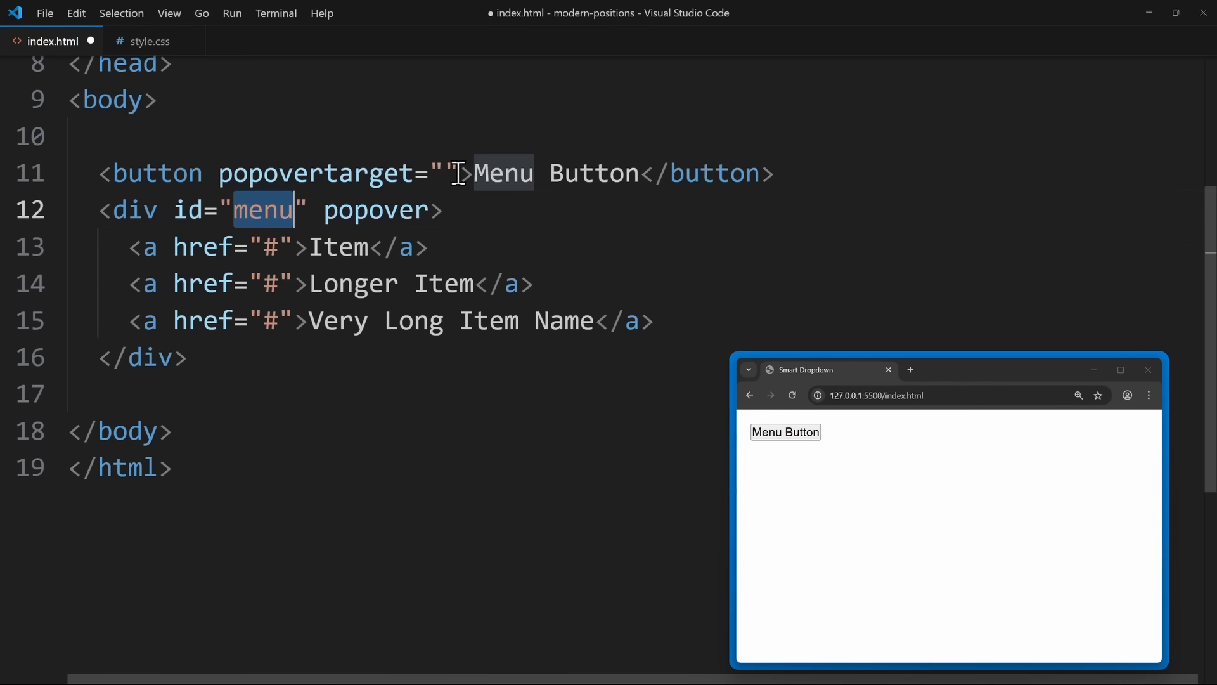
{"action": "type", "text": "menu"}
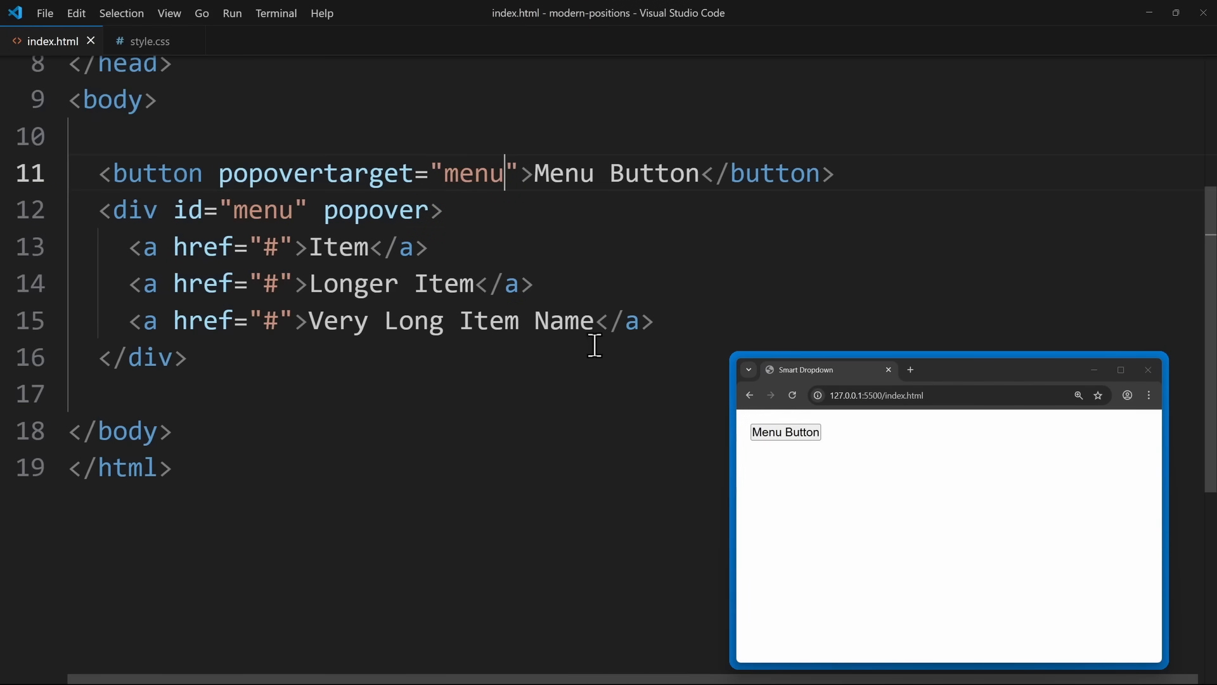
{"action": "mouse_move", "coordinate": [800, 466]}
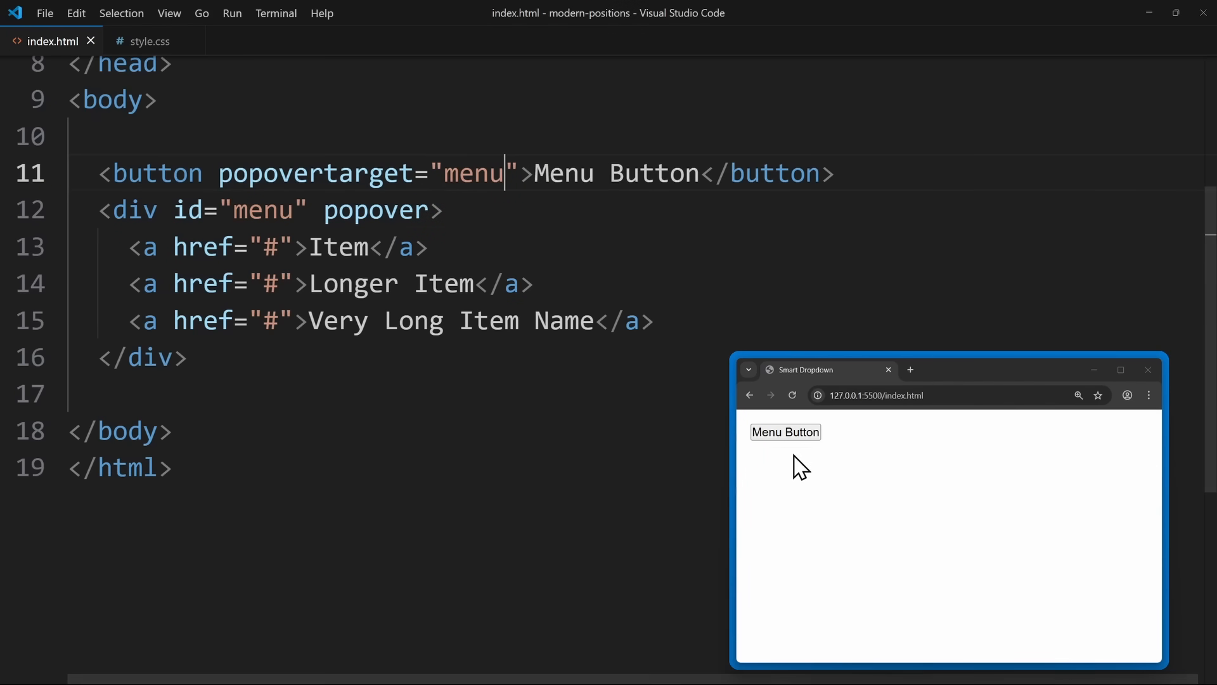
Open, dismiss and reopen the unstyled three-link popover from Menu Button in the preview
{"action": "left_click", "coordinate": [784, 432]}
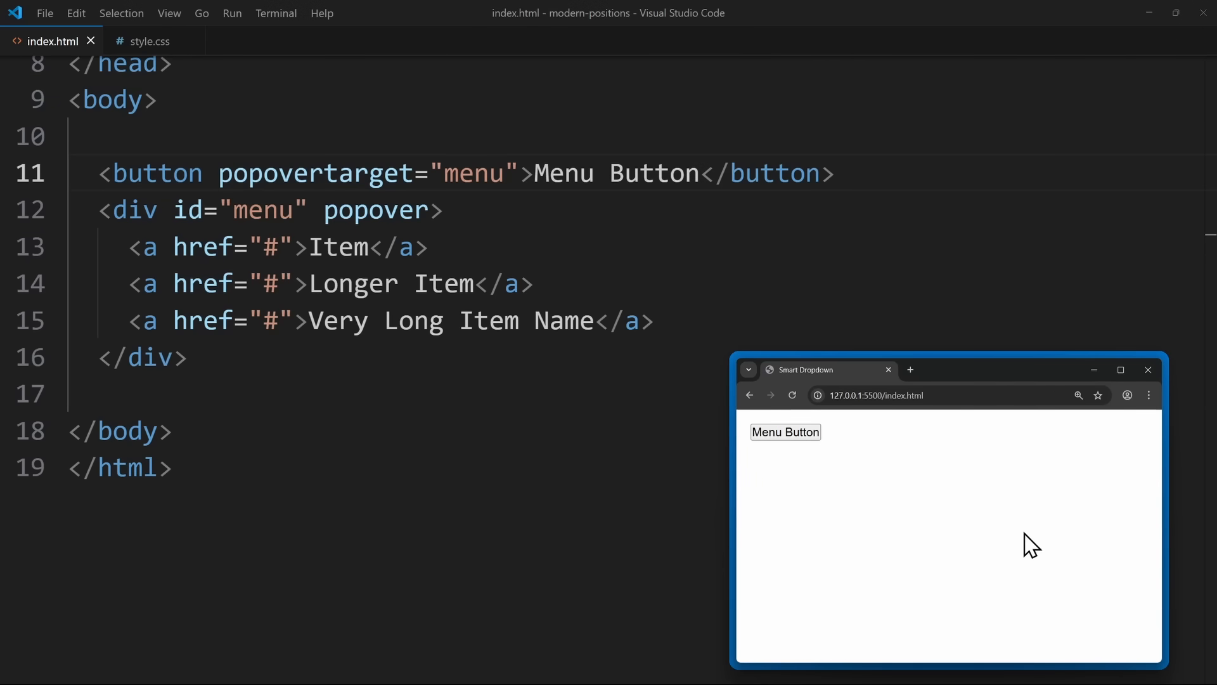
{"action": "left_click", "coordinate": [785, 431]}
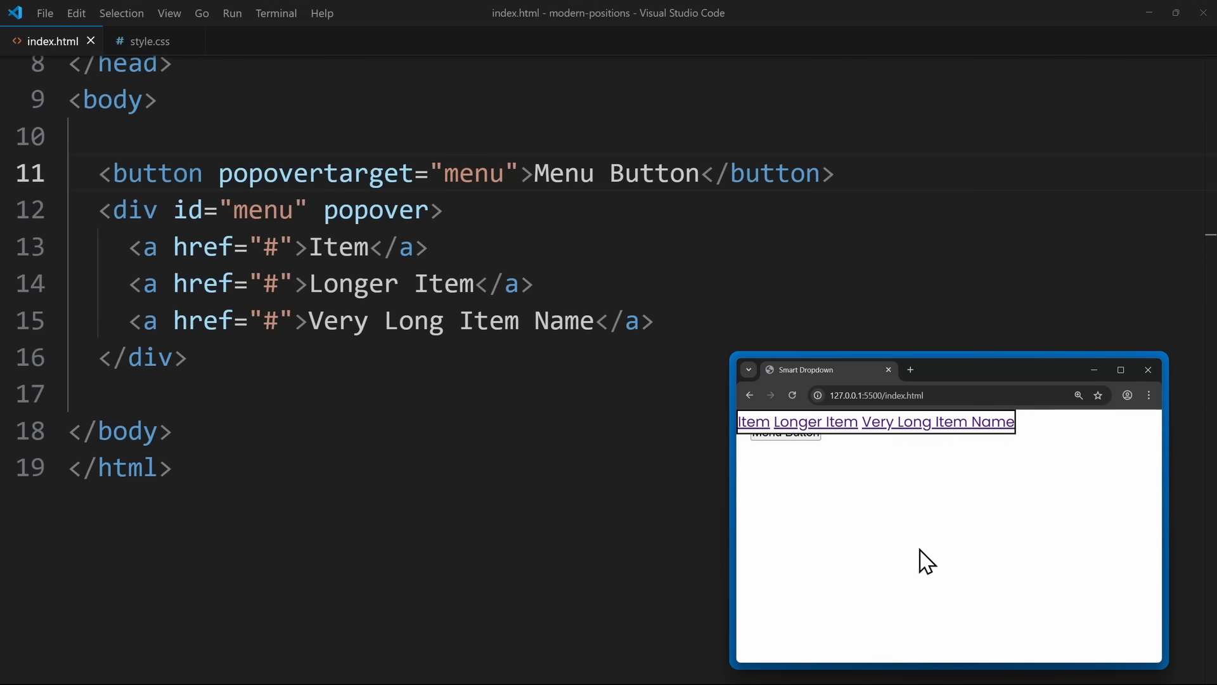
{"action": "left_click", "coordinate": [854, 501]}
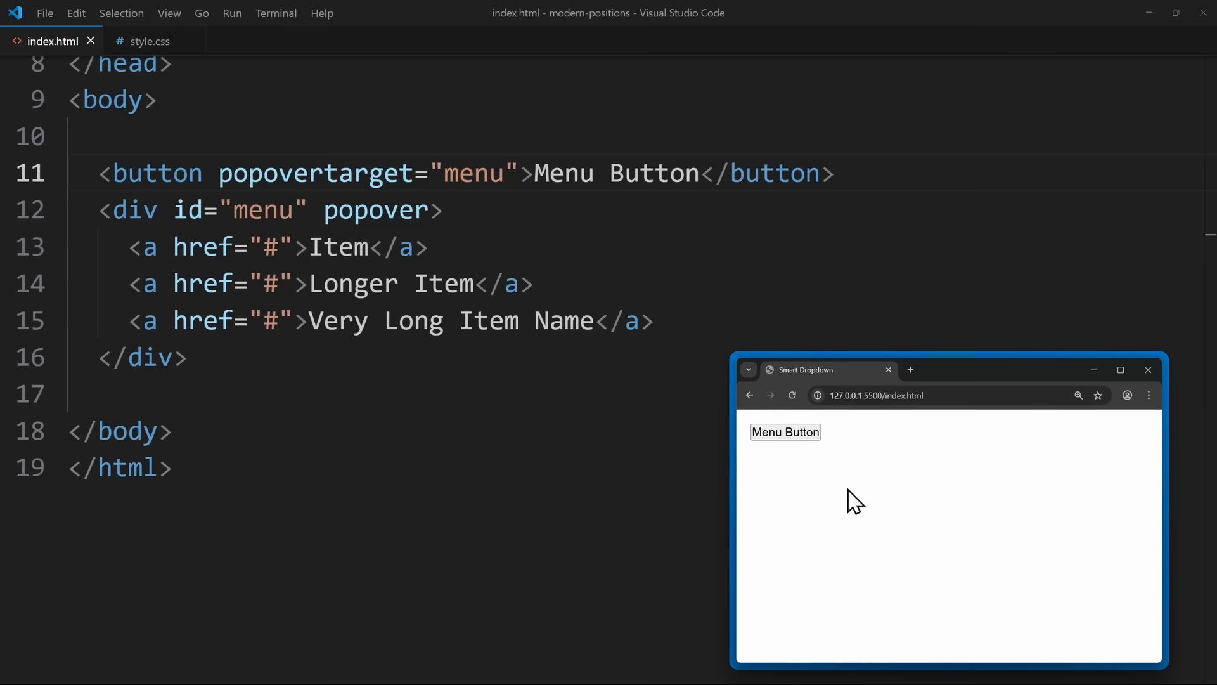
{"action": "left_click", "coordinate": [784, 432]}
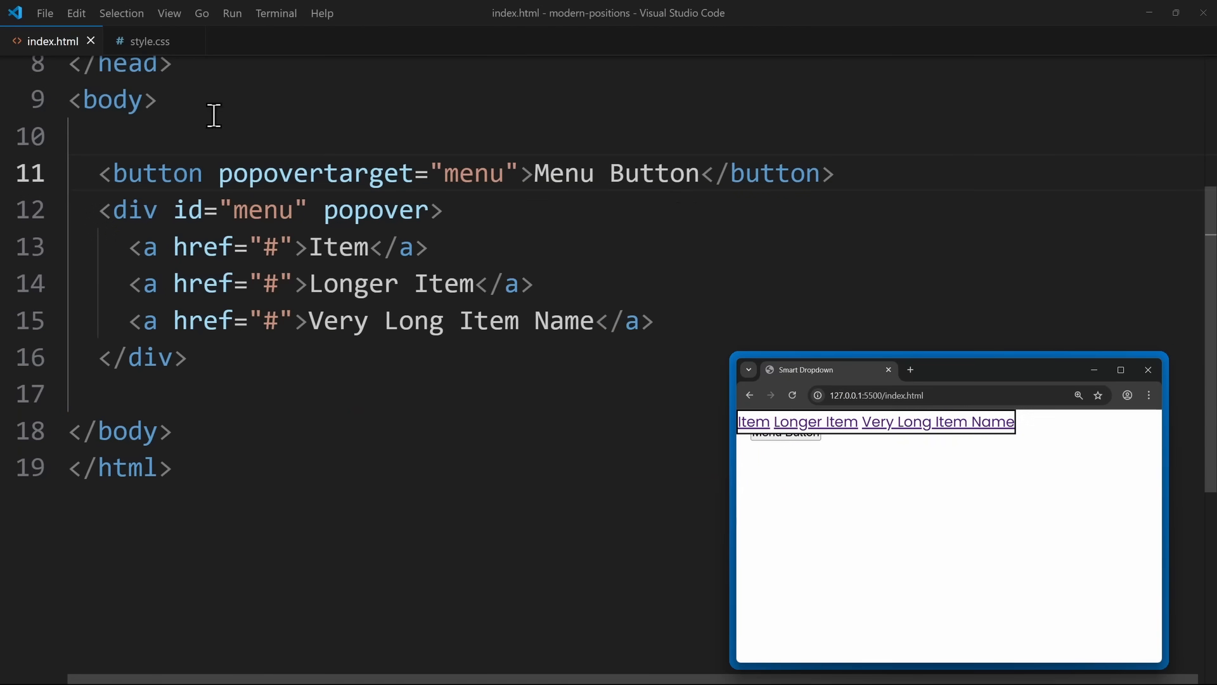
Switch to style.css and highlight MDN's note that popovers are hidden with display: none
{"action": "left_click", "coordinate": [150, 40]}
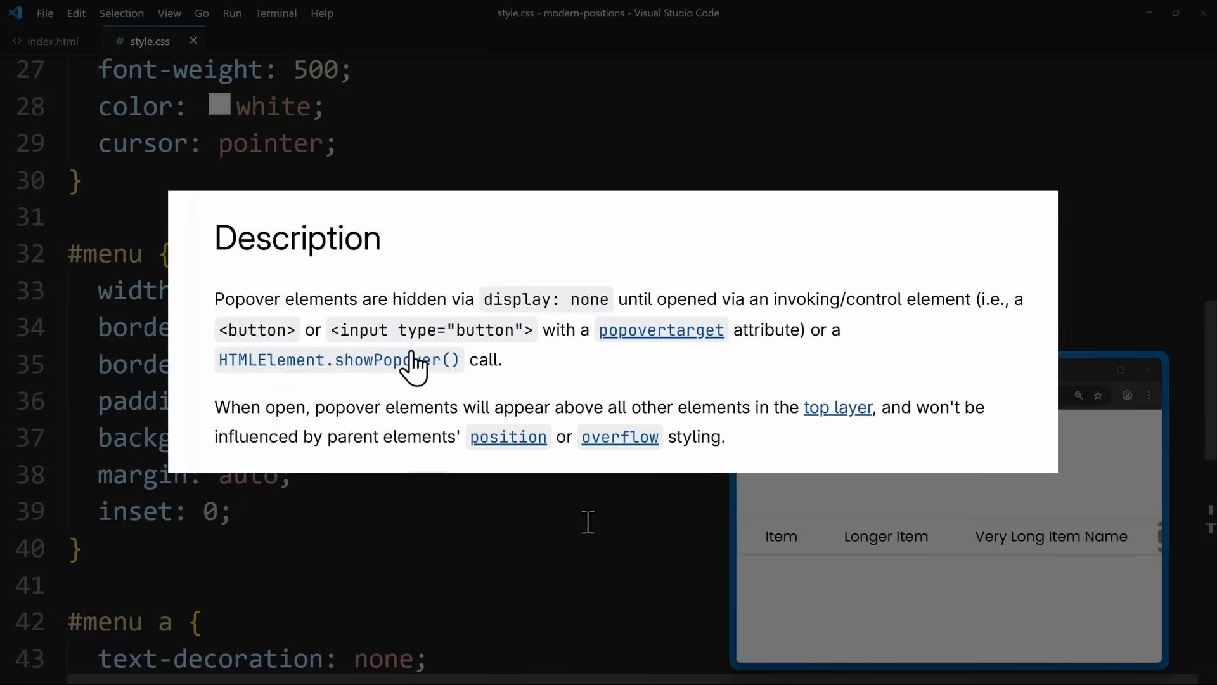
{"action": "left_click_drag", "start_coordinate": [216, 299], "coordinate": [610, 299]}
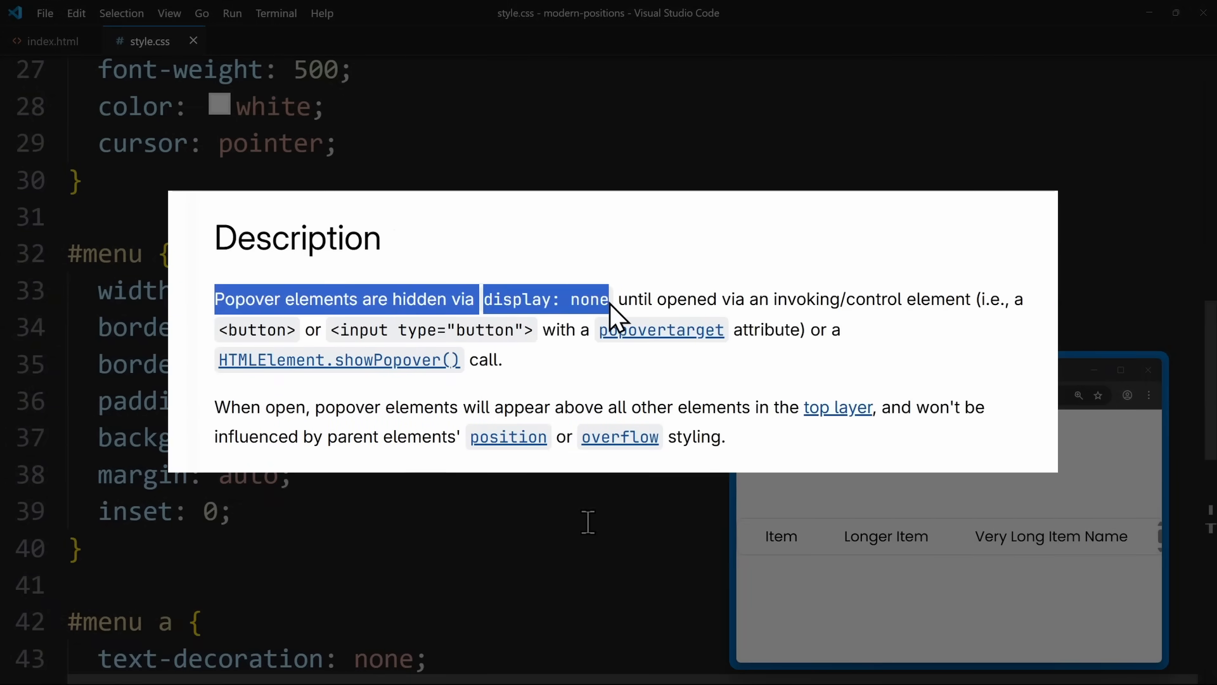
{"action": "mouse_move", "coordinate": [776, 408]}
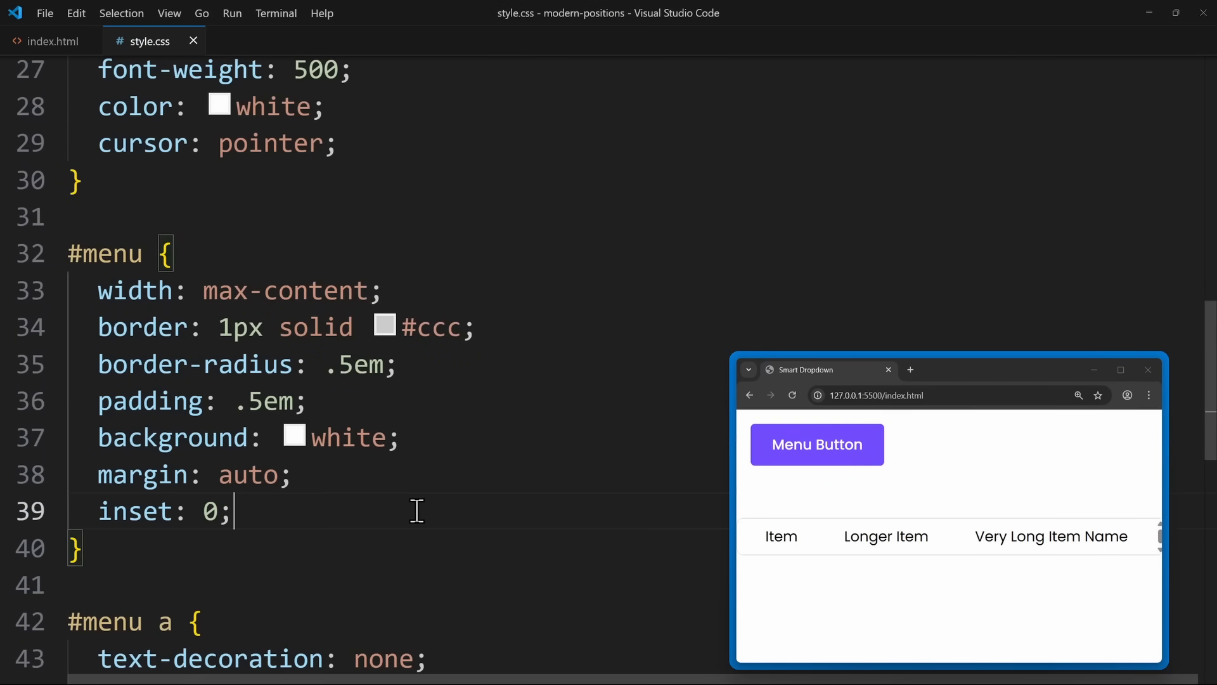
Add display: grid to the #menu rule so the menu items stack vertically
{"action": "type", "text": "display: ;"}
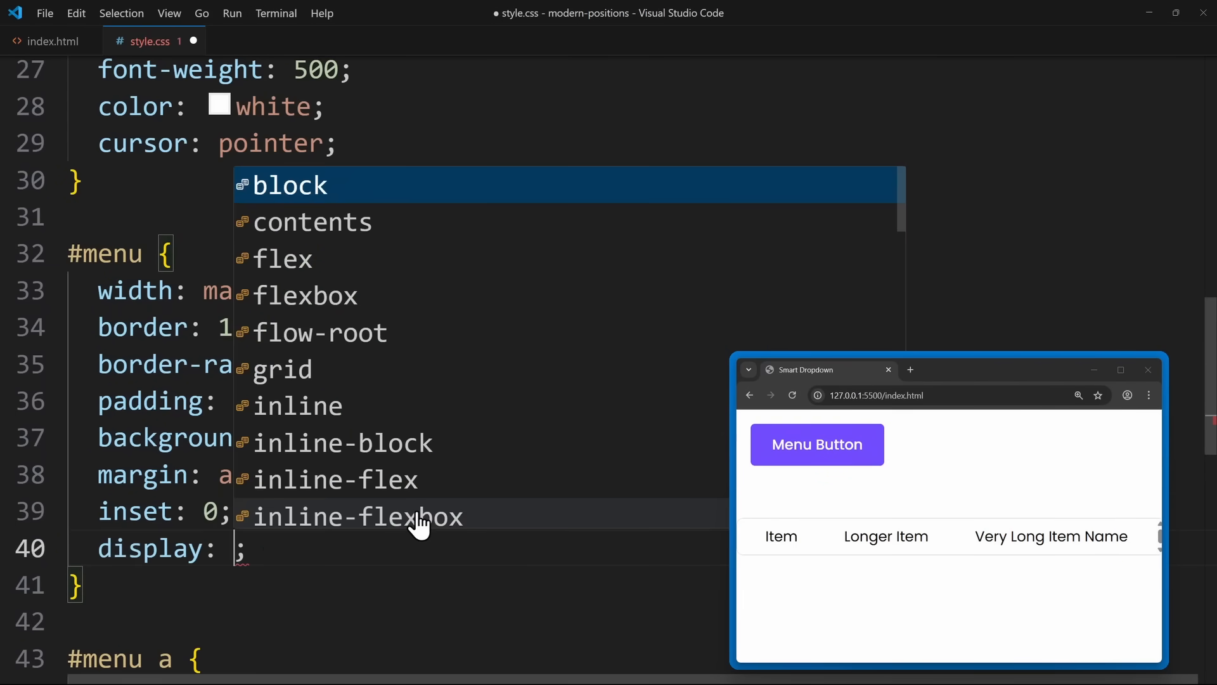
{"action": "type", "text": "grid"}
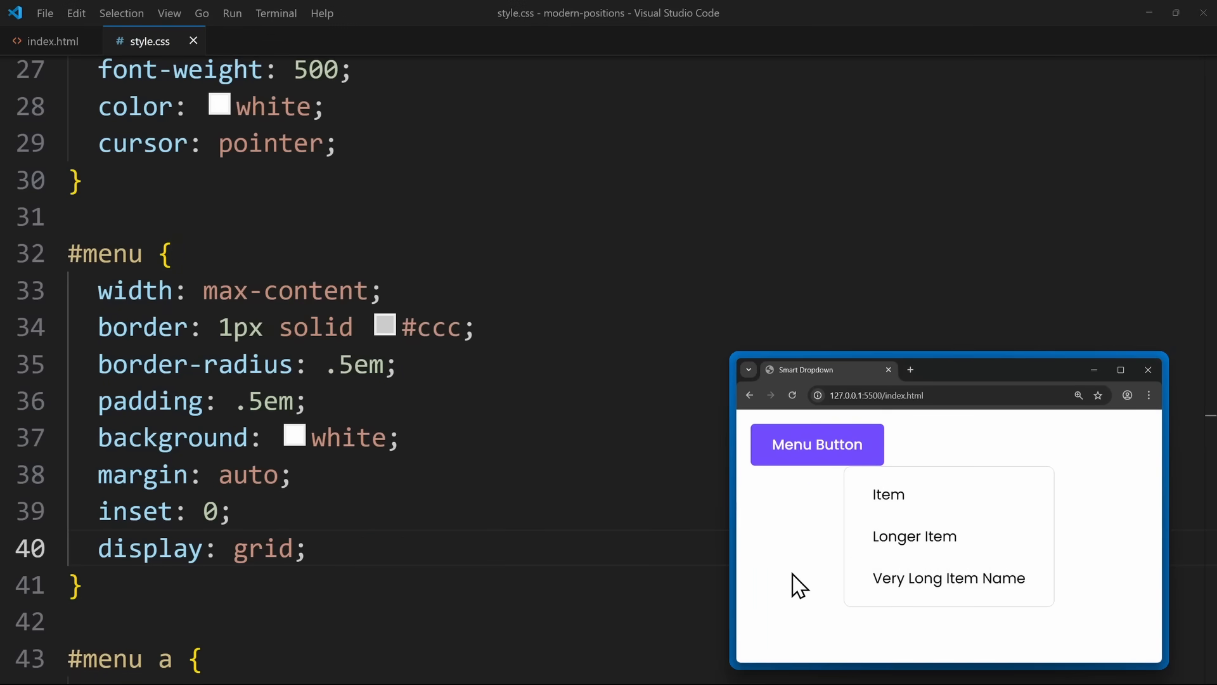
{"action": "mouse_move", "coordinate": [935, 544]}
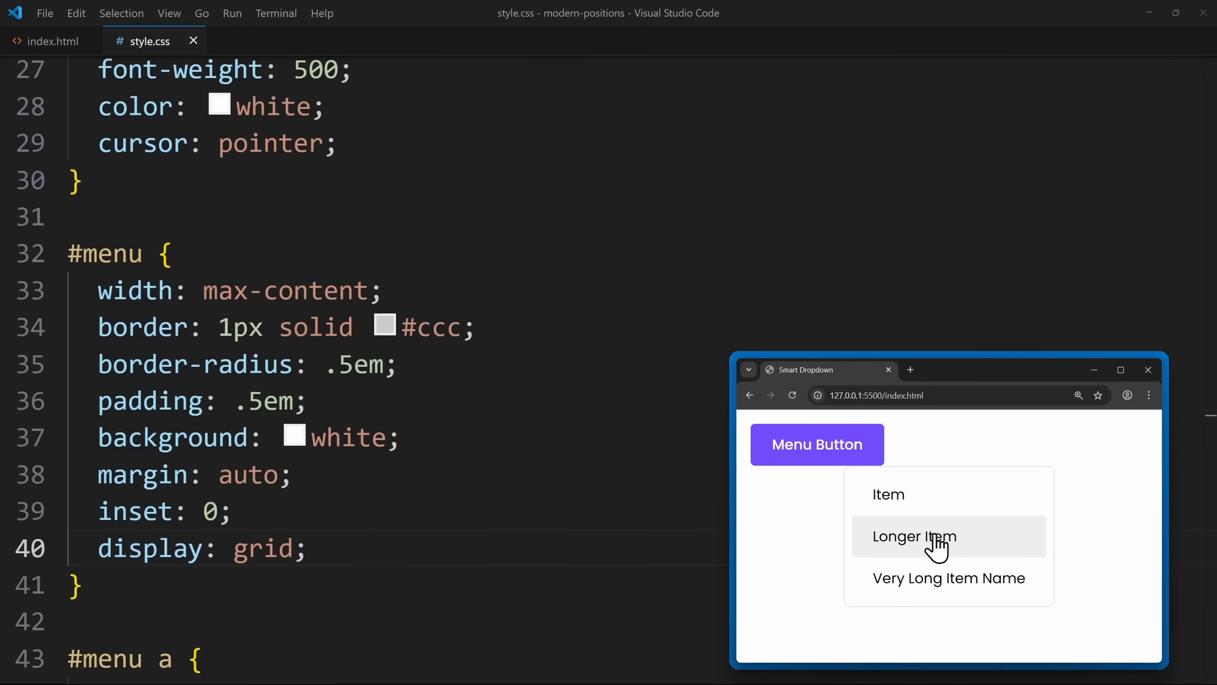
{"action": "mouse_move", "coordinate": [714, 557]}
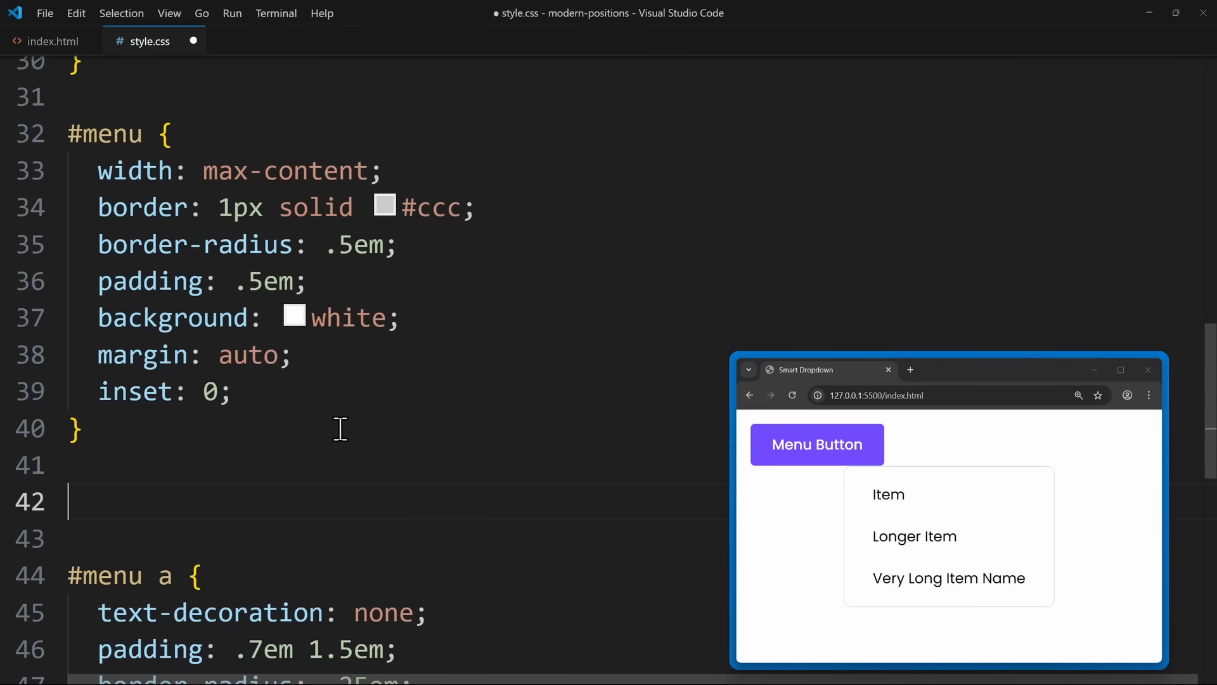
Put display: grid in a #menu:popover-open rule and open the menu to check it
{"action": "type", "text": "#menu:popover-open {"}
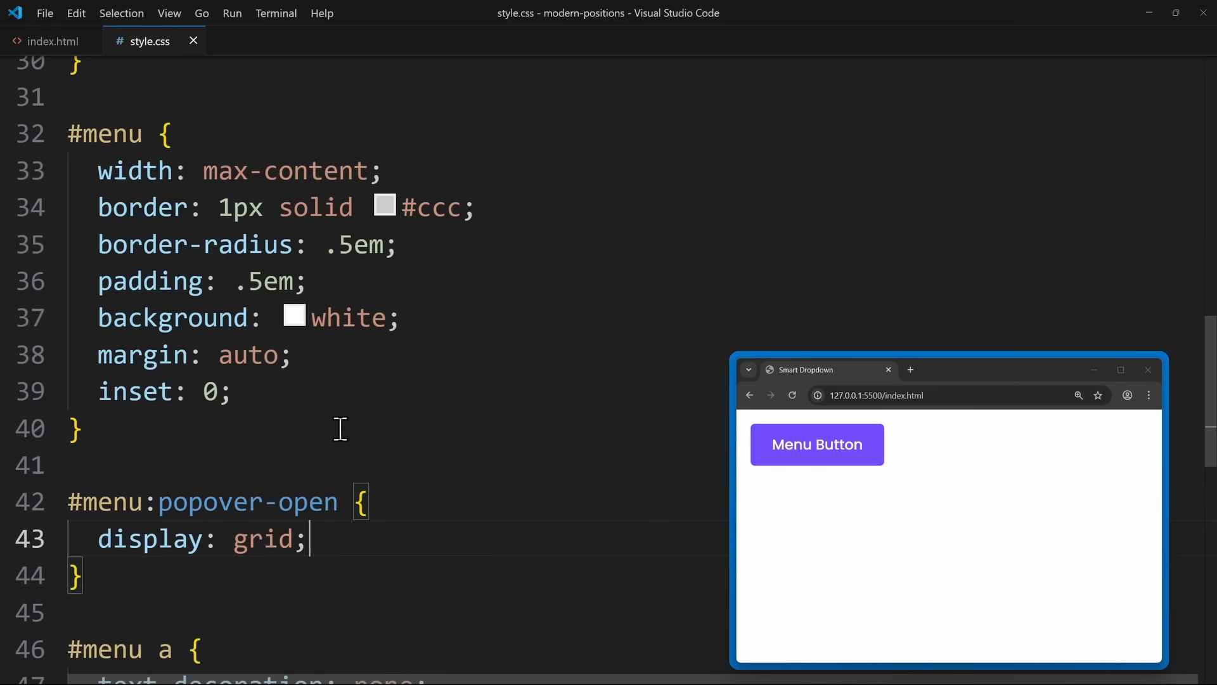
{"action": "left_click", "coordinate": [816, 443]}
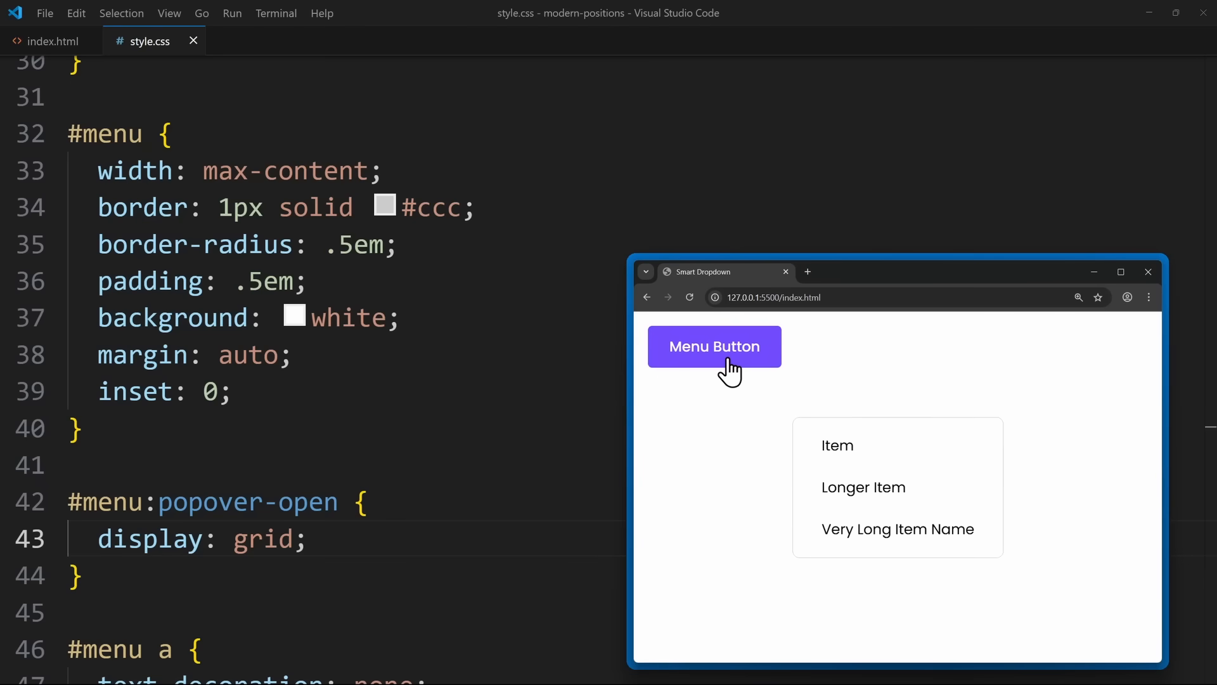
{"action": "mouse_move", "coordinate": [936, 457]}
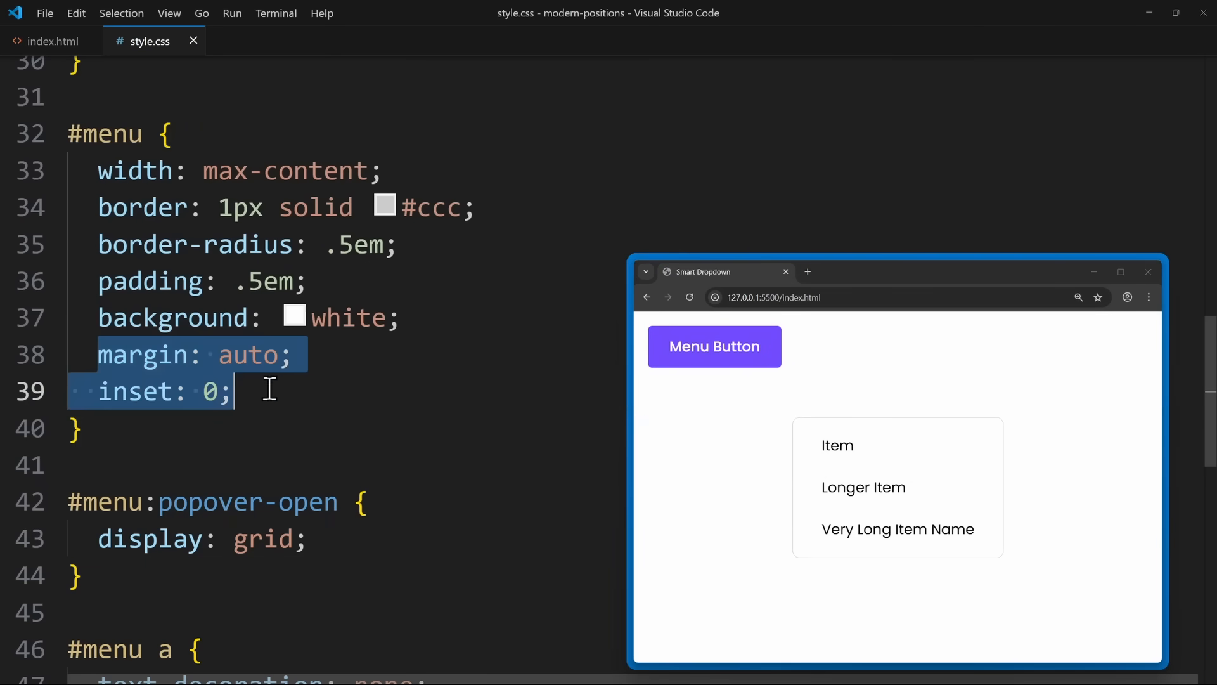
Delete the margin: auto and inset: 0 declarations from #menu
{"action": "key", "text": "Delete"}
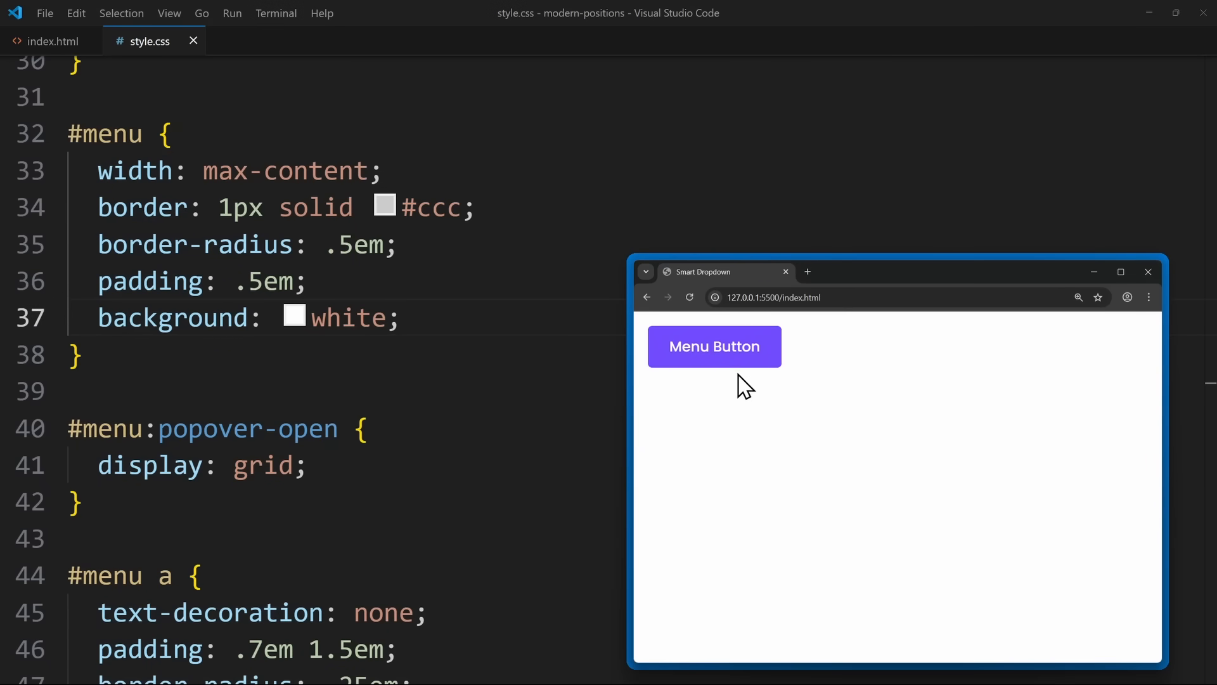
{"action": "mouse_move", "coordinate": [929, 481]}
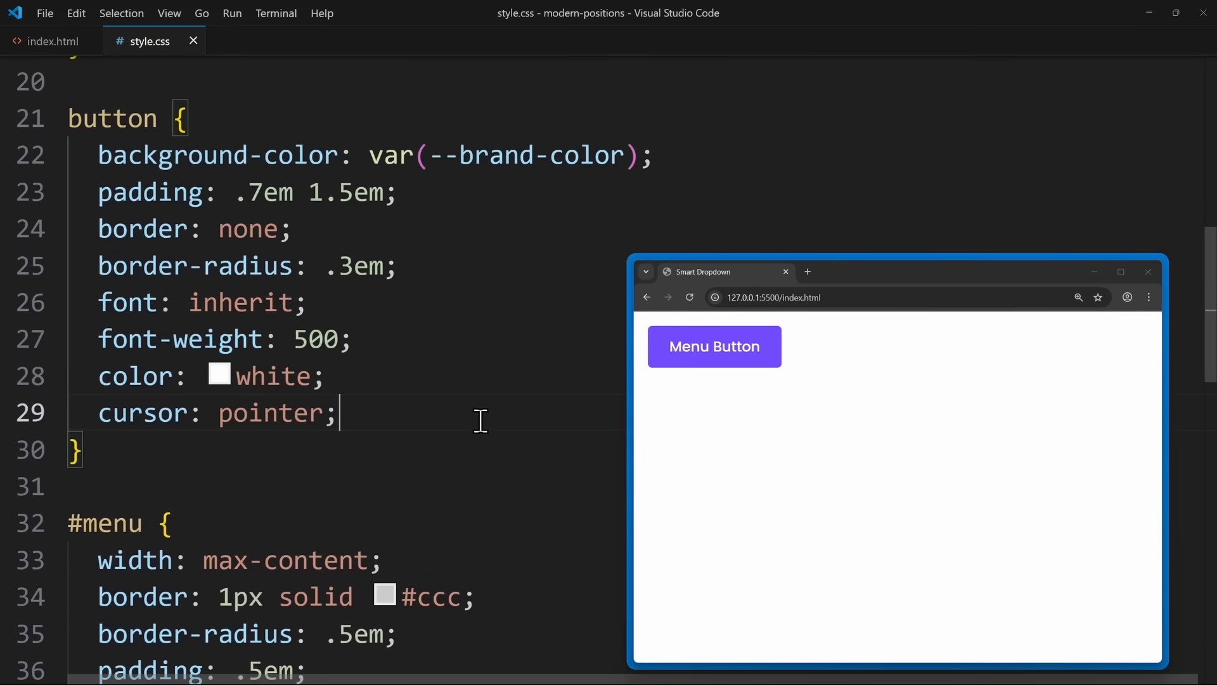
Give the button rule anchor-name: --menu-button
{"action": "key", "text": "Enter"}
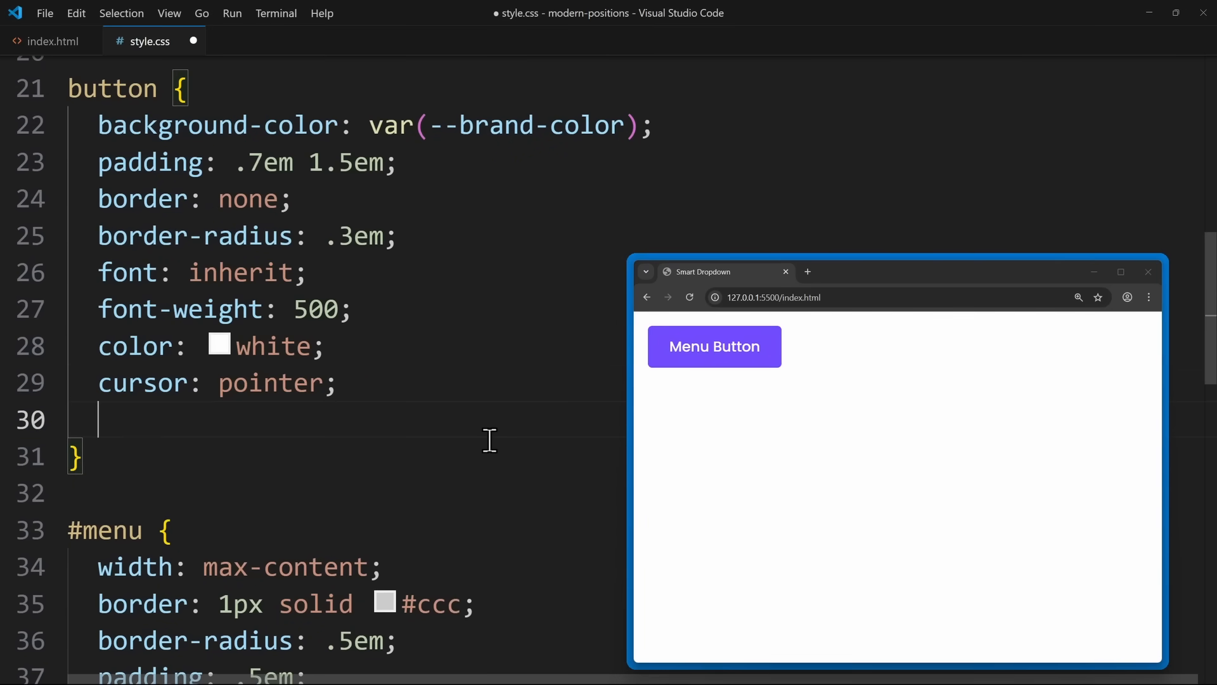
{"action": "type", "text": "anchor-name: ;"}
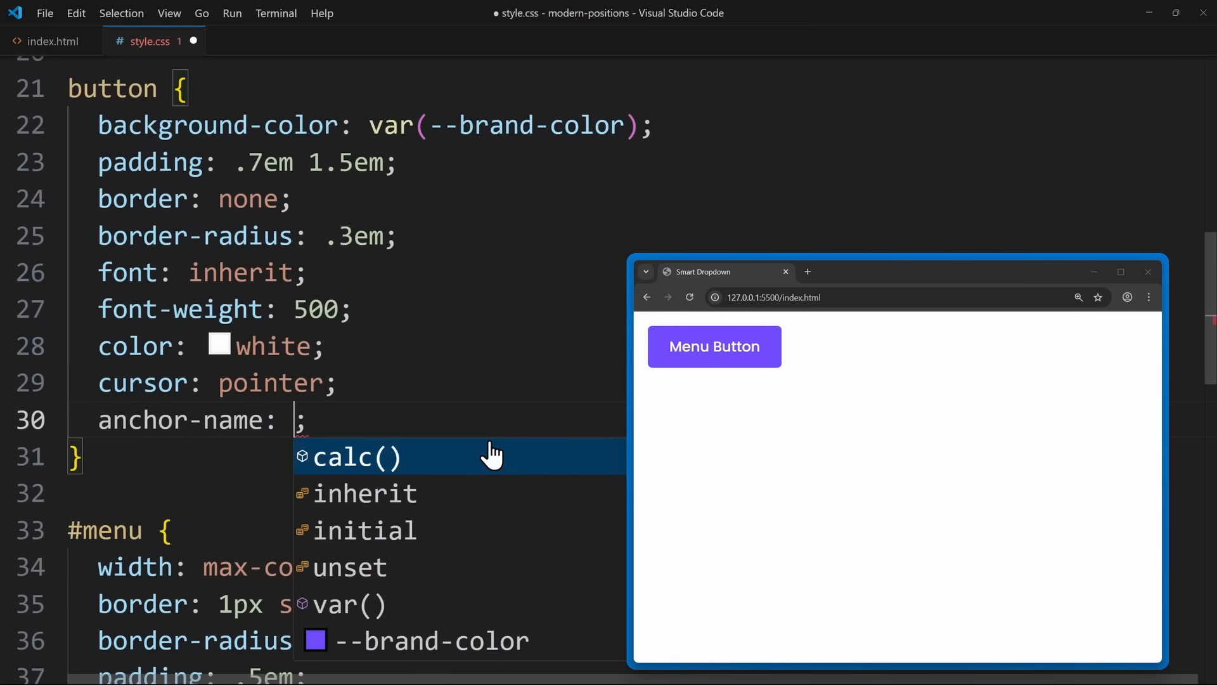
{"action": "type", "text": "--menu-button"}
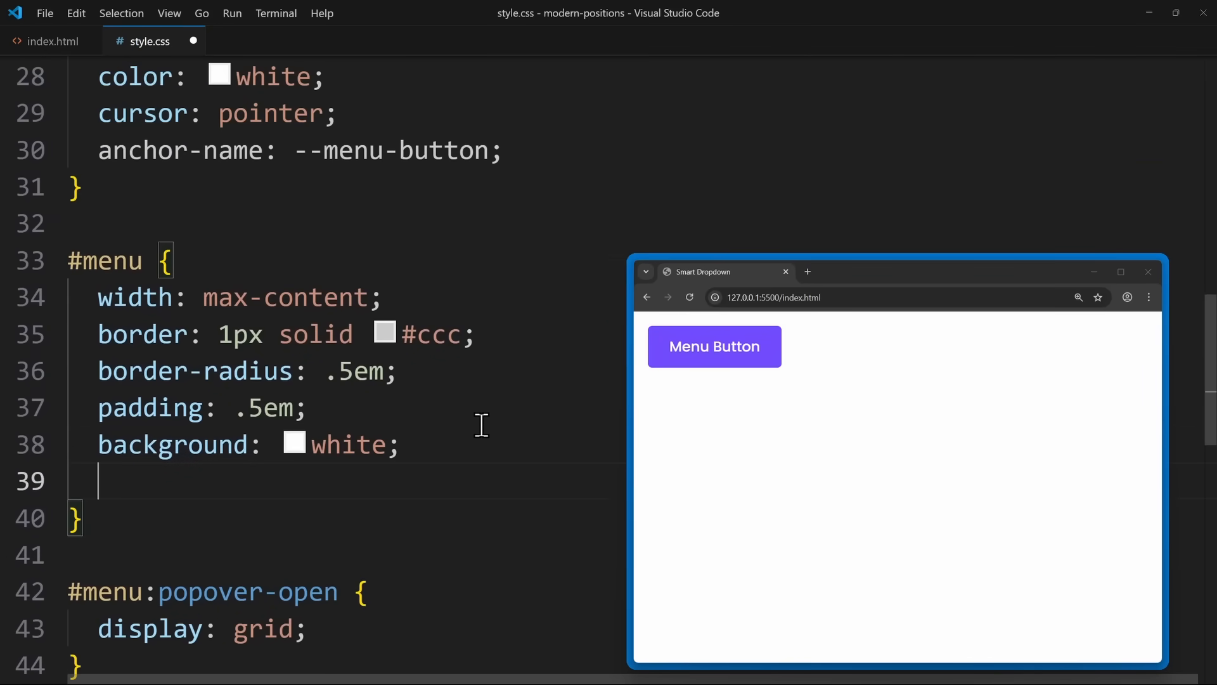
Give #menu position: absolute and position-anchor: menu-button
{"action": "type", "text": "position: absolute;"}
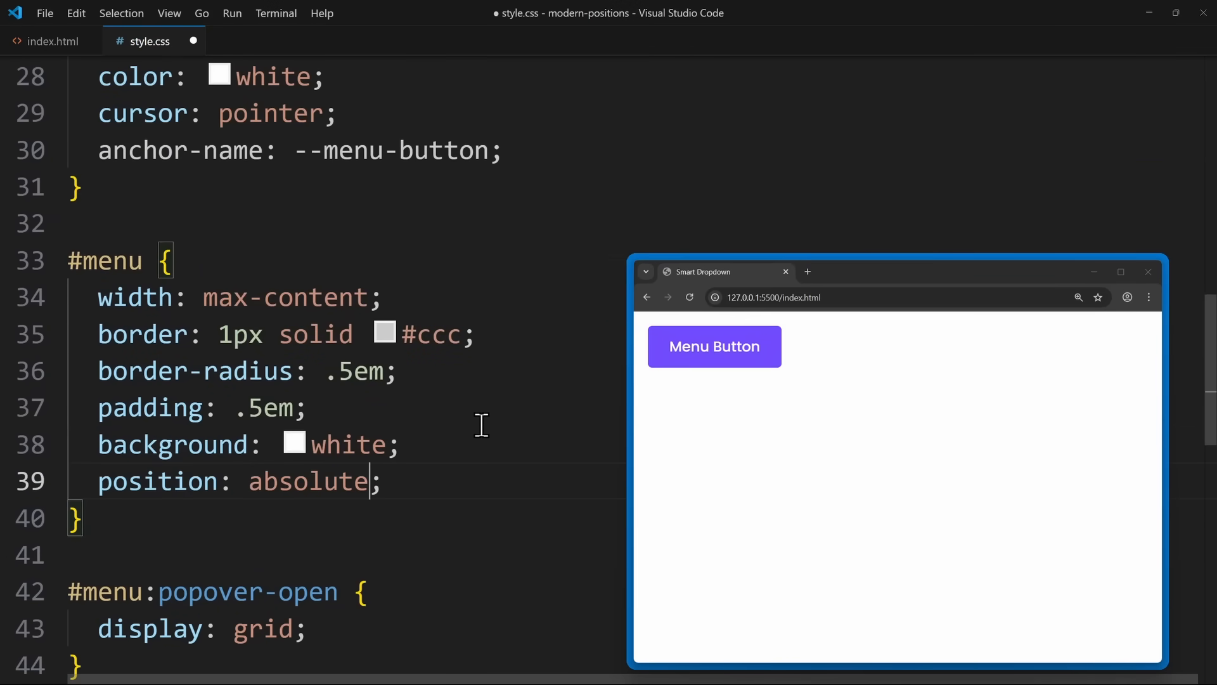
{"action": "type", "text": "position-anchor: ;"}
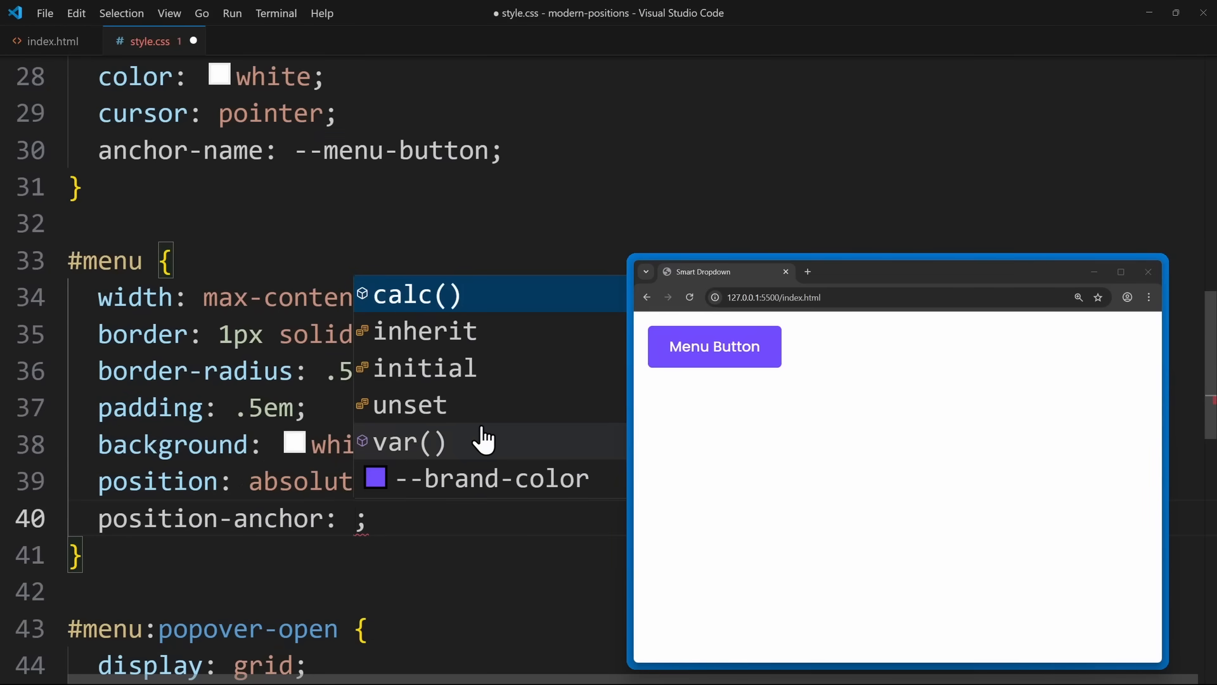
{"action": "type", "text": "menu-button"}
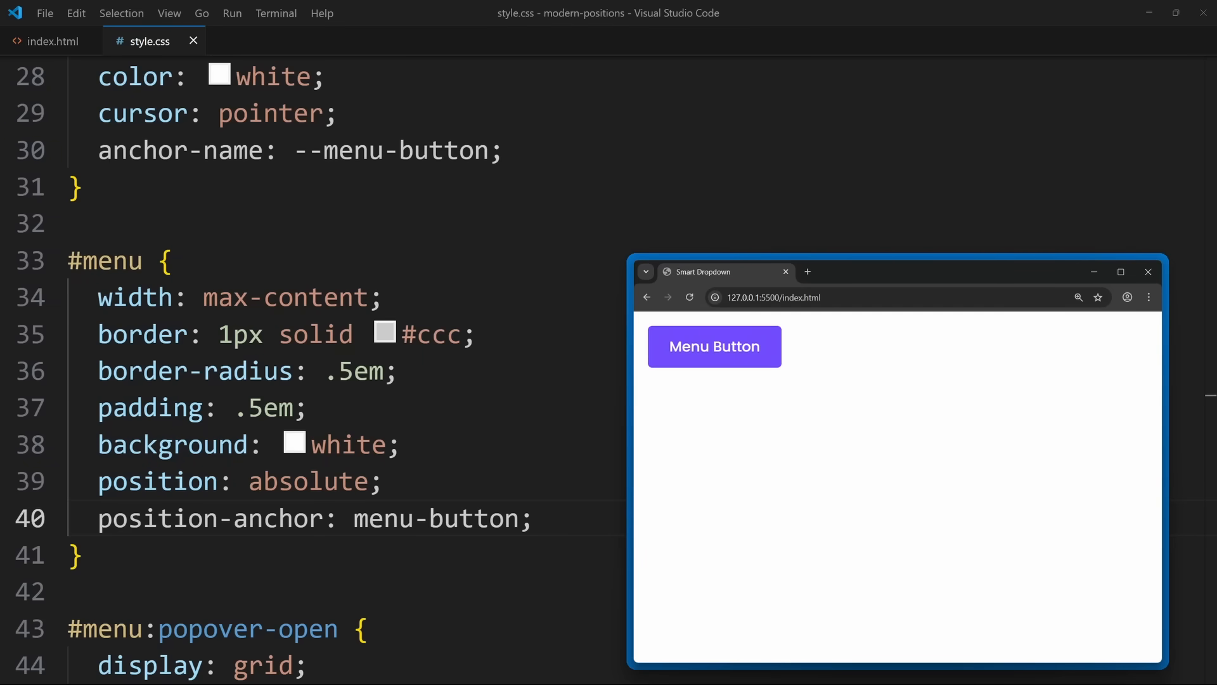
{"action": "type", "text": "pos"}
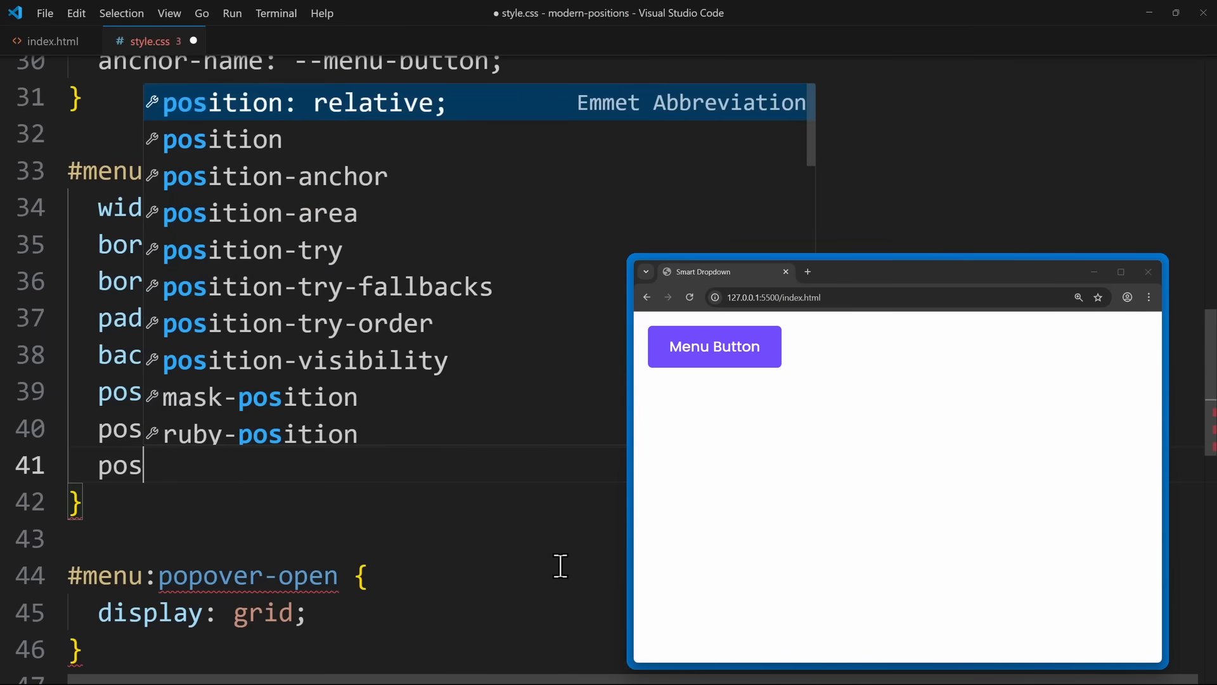
Add position-area to #menu, preview the dropdown, and set the value to bottom right
{"action": "type", "text": "position-area: bottom center;"}
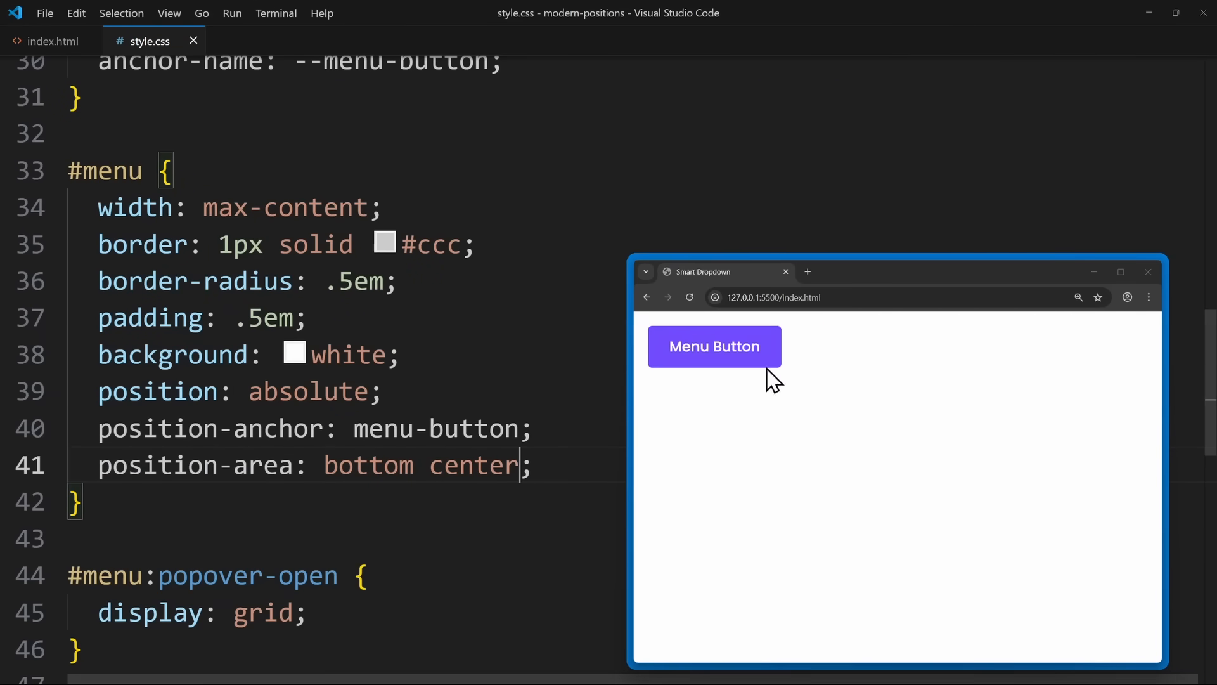
{"action": "left_click", "coordinate": [713, 346]}
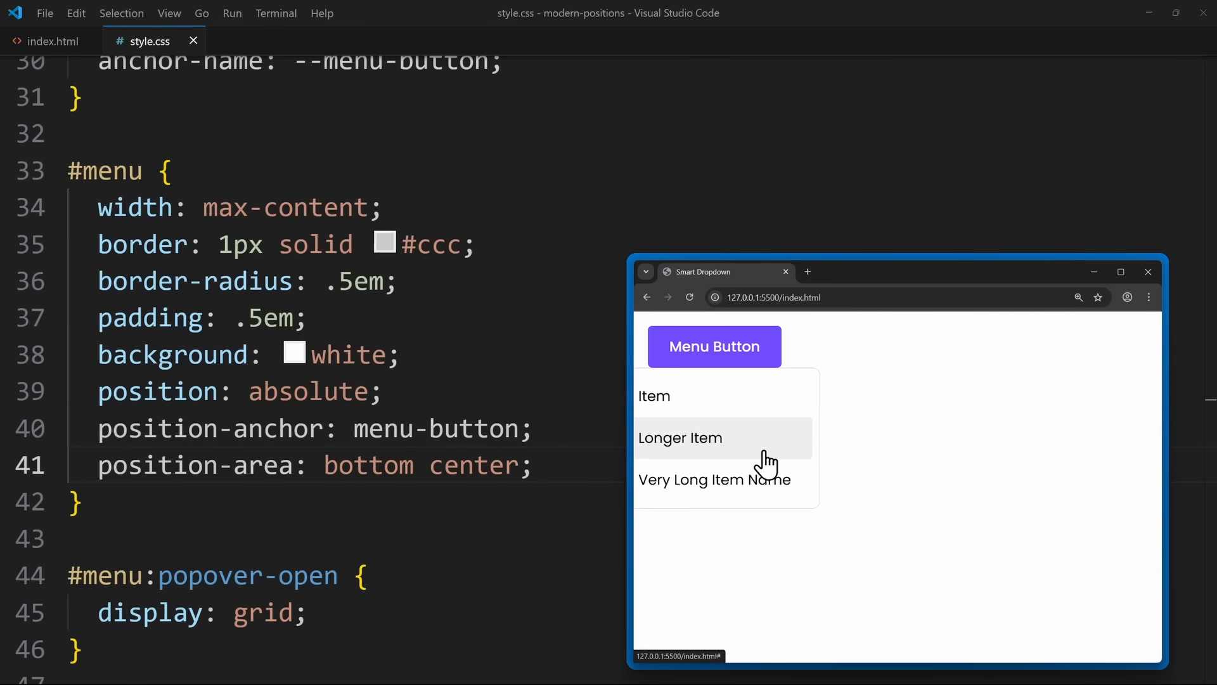
{"action": "type", "text": "right"}
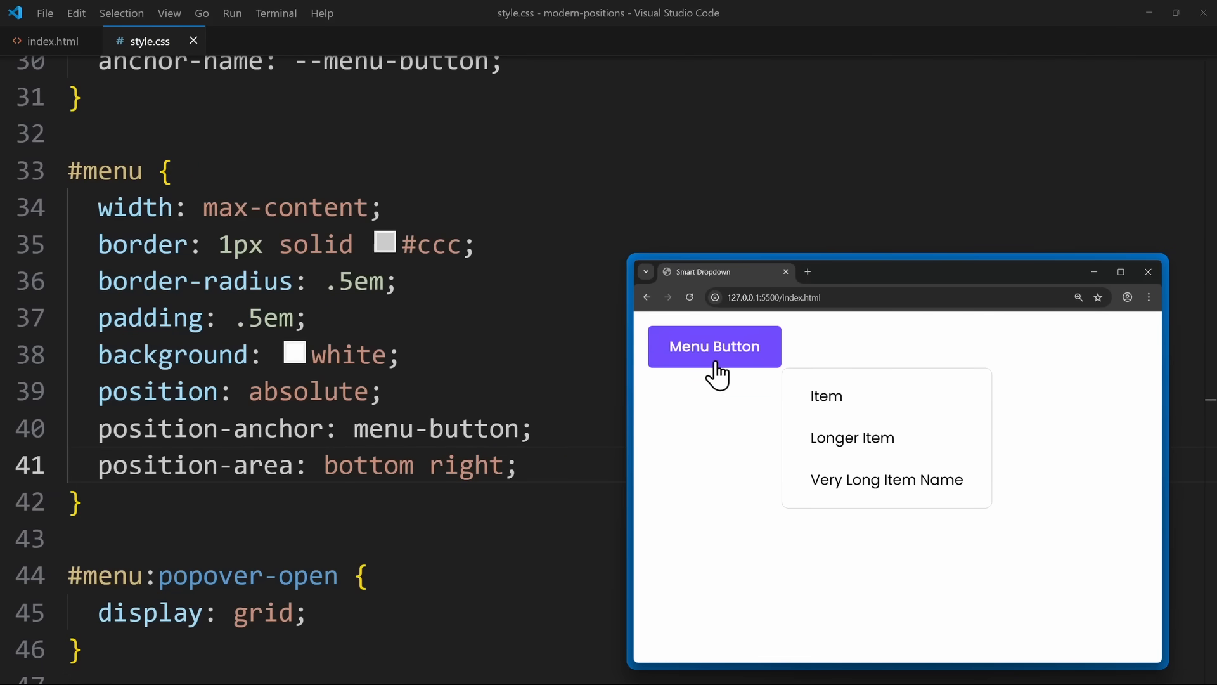
{"action": "mouse_move", "coordinate": [885, 526]}
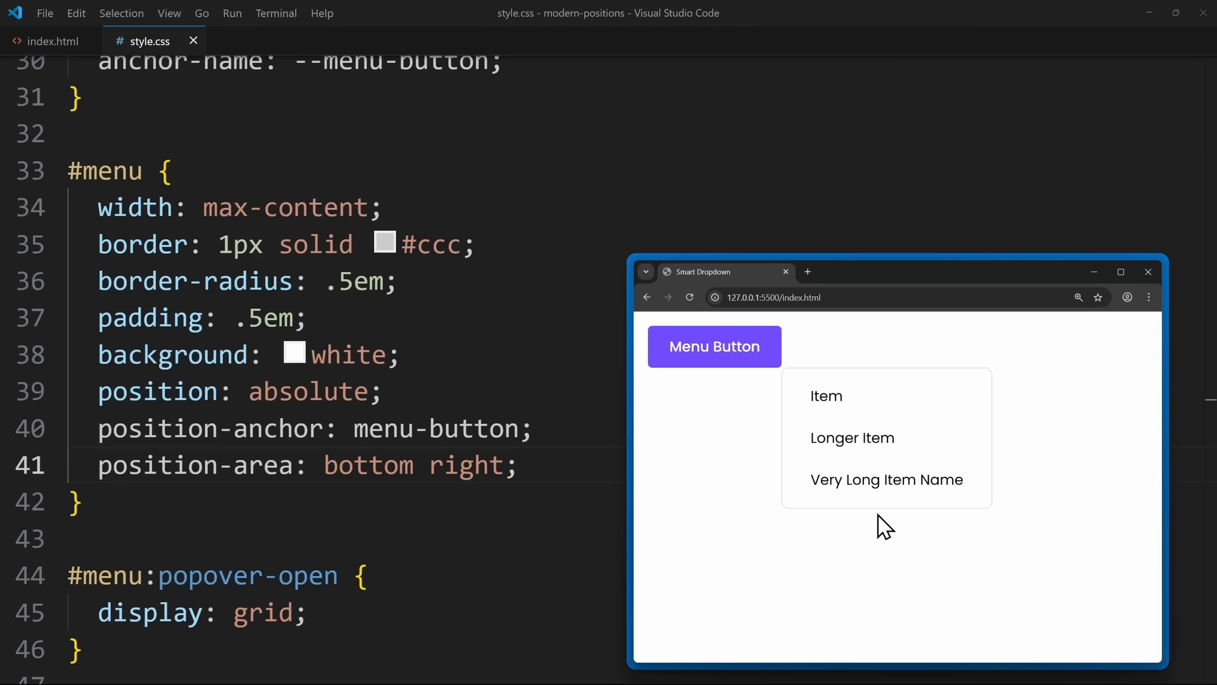
{"action": "mouse_move", "coordinate": [651, 381]}
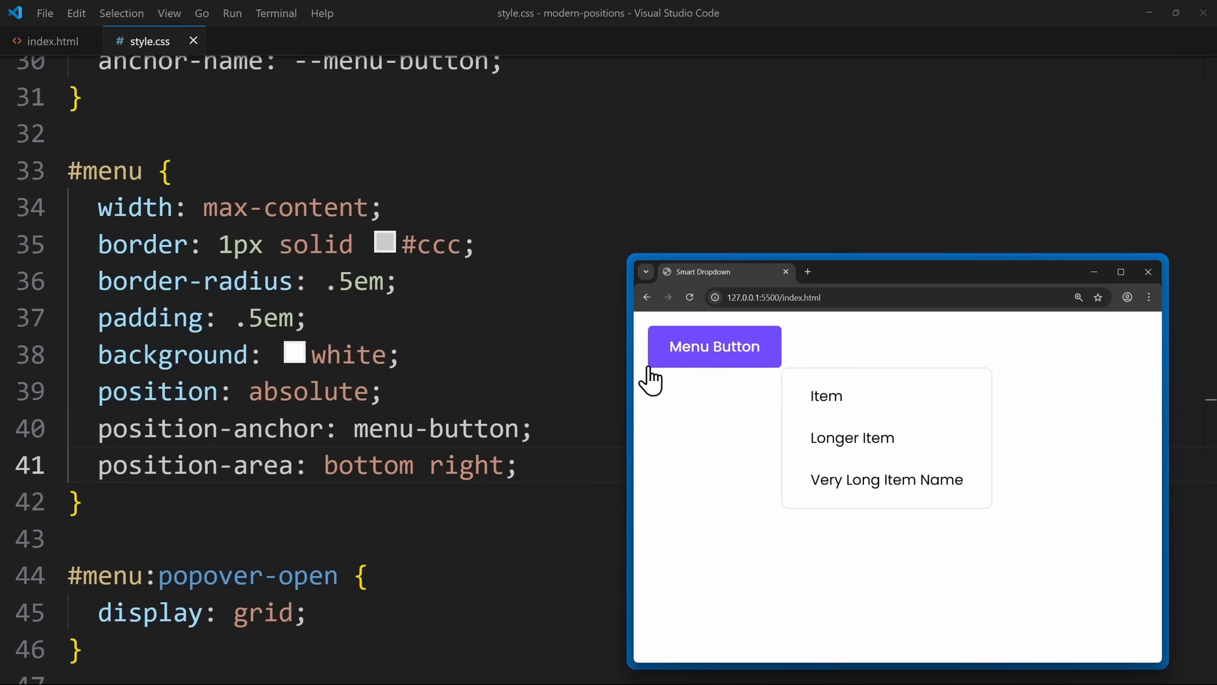
{"action": "mouse_move", "coordinate": [668, 419]}
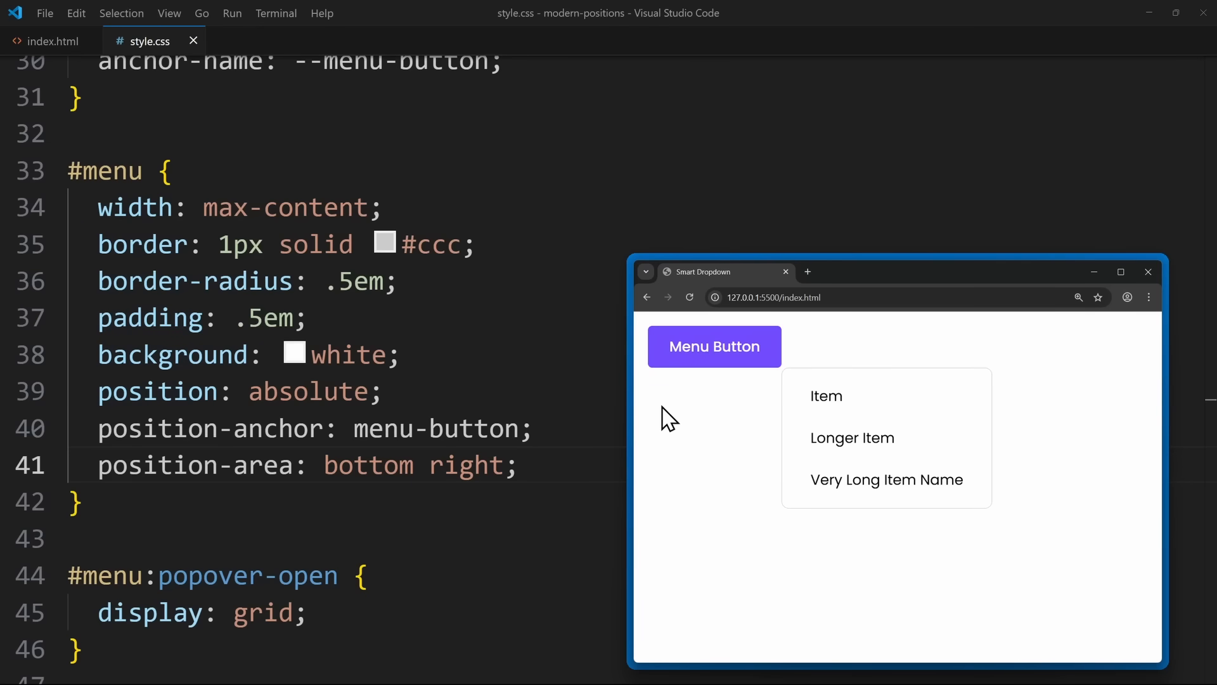
{"action": "mouse_move", "coordinate": [476, 465]}
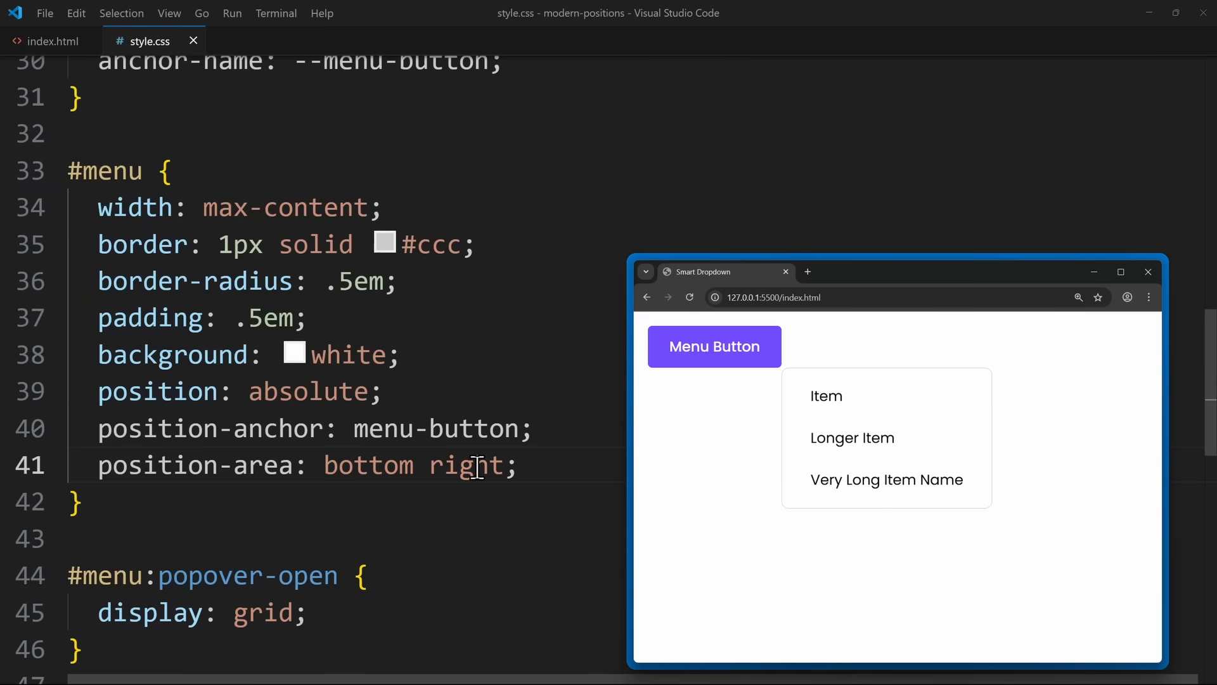
Change position-area to left, then delete the declaration and reopen the menu
{"action": "double_click", "coordinate": [466, 464]}
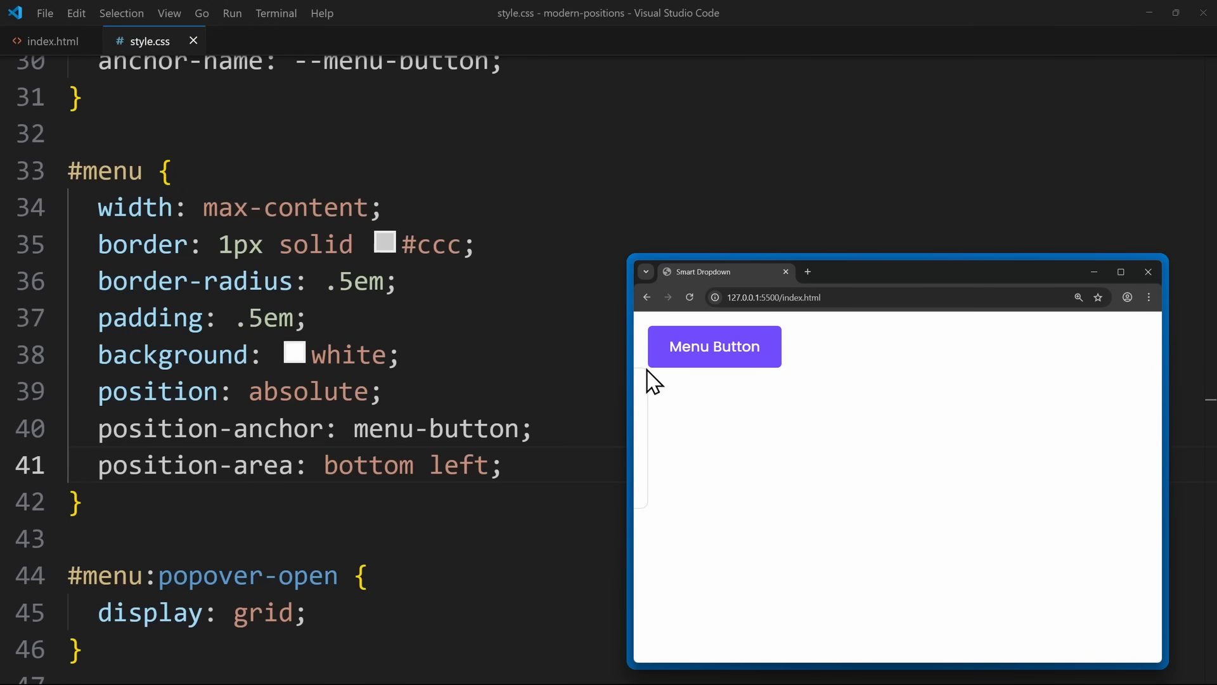
{"action": "mouse_move", "coordinate": [864, 474]}
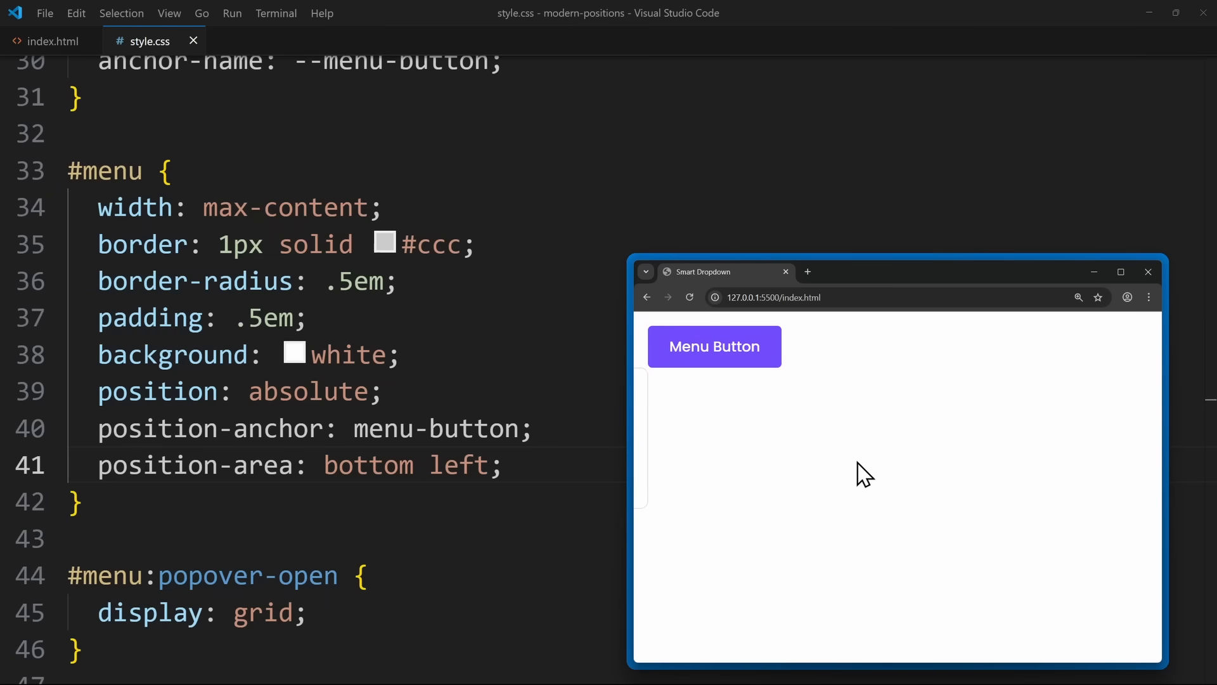
{"action": "mouse_move", "coordinate": [709, 442]}
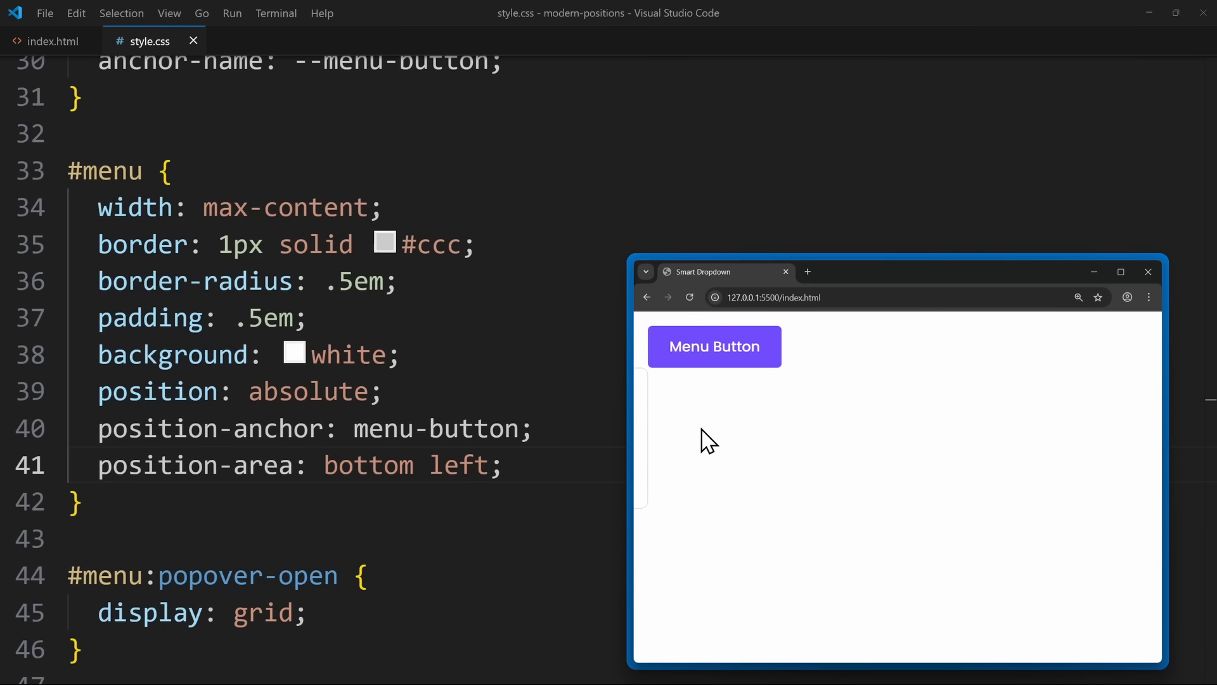
{"action": "mouse_move", "coordinate": [553, 467]}
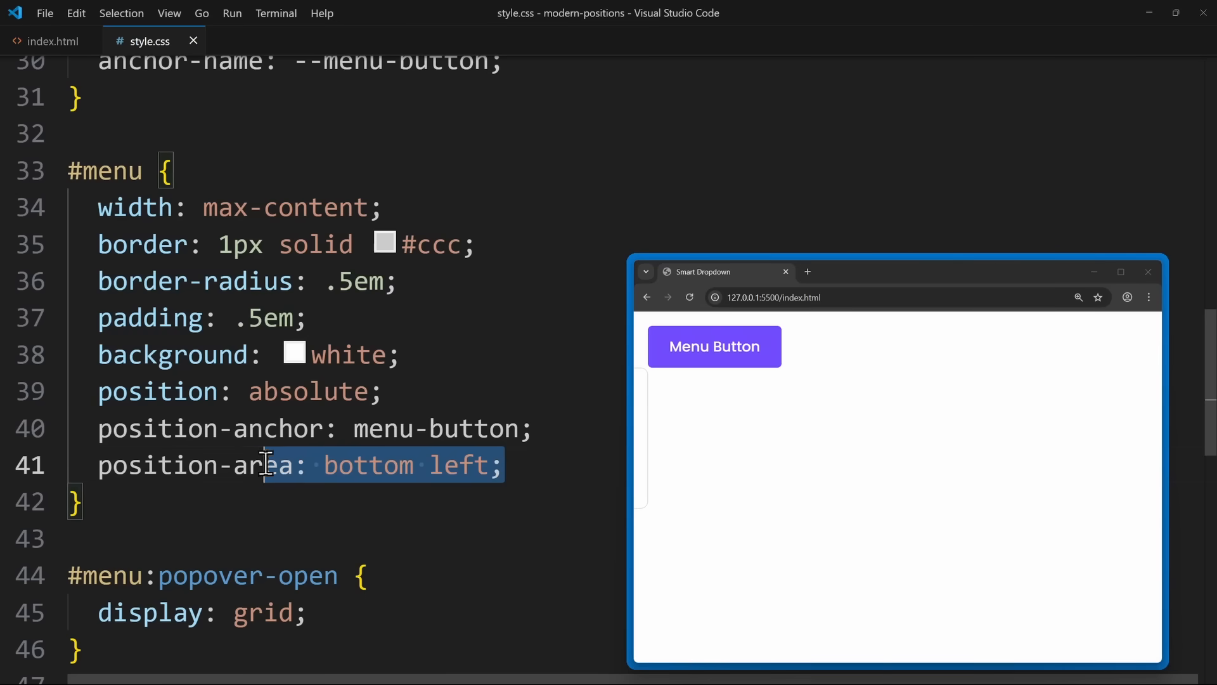
{"action": "key", "text": "Delete"}
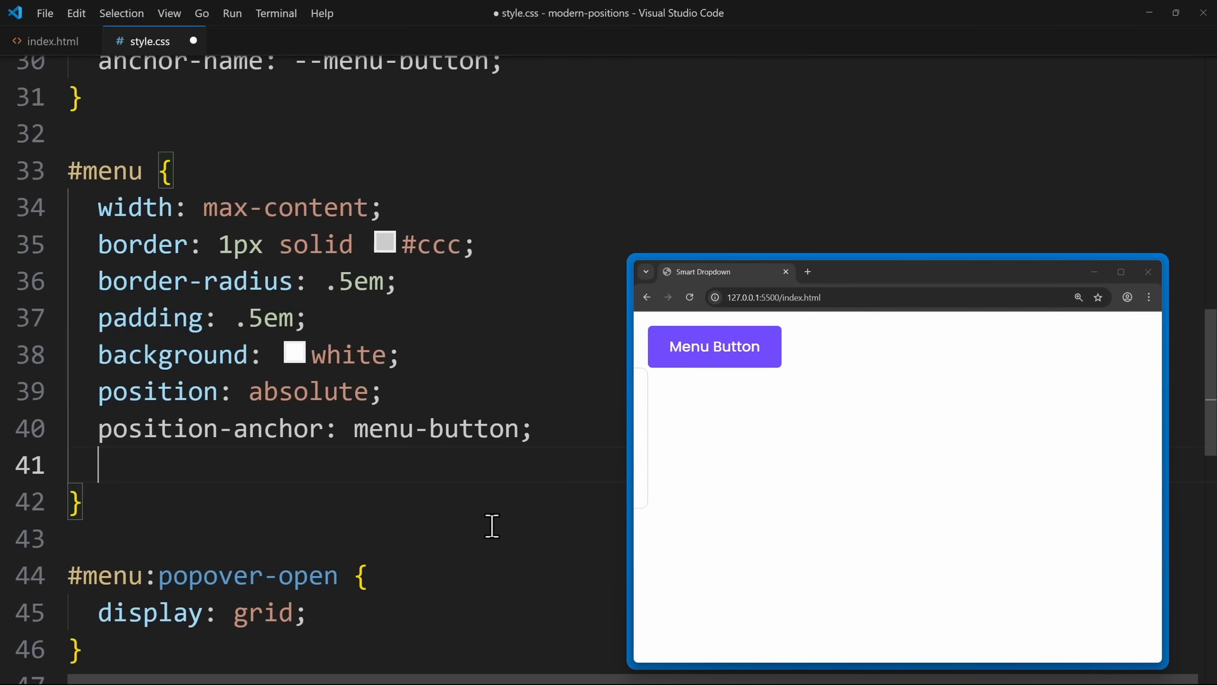
{"action": "left_click", "coordinate": [713, 346]}
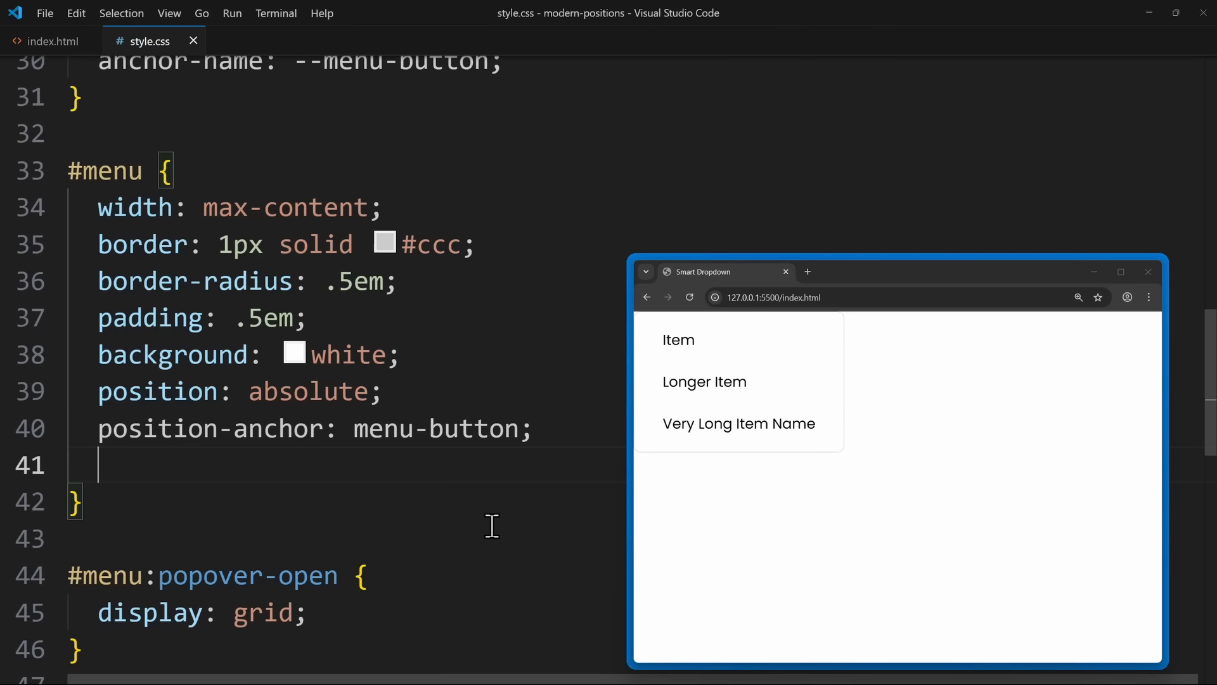
Give #menu top: anchor(bottom) and left: anchor(left) so it opens under Menu Button
{"action": "type", "text": "top: ancho;"}
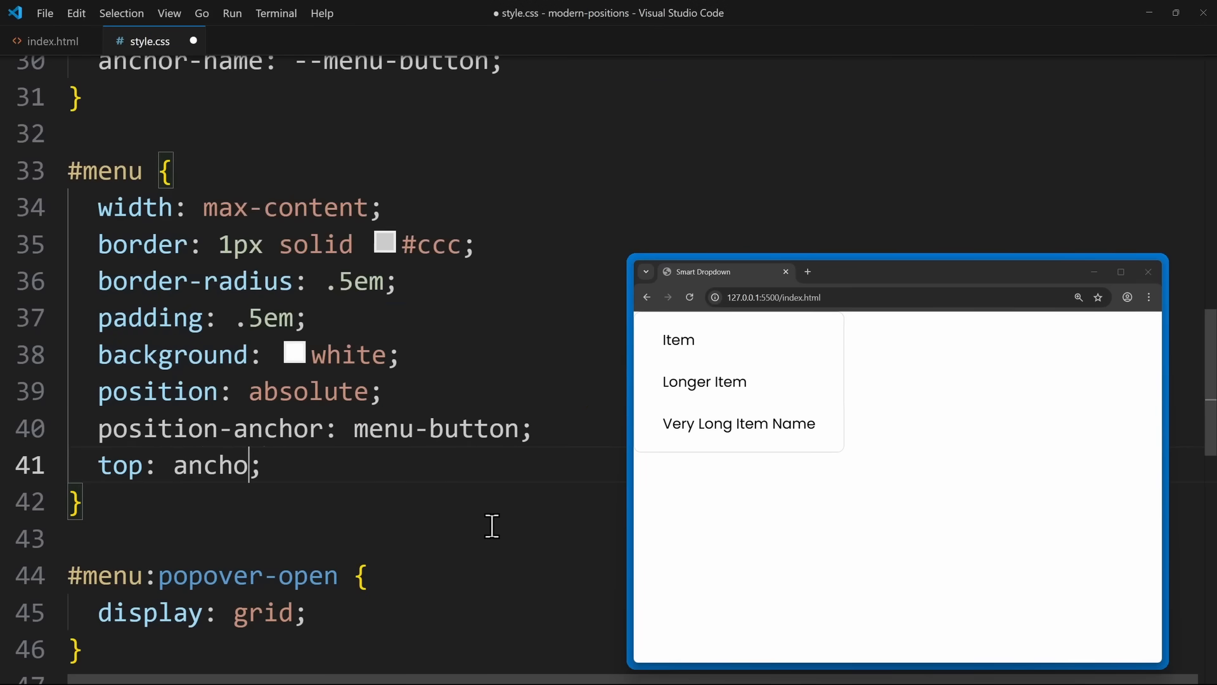
{"action": "type", "text": "r(bottom)"}
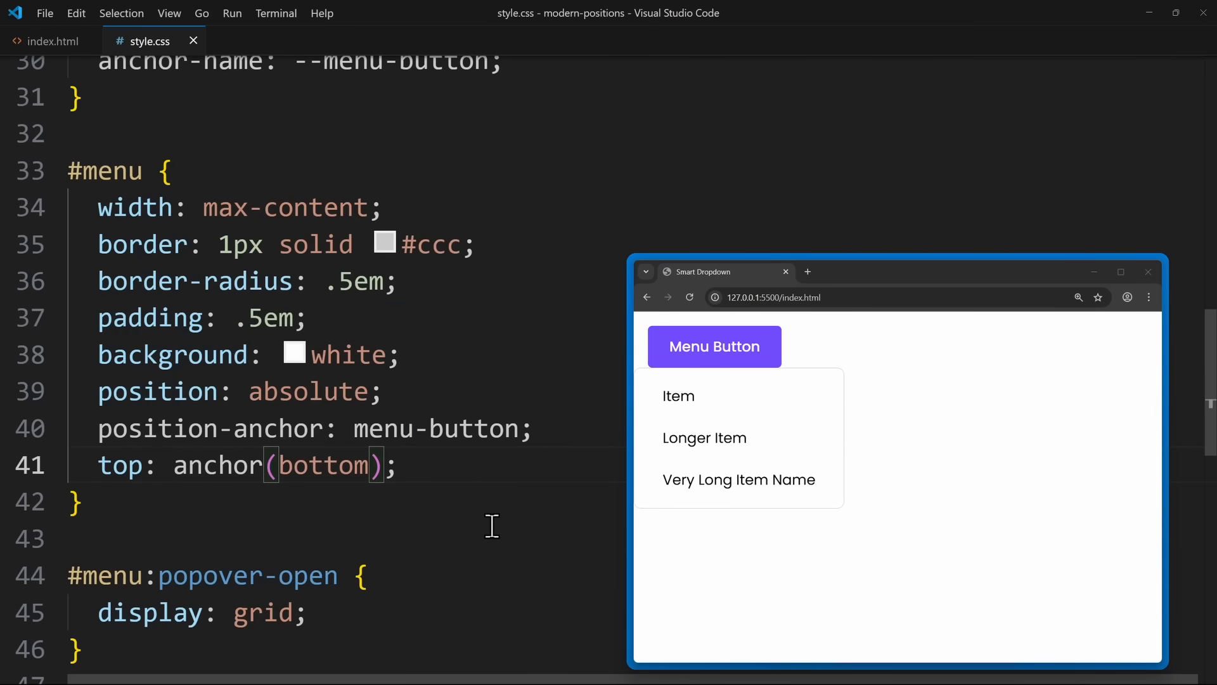
{"action": "mouse_move", "coordinate": [842, 388]}
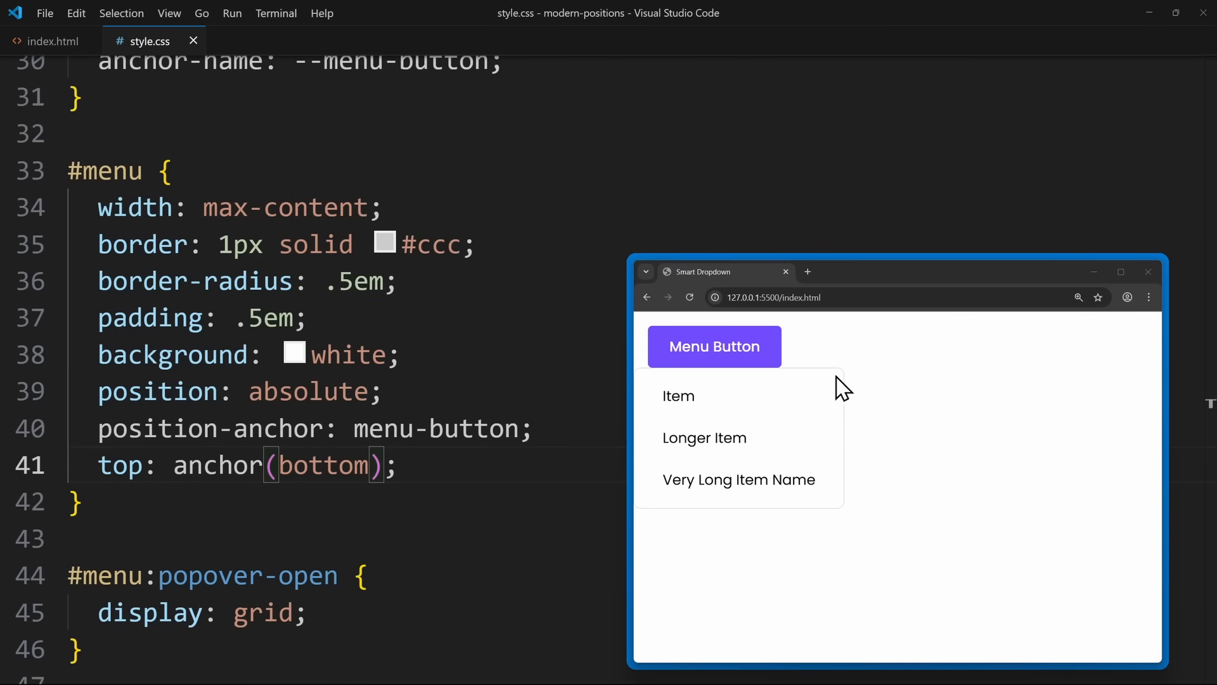
{"action": "mouse_move", "coordinate": [653, 381]}
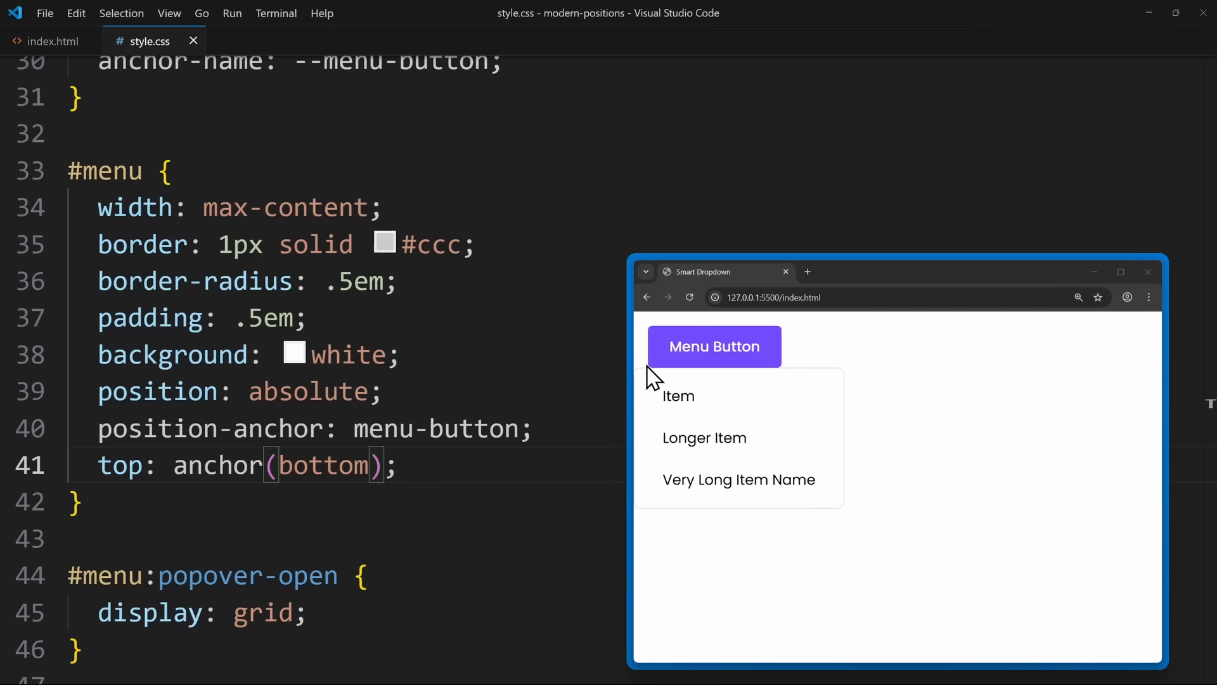
{"action": "mouse_move", "coordinate": [996, 412]}
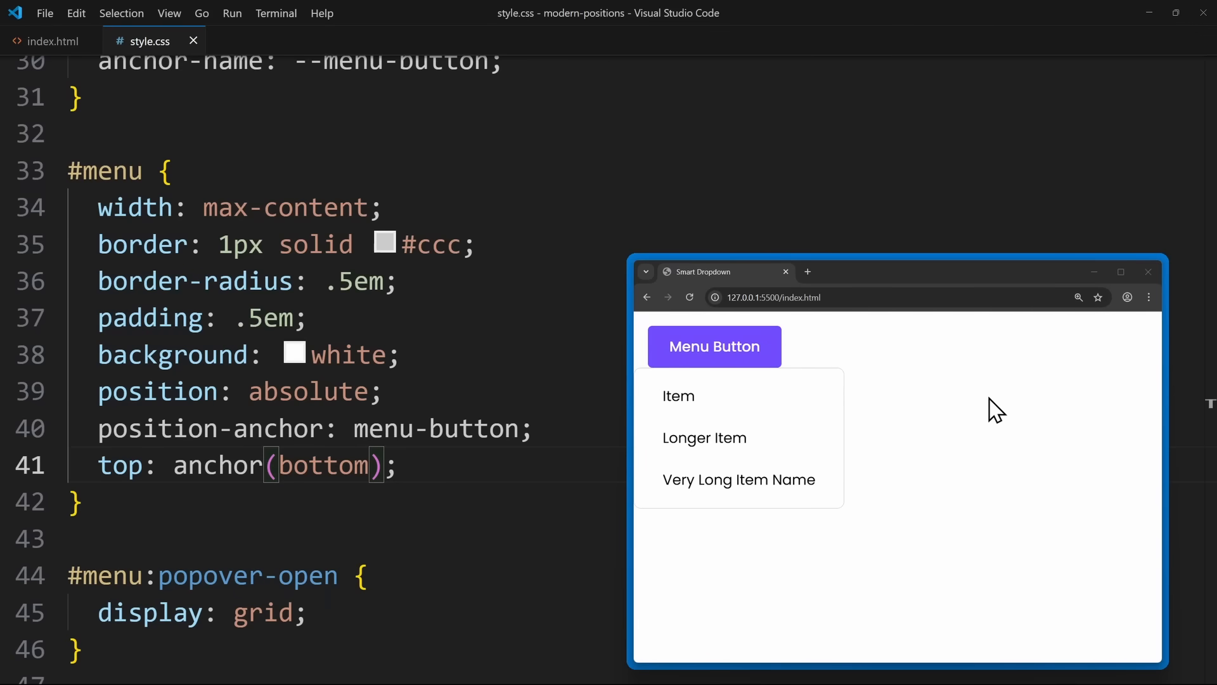
{"action": "type", "text": "left: anchor(left);"}
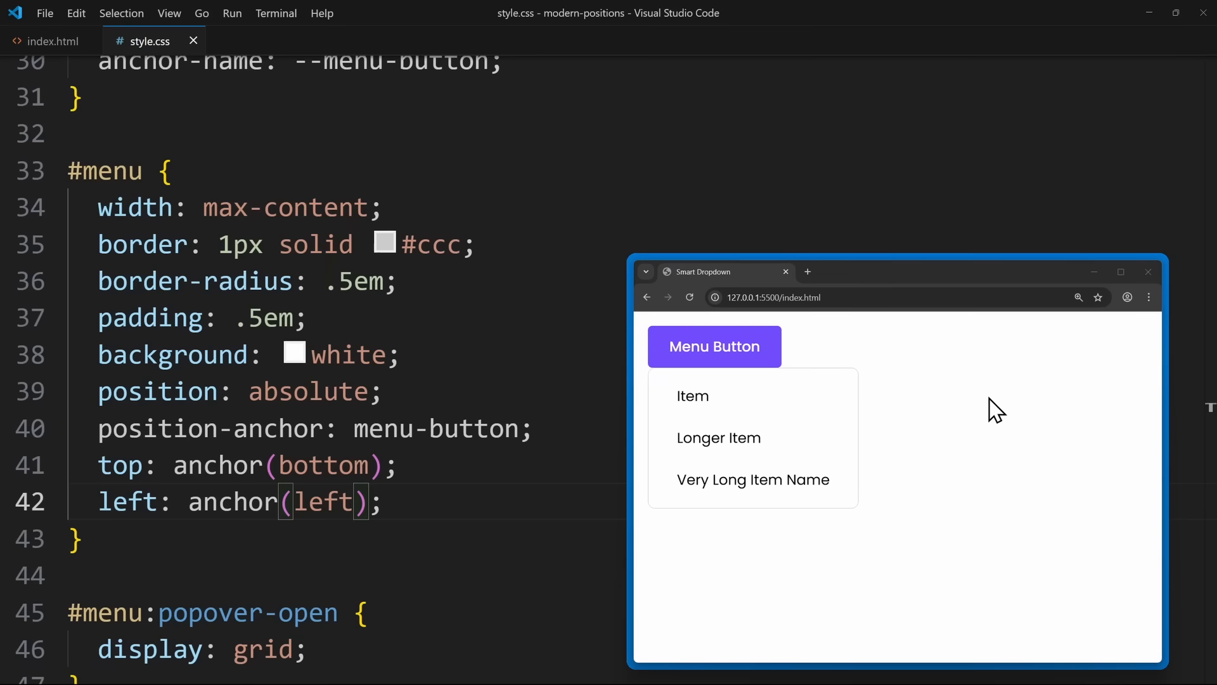
{"action": "mouse_move", "coordinate": [654, 464]}
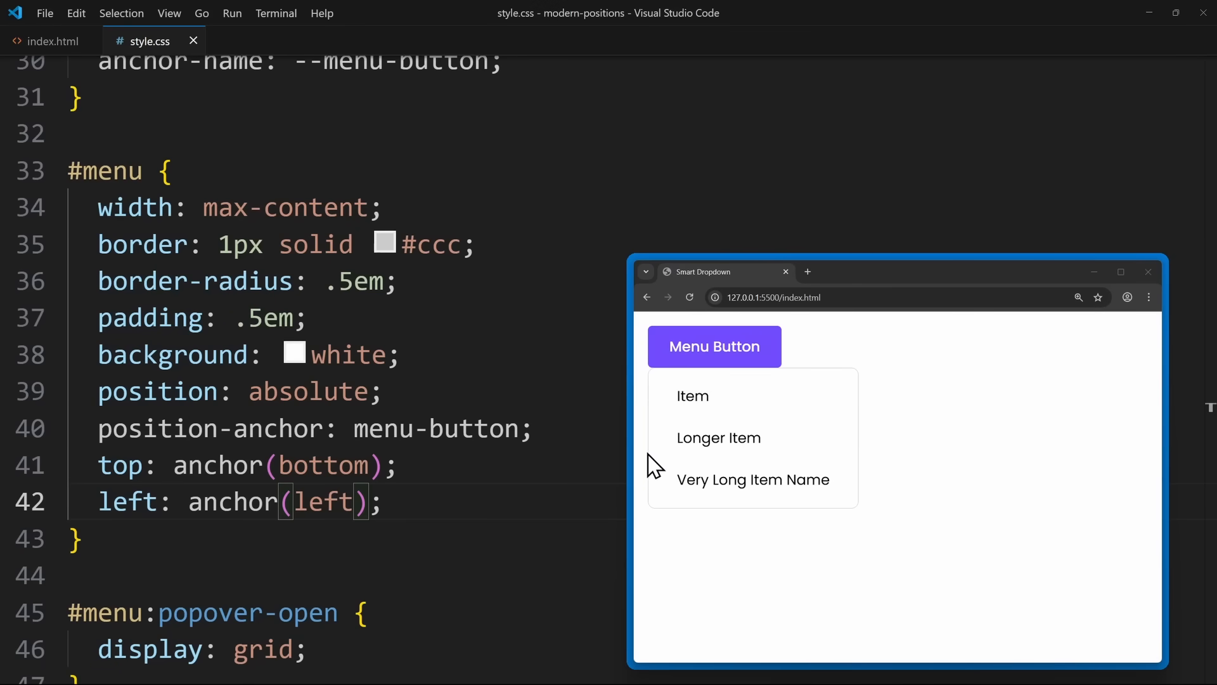
{"action": "mouse_move", "coordinate": [660, 488]}
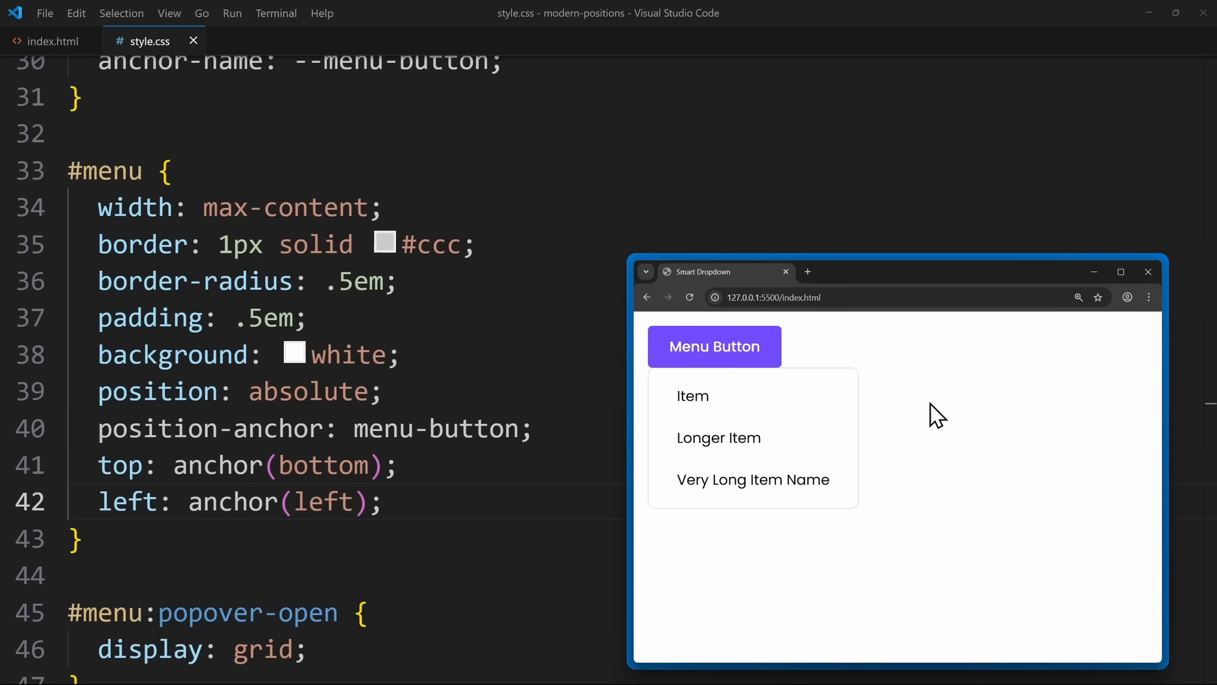
{"action": "mouse_move", "coordinate": [768, 373]}
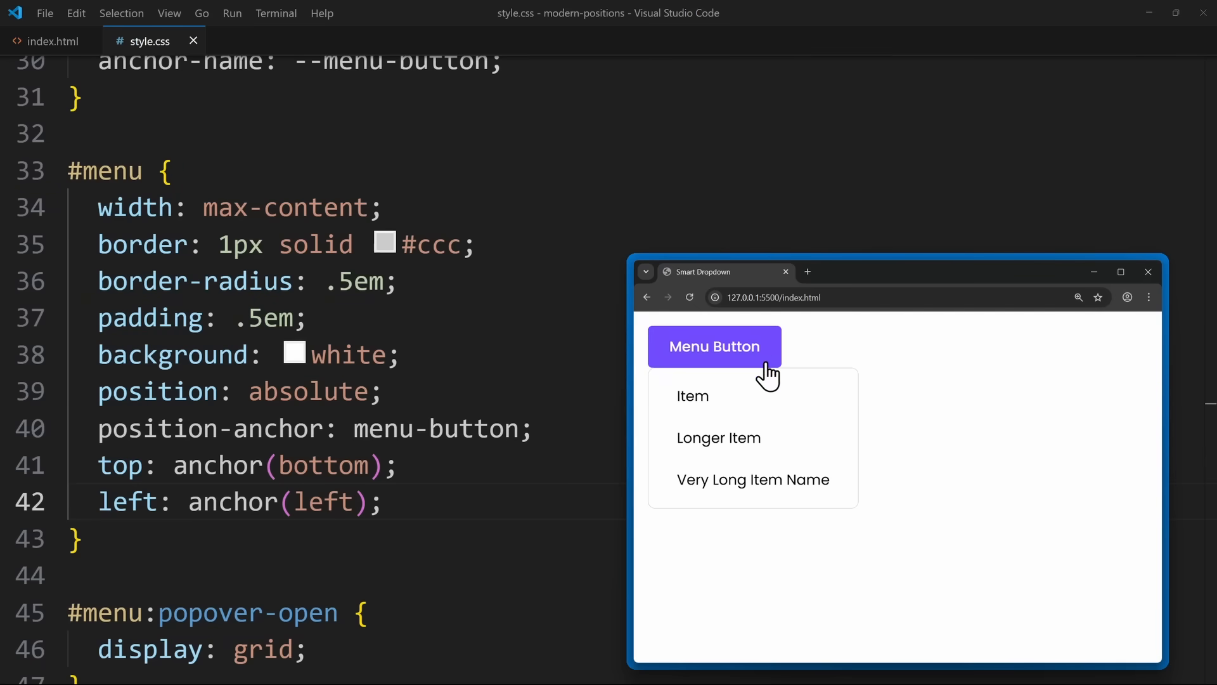
{"action": "mouse_move", "coordinate": [780, 404]}
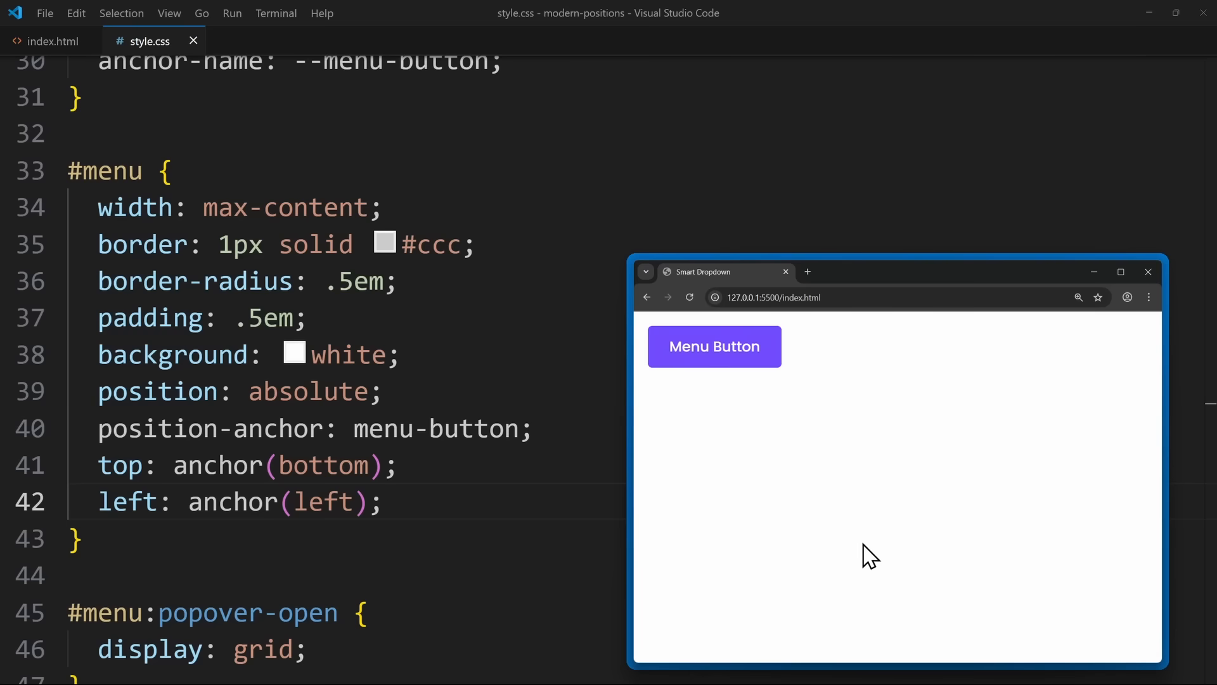
Set body justify-content to end and test the dropdown near the right edge
{"action": "left_click", "coordinate": [713, 346]}
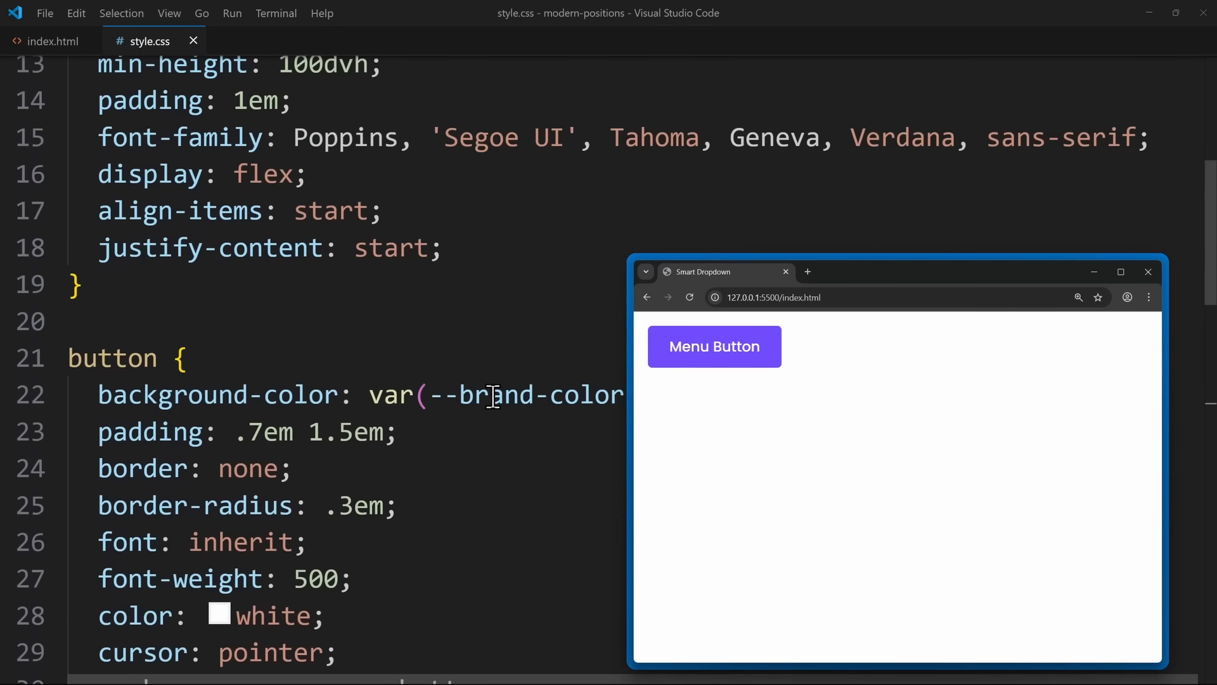
{"action": "type", "text": "end"}
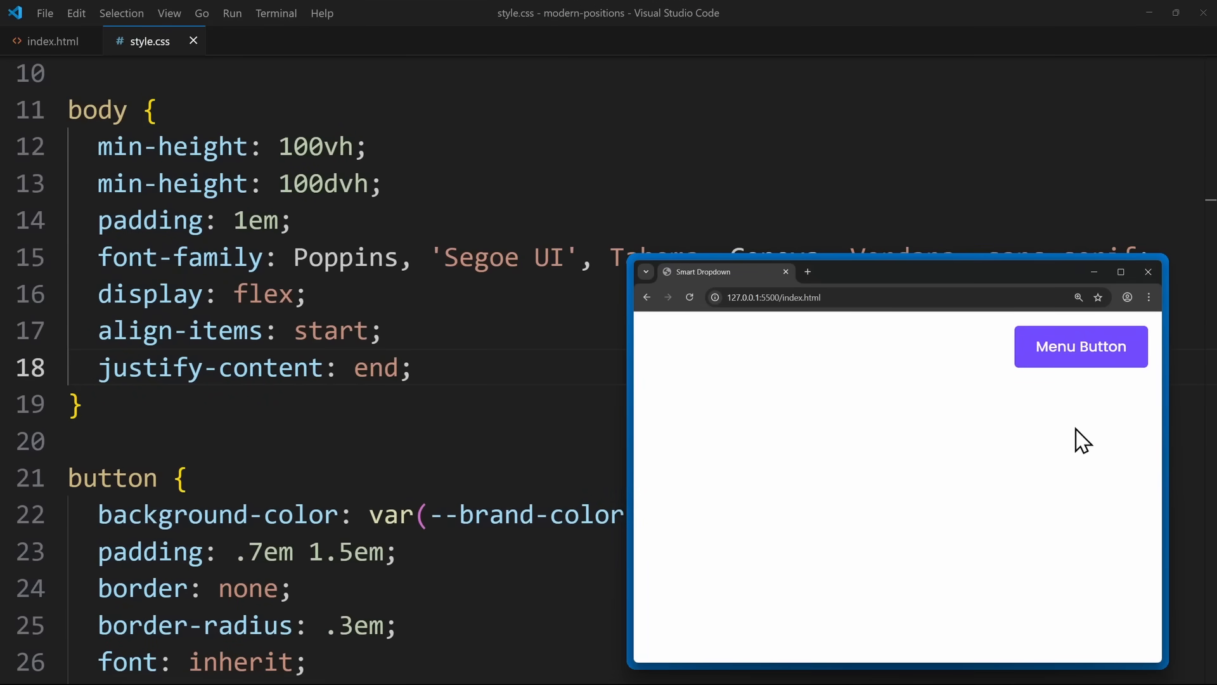
{"action": "left_click", "coordinate": [1080, 346]}
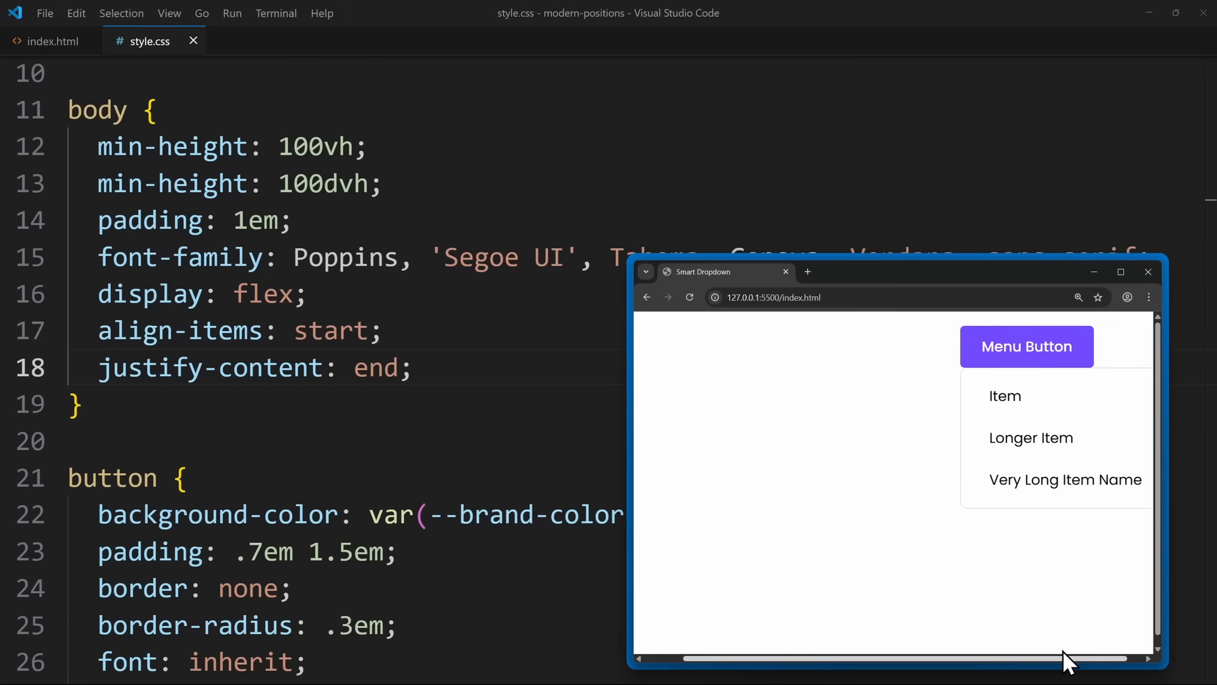
{"action": "left_click", "coordinate": [1027, 346]}
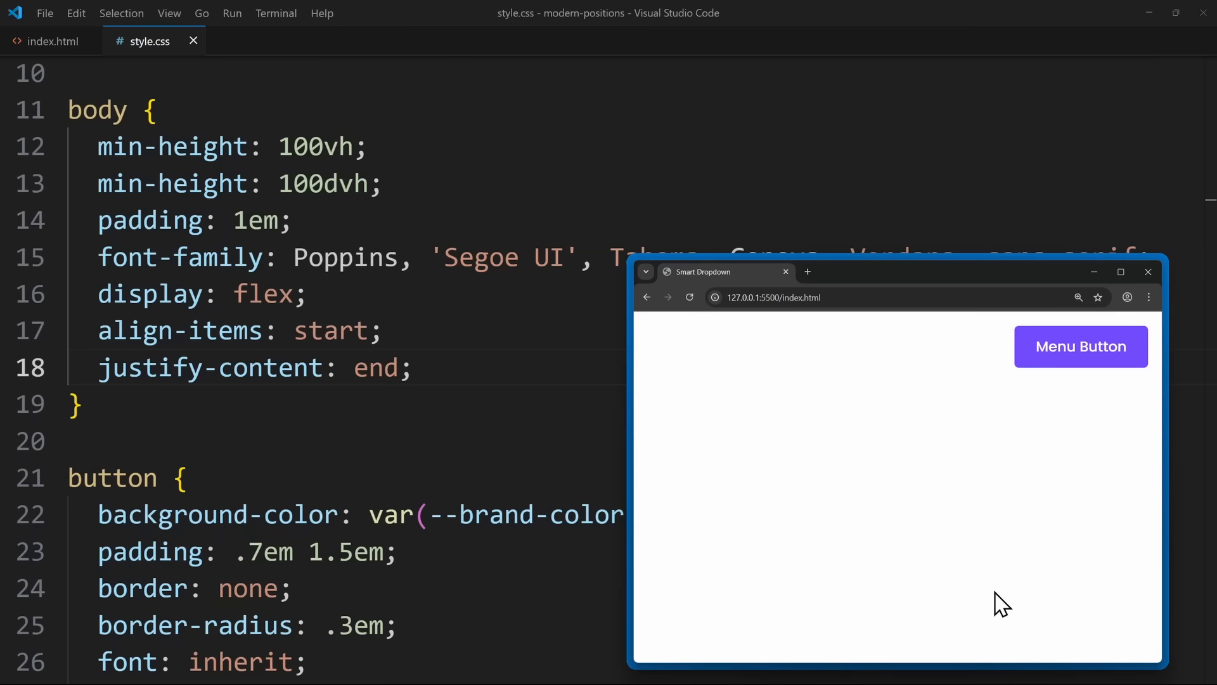
{"action": "left_click", "coordinate": [1079, 347]}
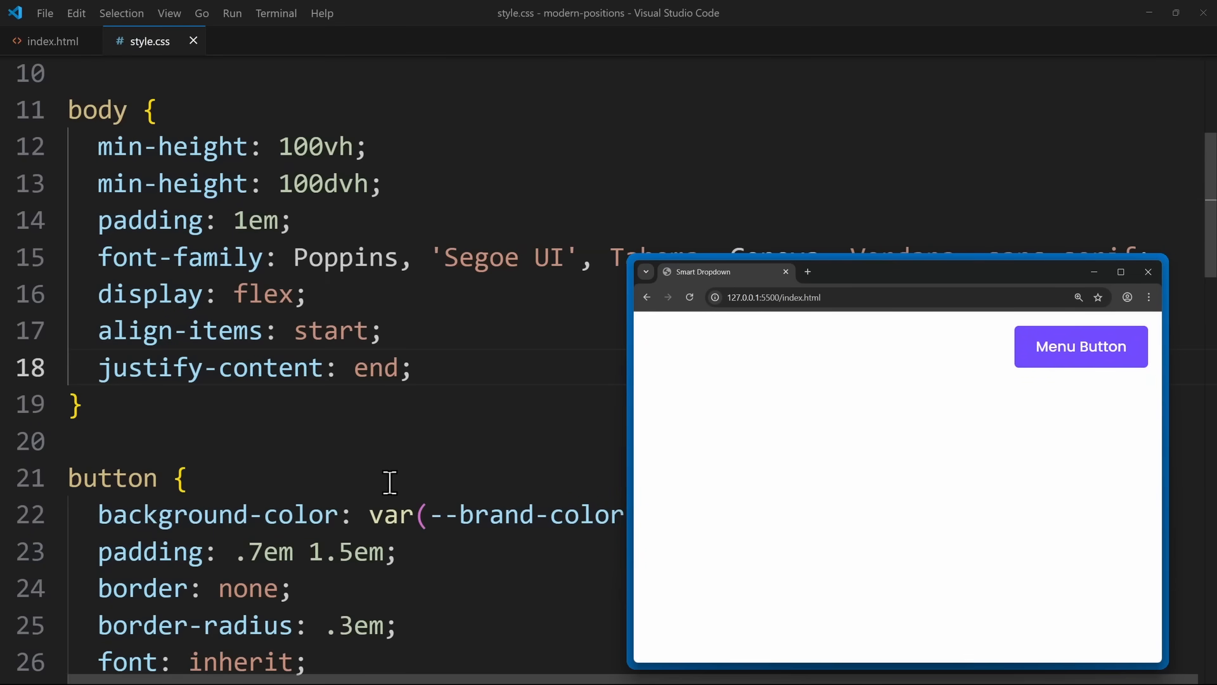
Scroll to the bottom of style.css, past the #menu a:hover rule
{"action": "scroll", "scroll_direction": "down", "scroll_amount": 3}
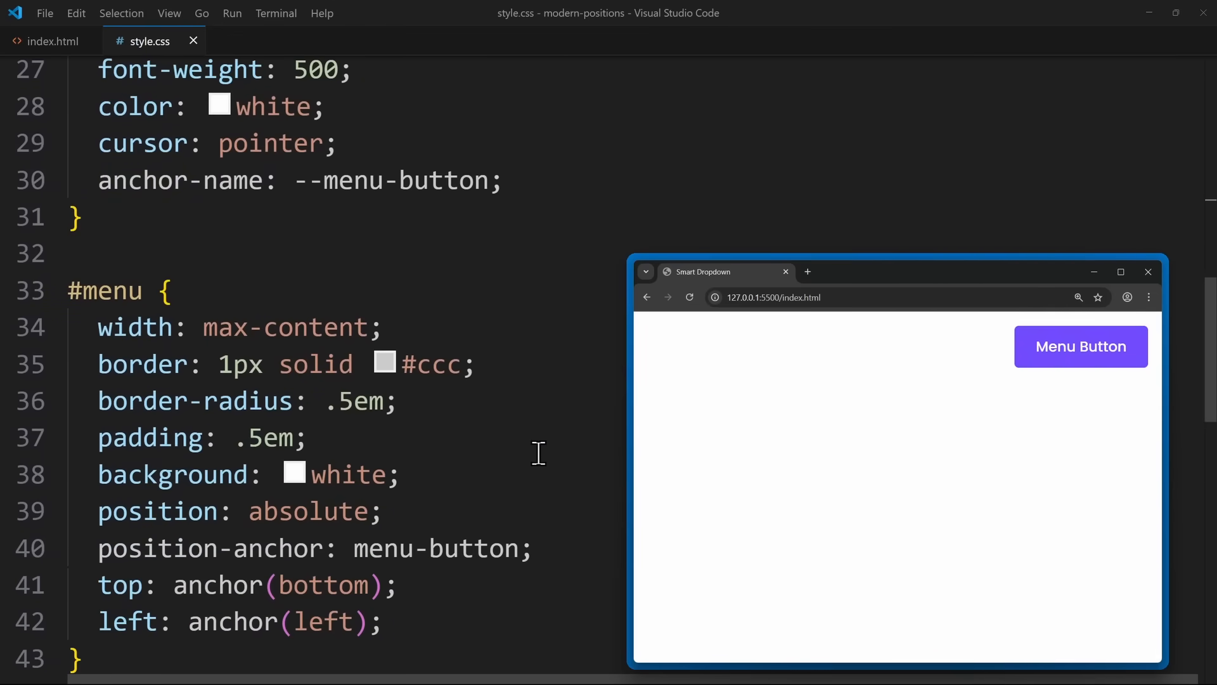
{"action": "scroll", "scroll_direction": "down", "scroll_amount": 3}
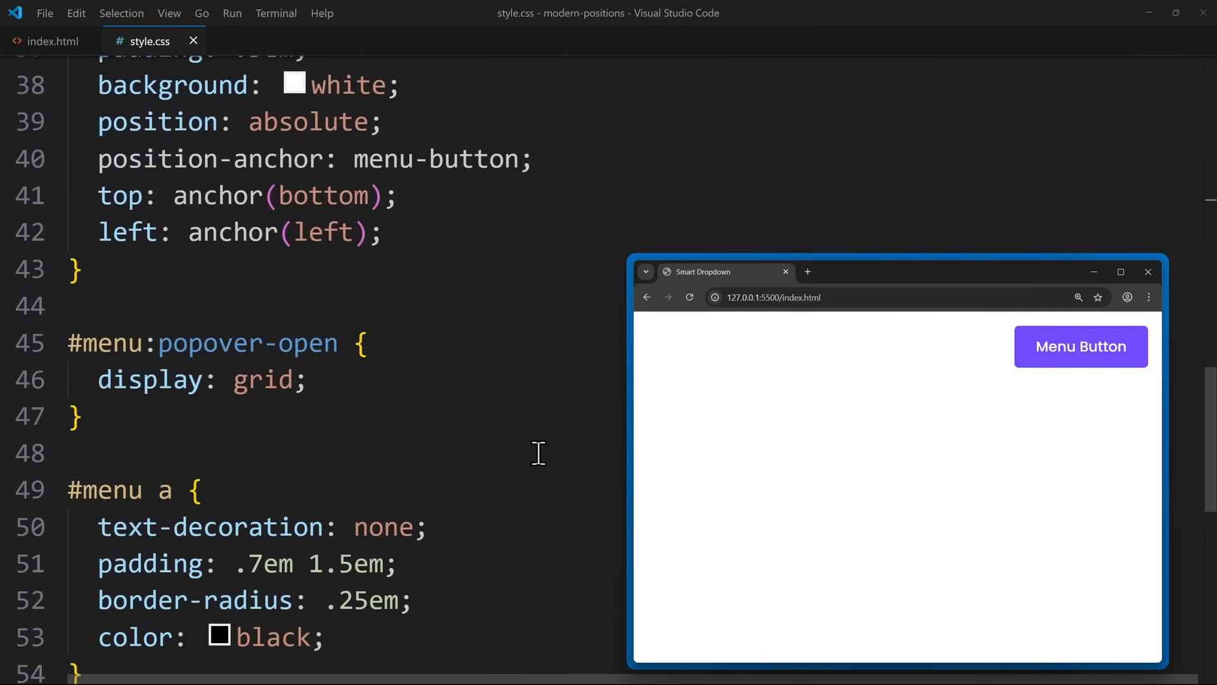
{"action": "scroll", "scroll_direction": "down", "scroll_amount": 3}
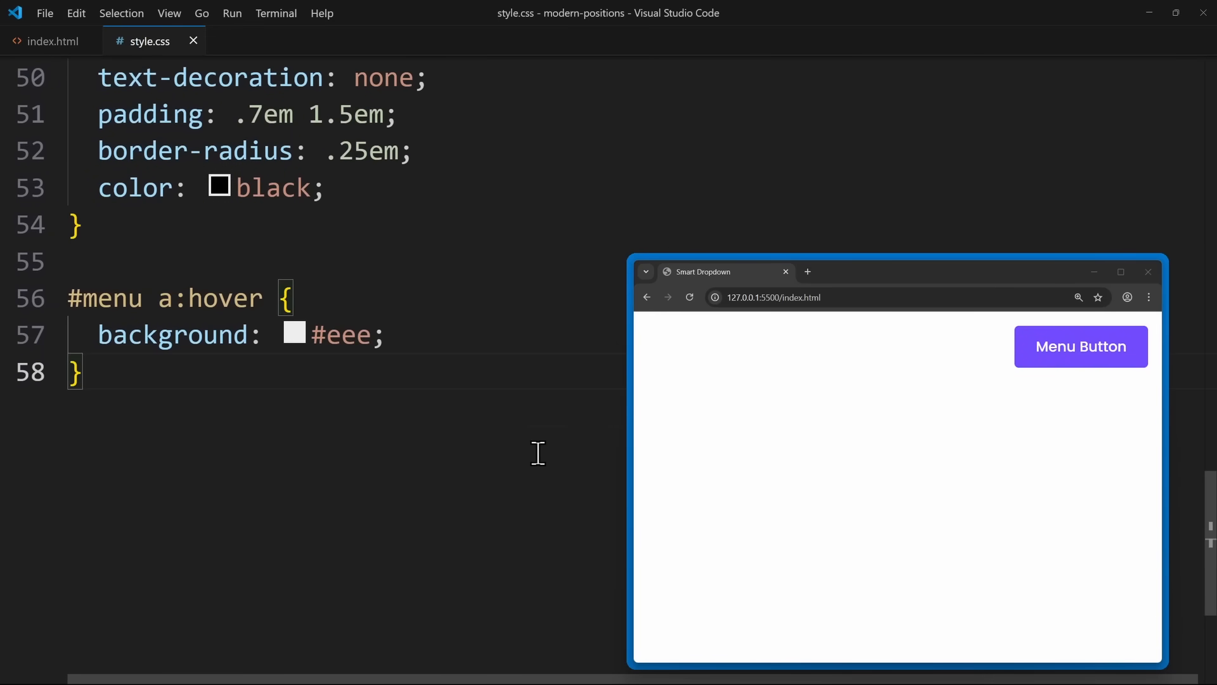
{"action": "type", "text": "@posit"}
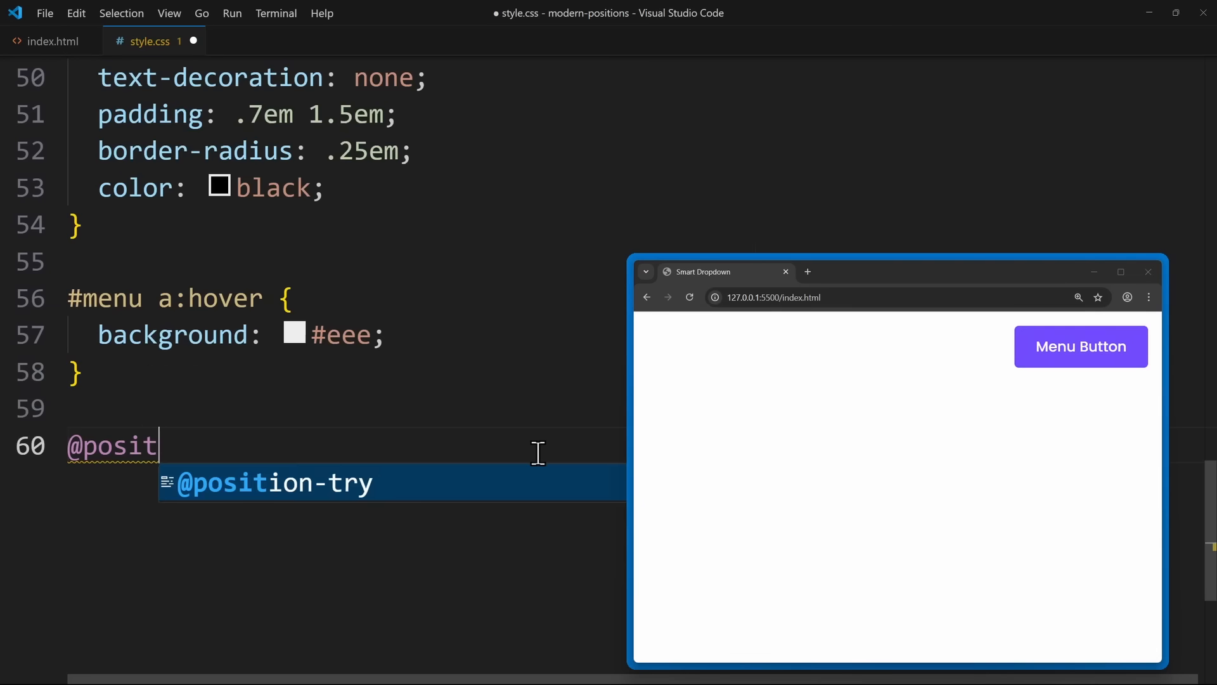
{"action": "type", "text": "ion-try --below-right"}
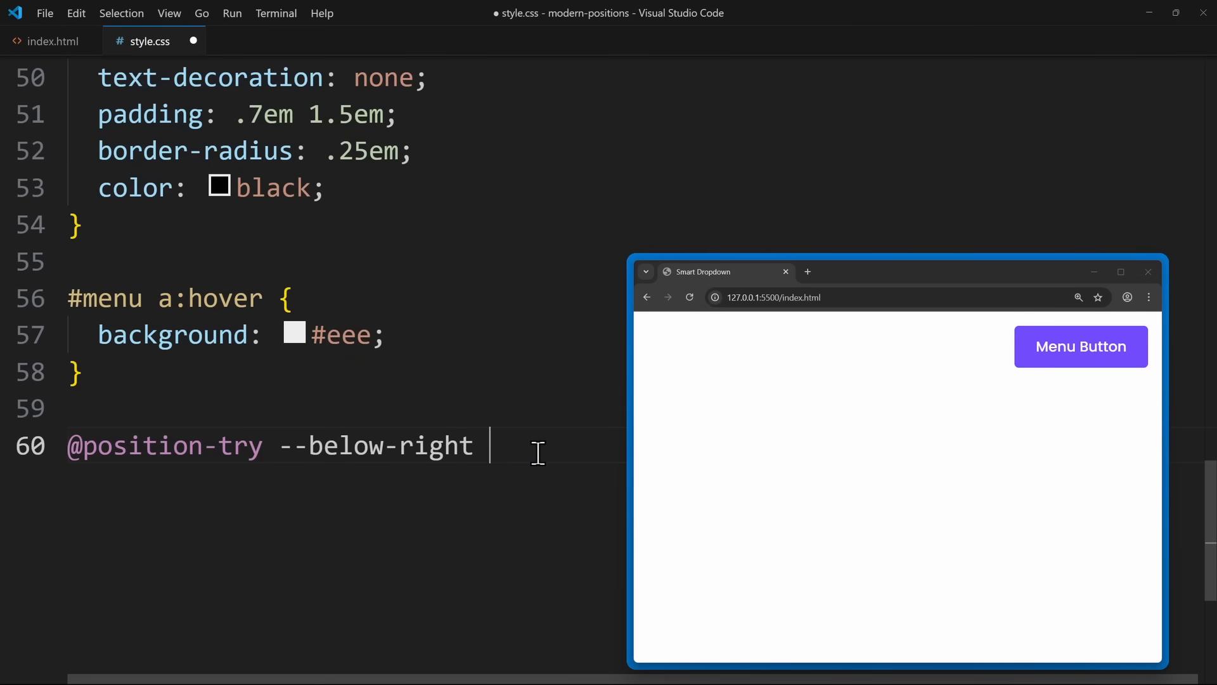
{"action": "type", "text": "{"}
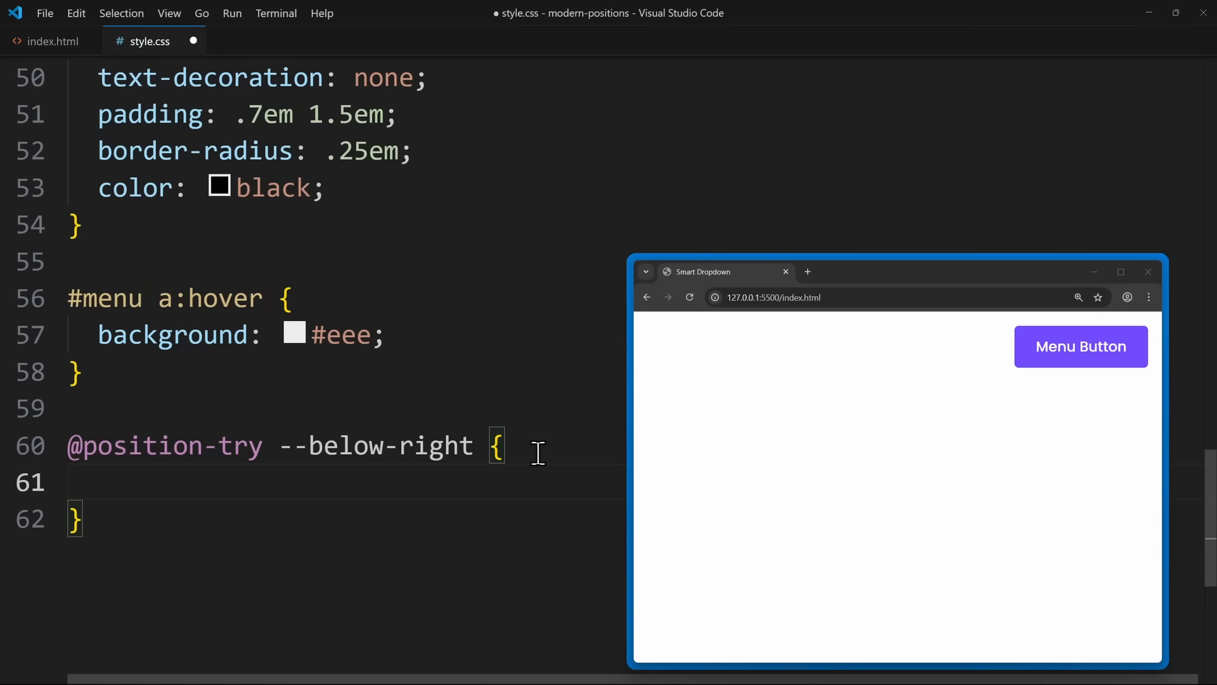
{"action": "type", "text": "inset"}
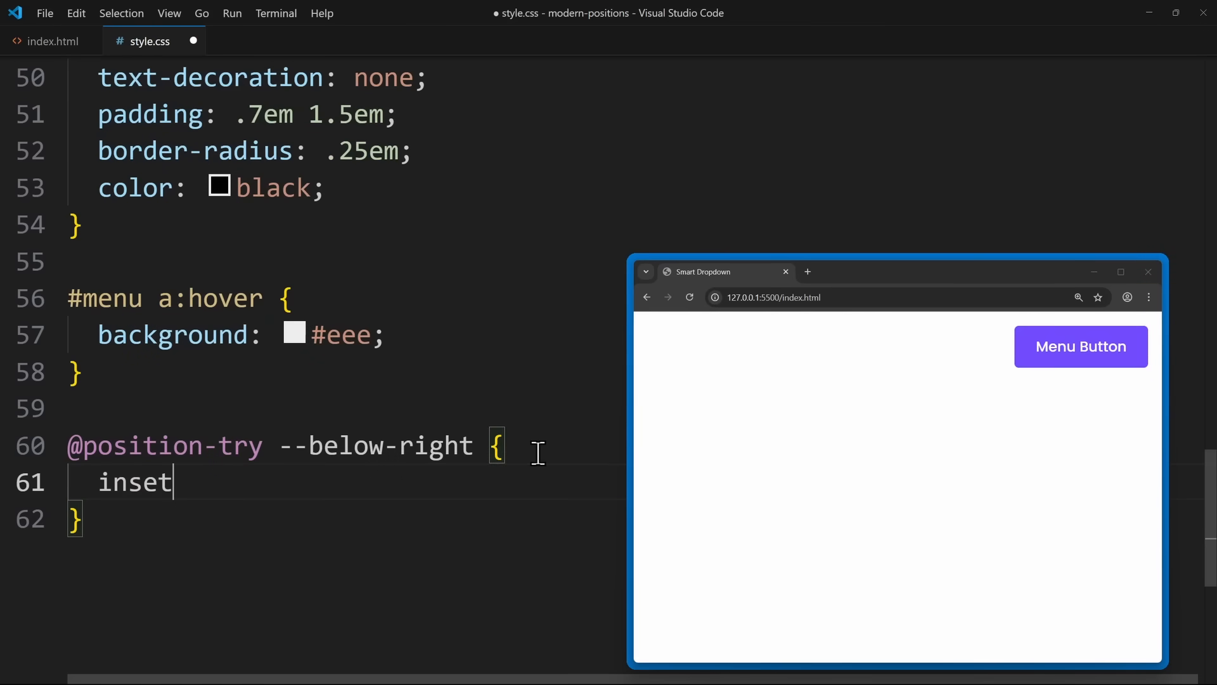
{"action": "type", "text": ": unset;"}
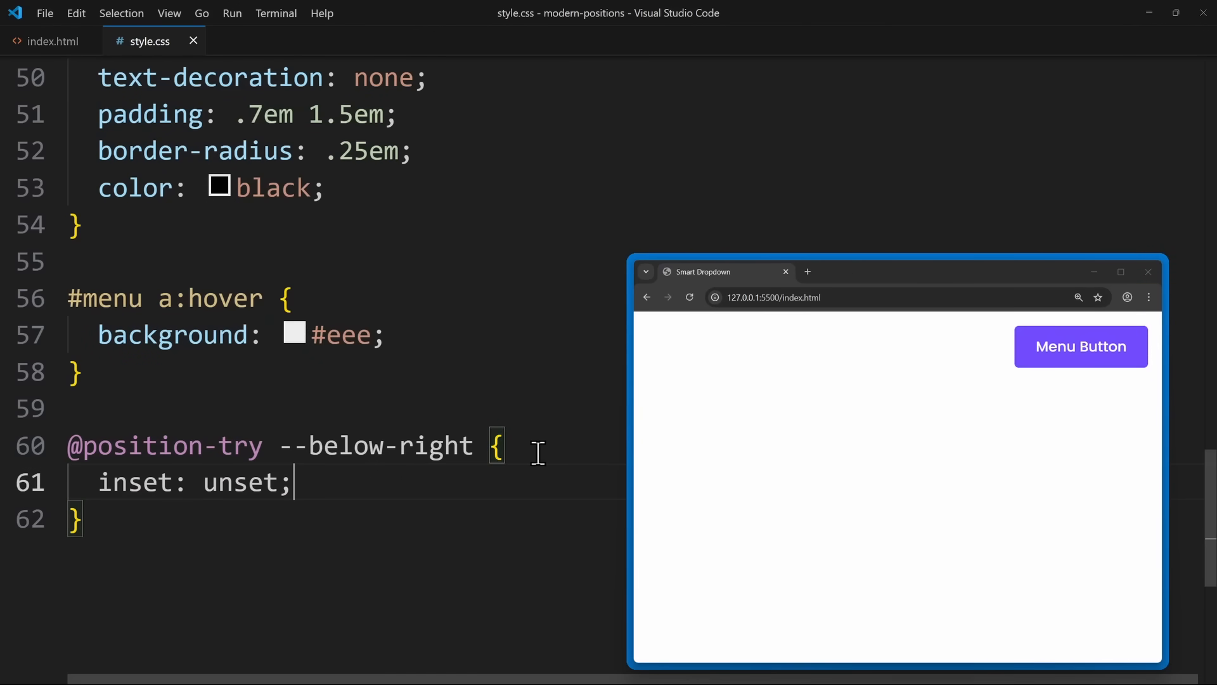
{"action": "key", "text": "Enter"}
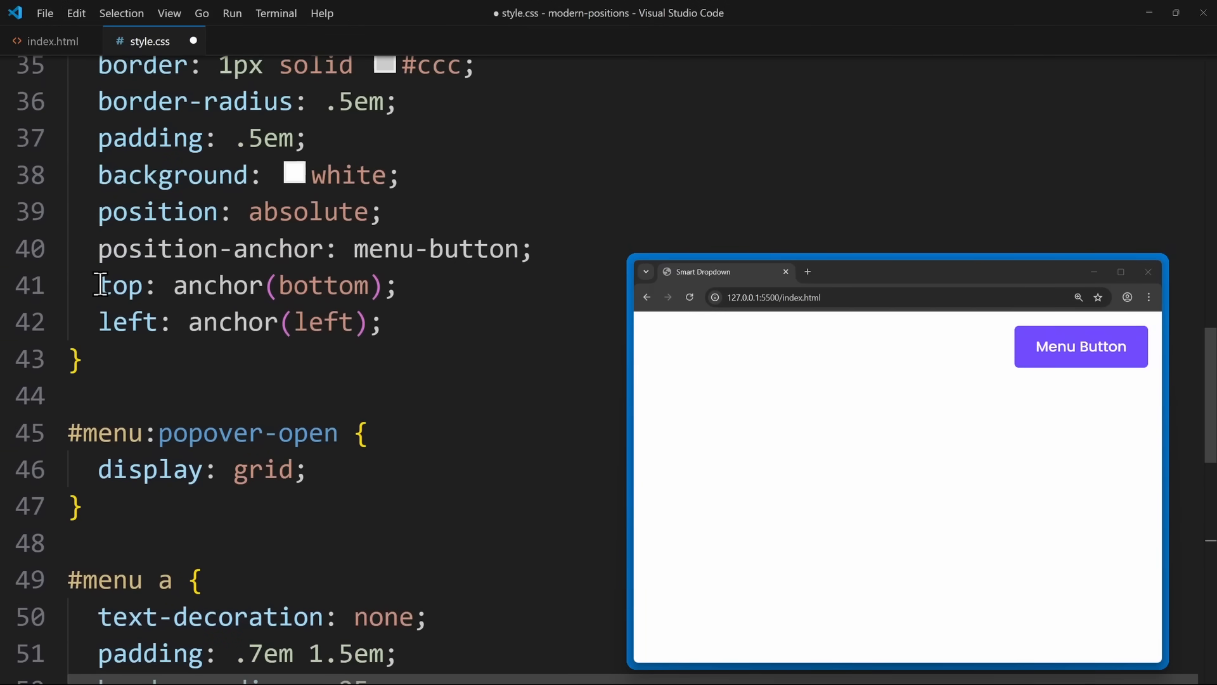
{"action": "left_click_drag", "start_coordinate": [97, 284], "coordinate": [388, 322]}
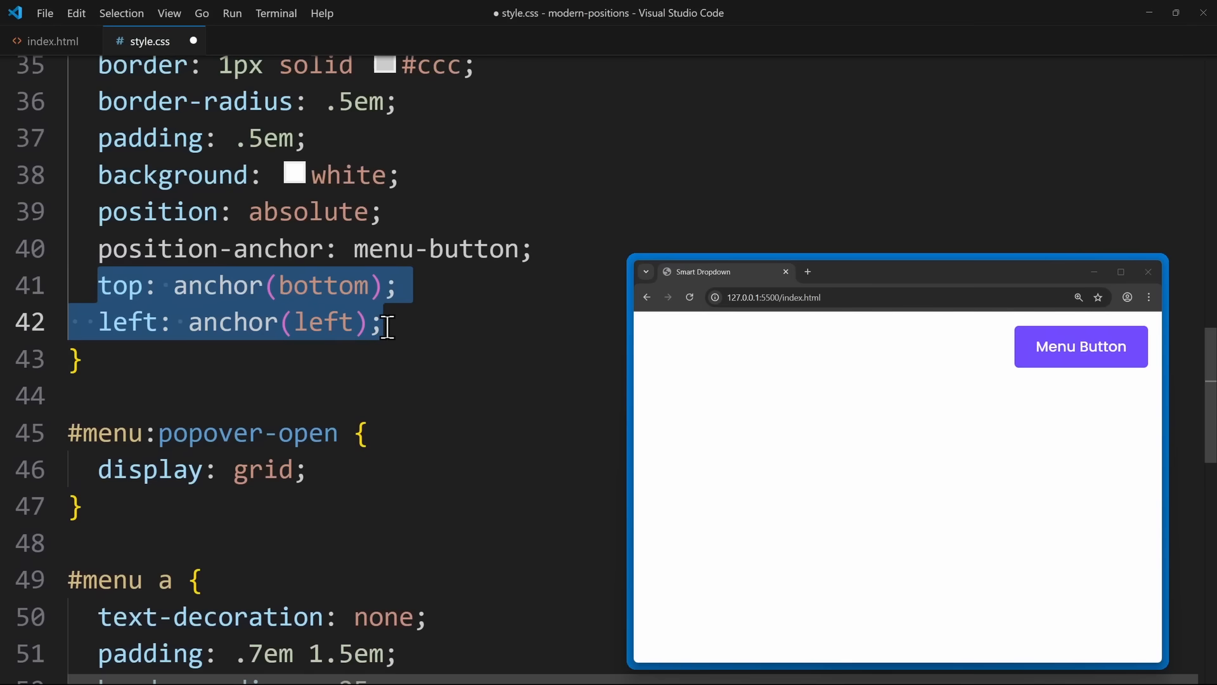
{"action": "scroll", "scroll_direction": "down", "scroll_amount": 3}
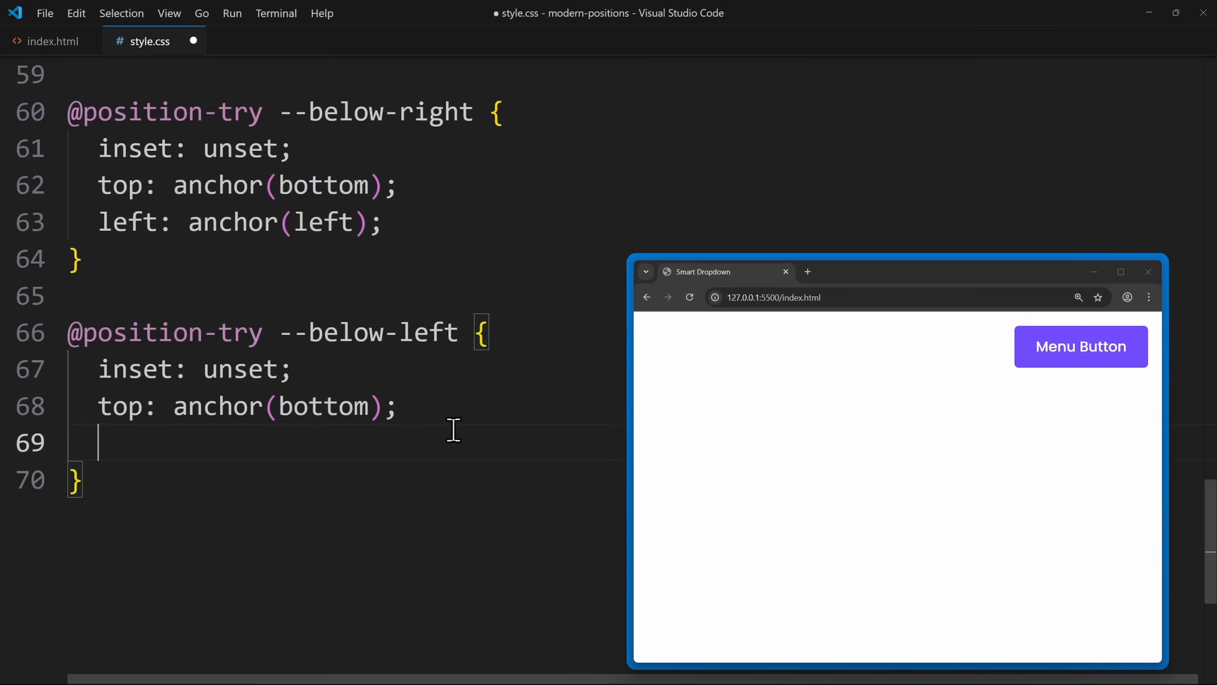
Add a --below-left rule anchoring top: anchor(bottom) and right: anchor(right)
{"action": "type", "text": "rig"}
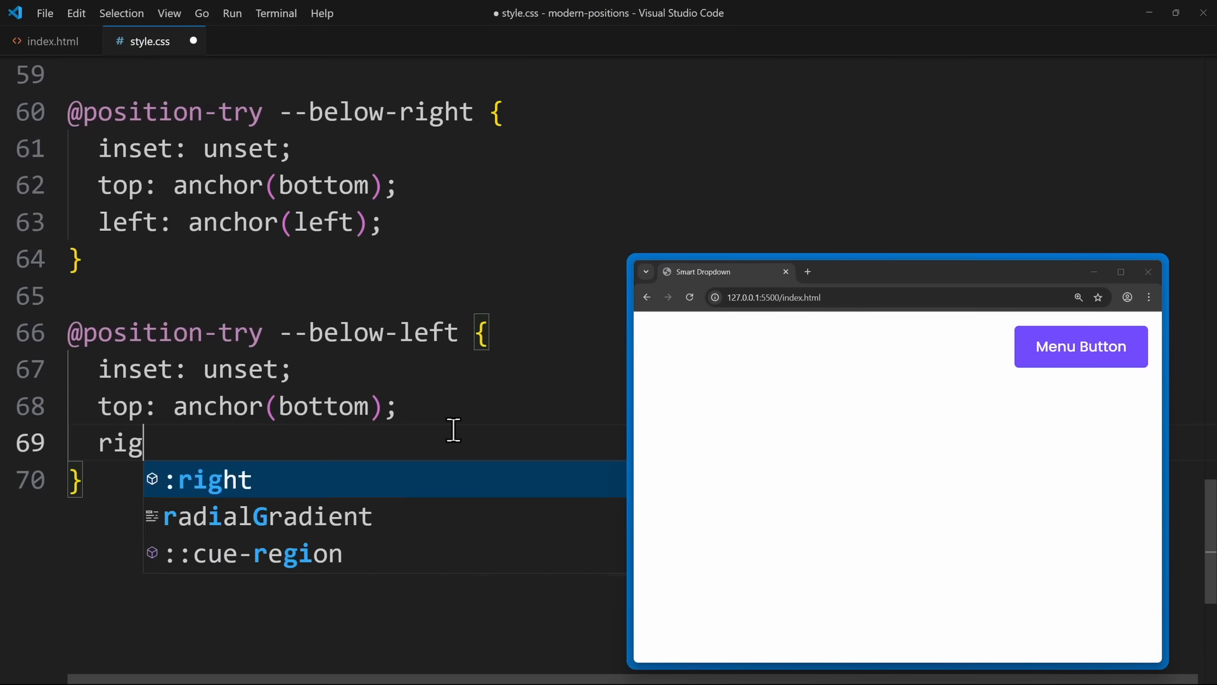
{"action": "type", "text": "ht: anchor(ri"}
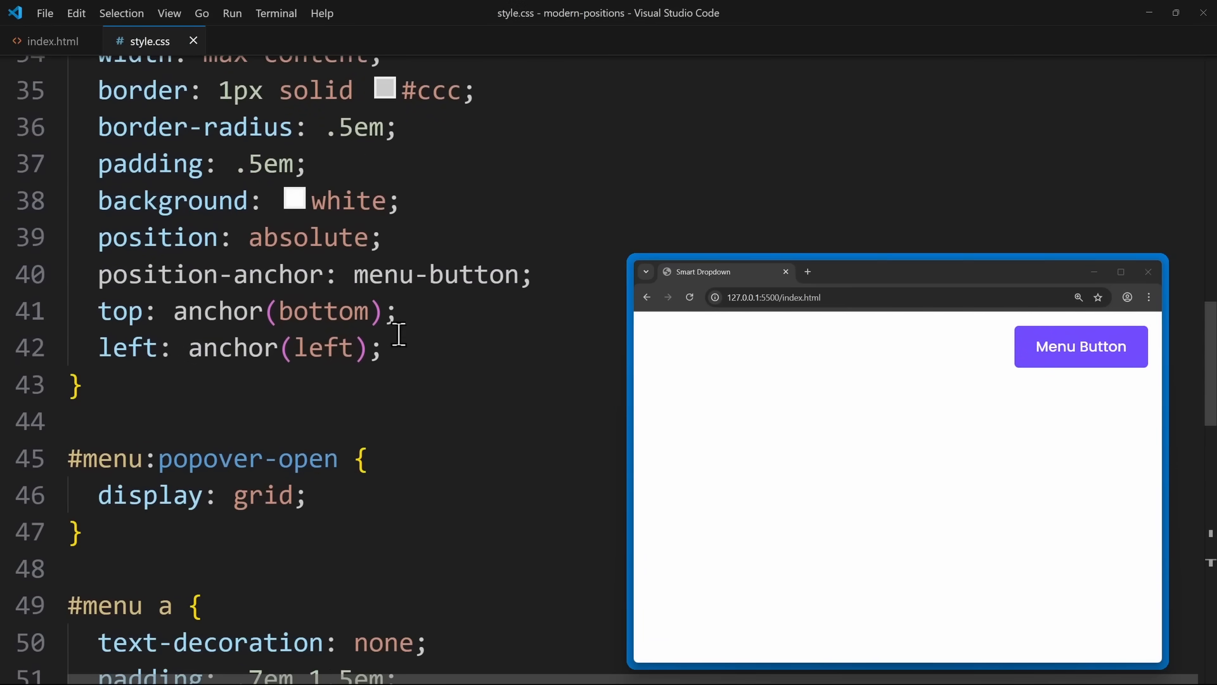
Add position-try-fallbacks: --below-right, --below-left to #menu and save
{"action": "type", "text": "position-try-fallbacks: ;"}
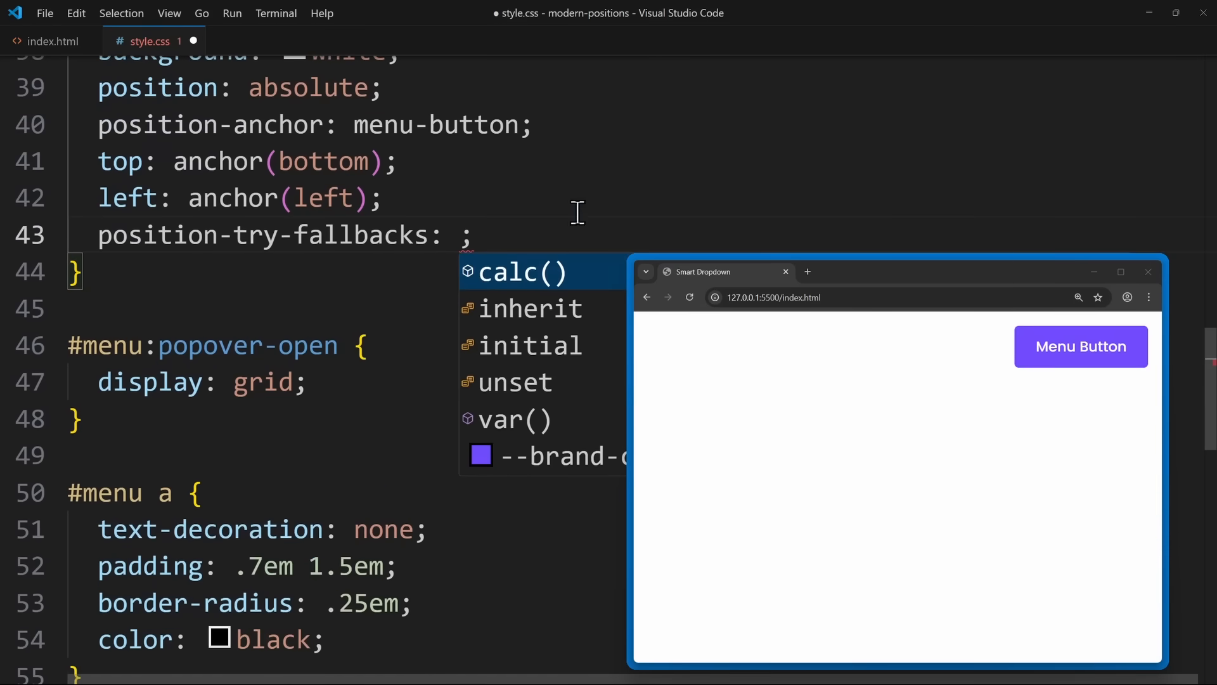
{"action": "type", "text": "--below"}
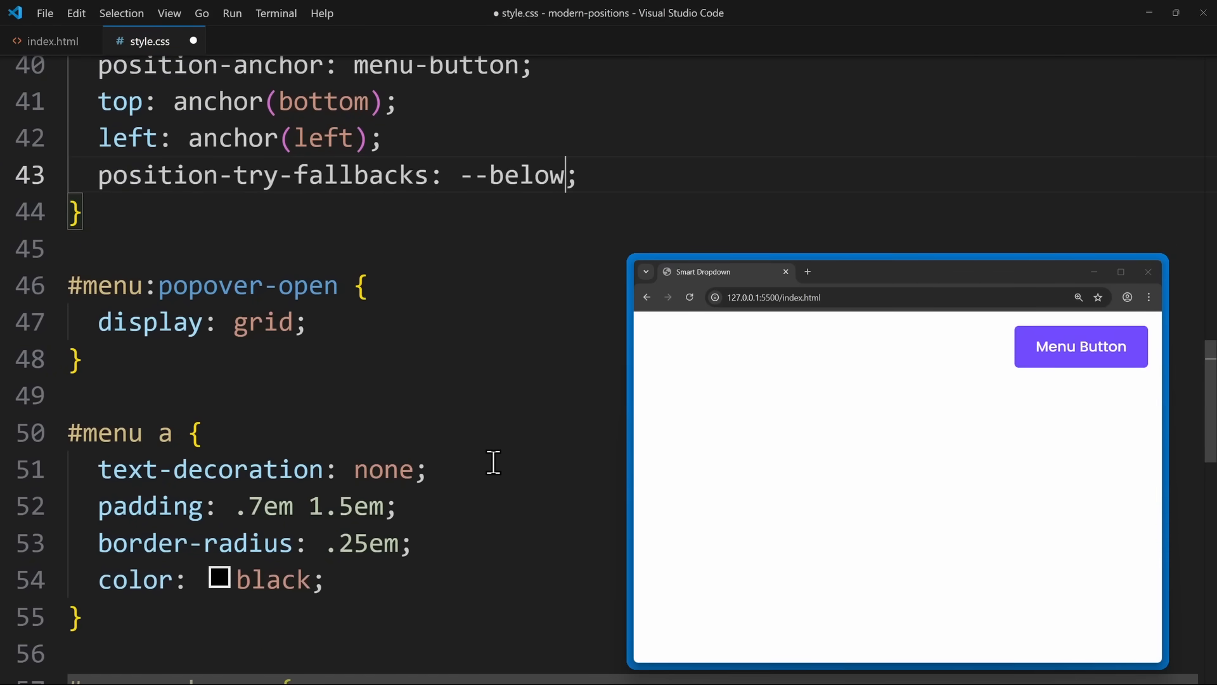
{"action": "type", "text": "-right, --bel"}
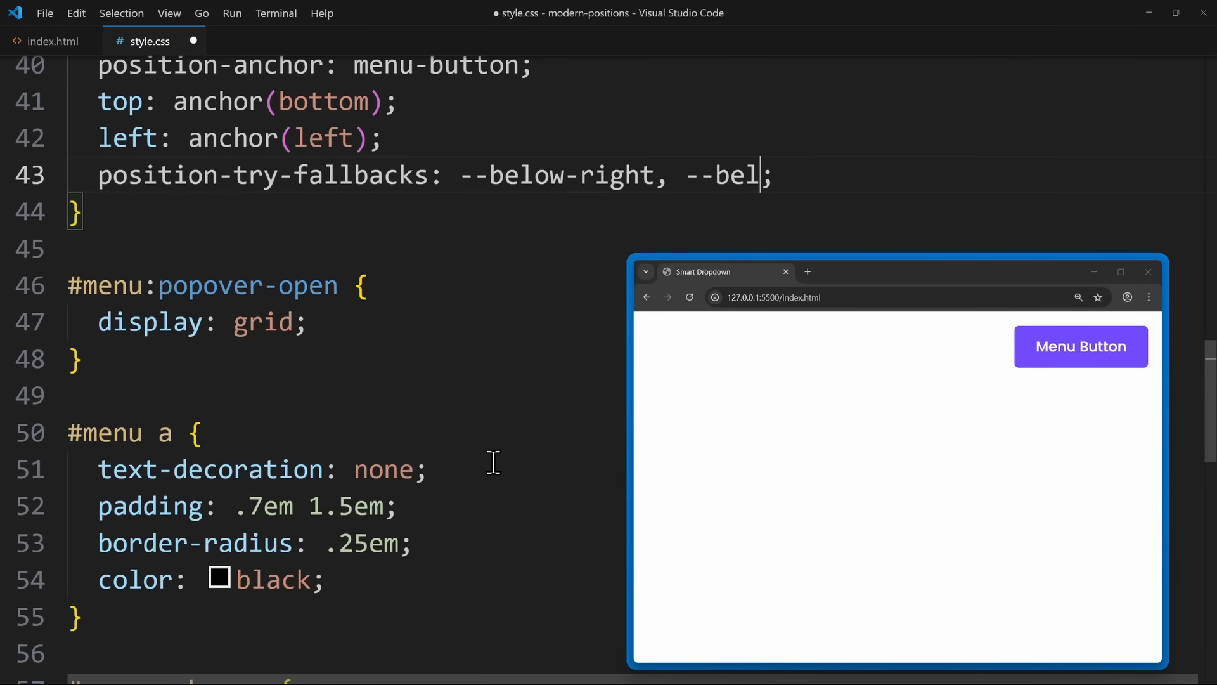
{"action": "type", "text": "ow-left"}
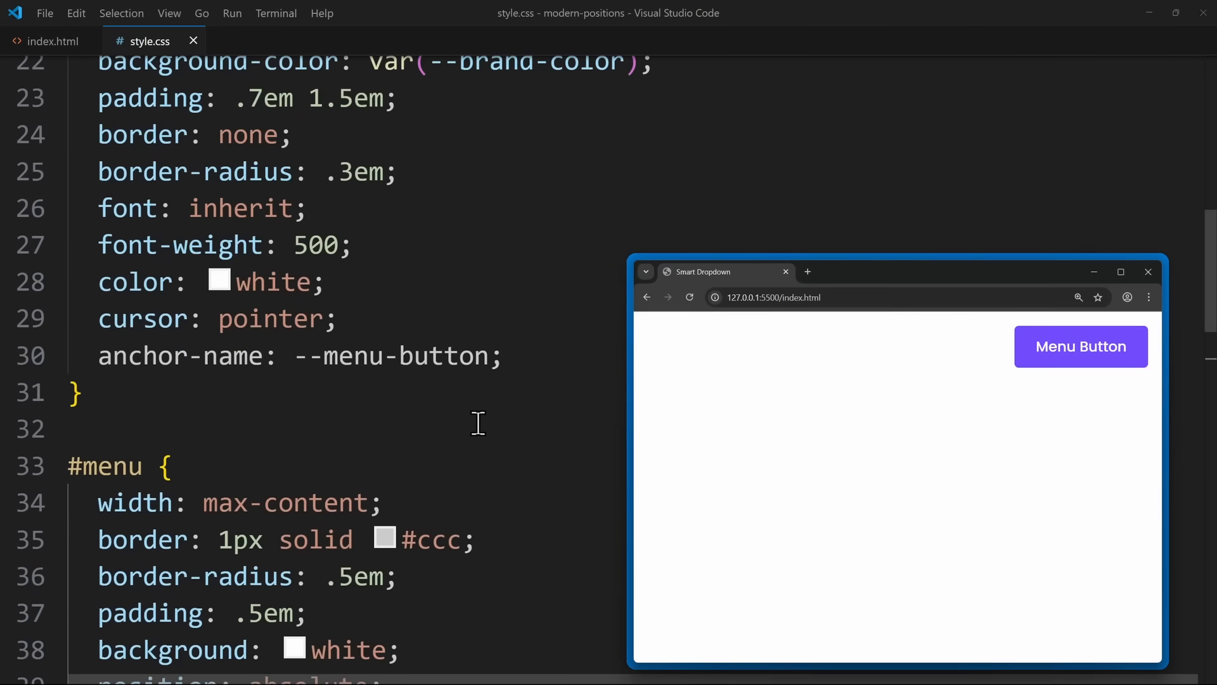
Test the dropdown with justify-content: start, then set justify-content back to end
{"action": "type", "text": "start;"}
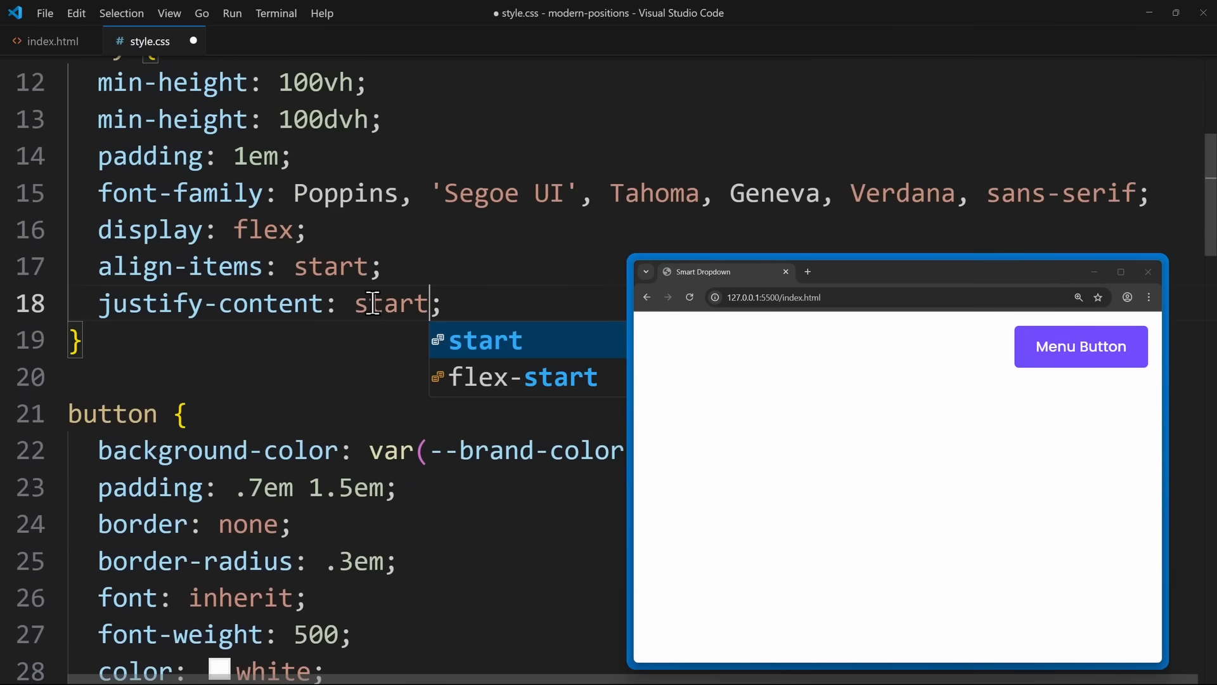
{"action": "left_click", "coordinate": [713, 346]}
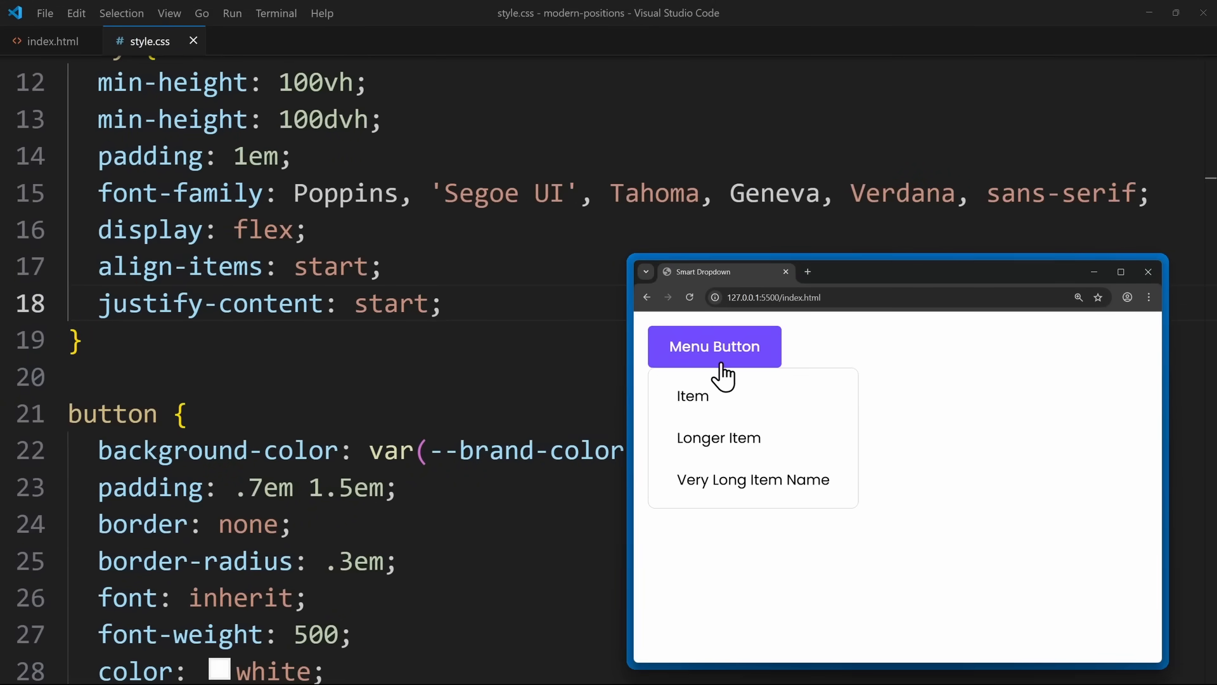
{"action": "left_click", "coordinate": [713, 346]}
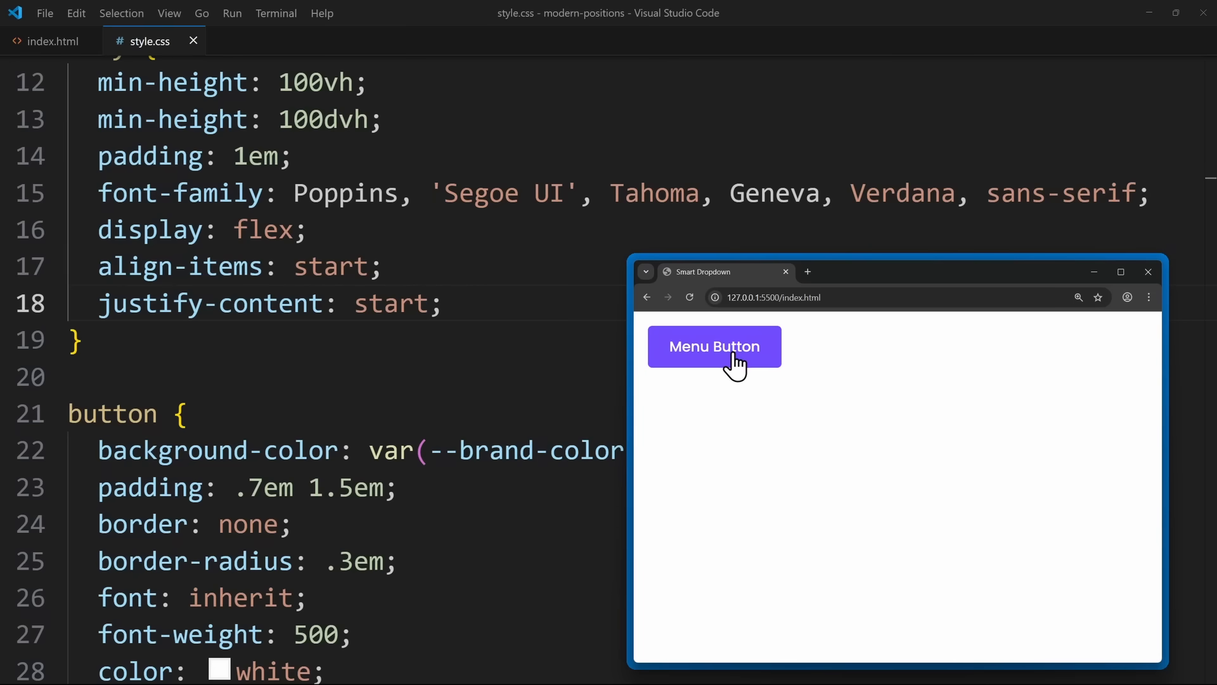
{"action": "left_click", "coordinate": [713, 347]}
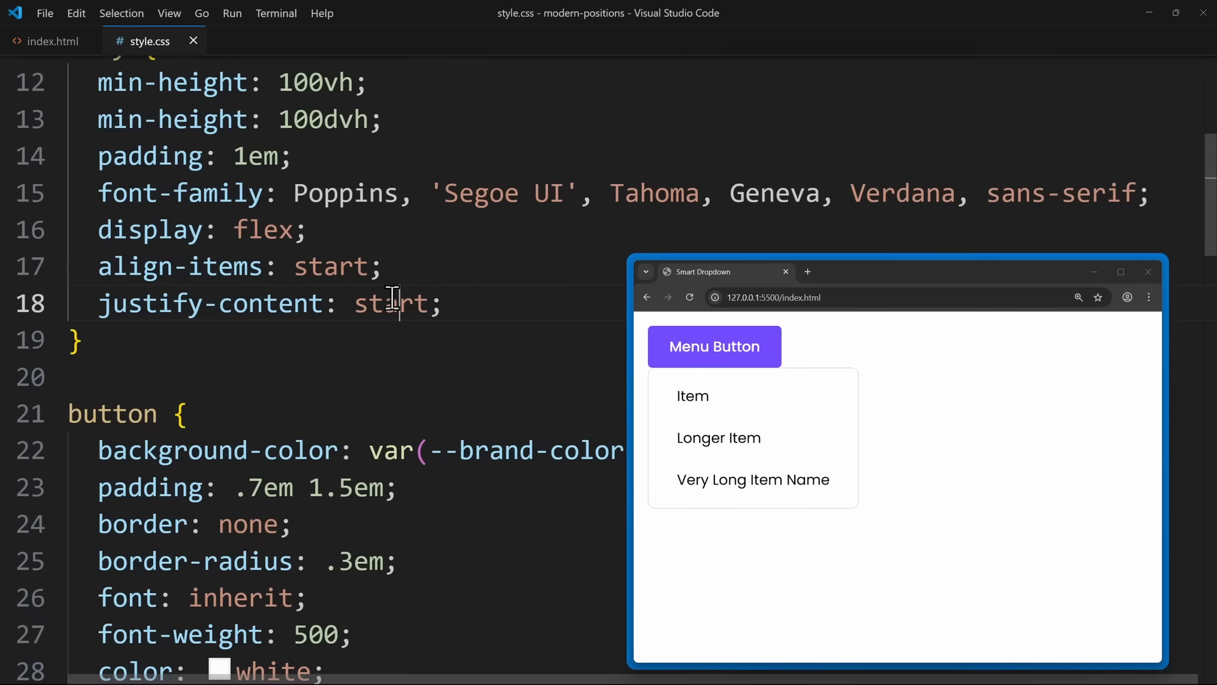
{"action": "type", "text": "end"}
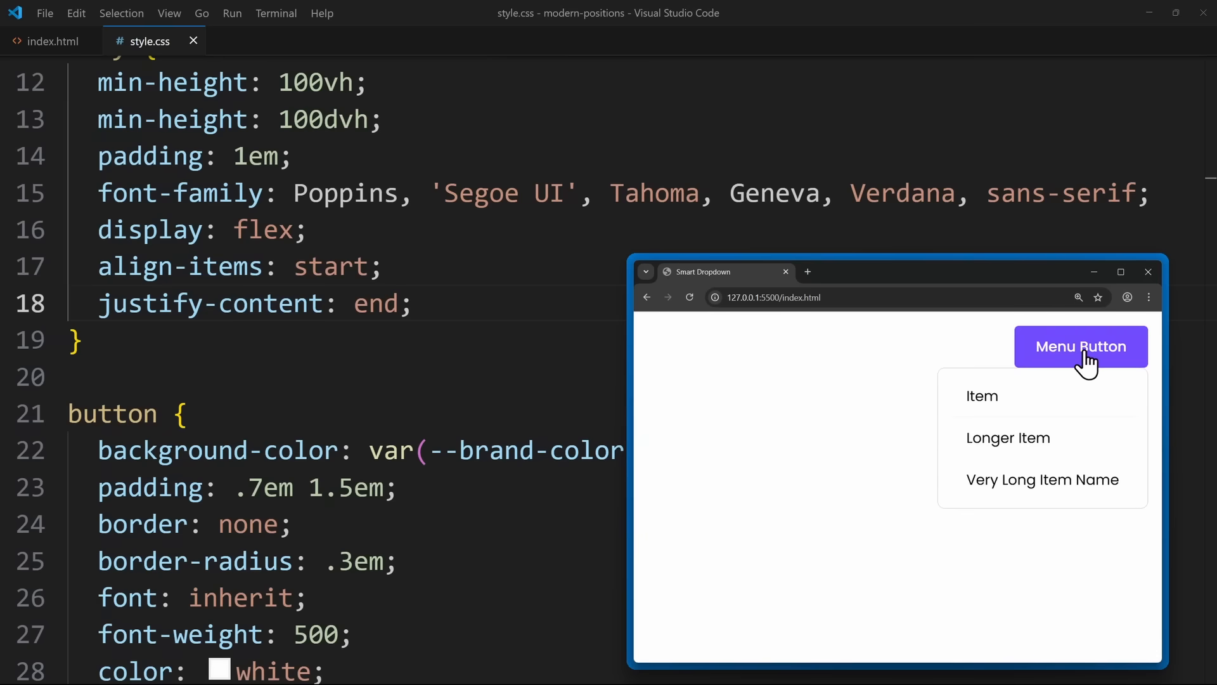
{"action": "mouse_move", "coordinate": [379, 433]}
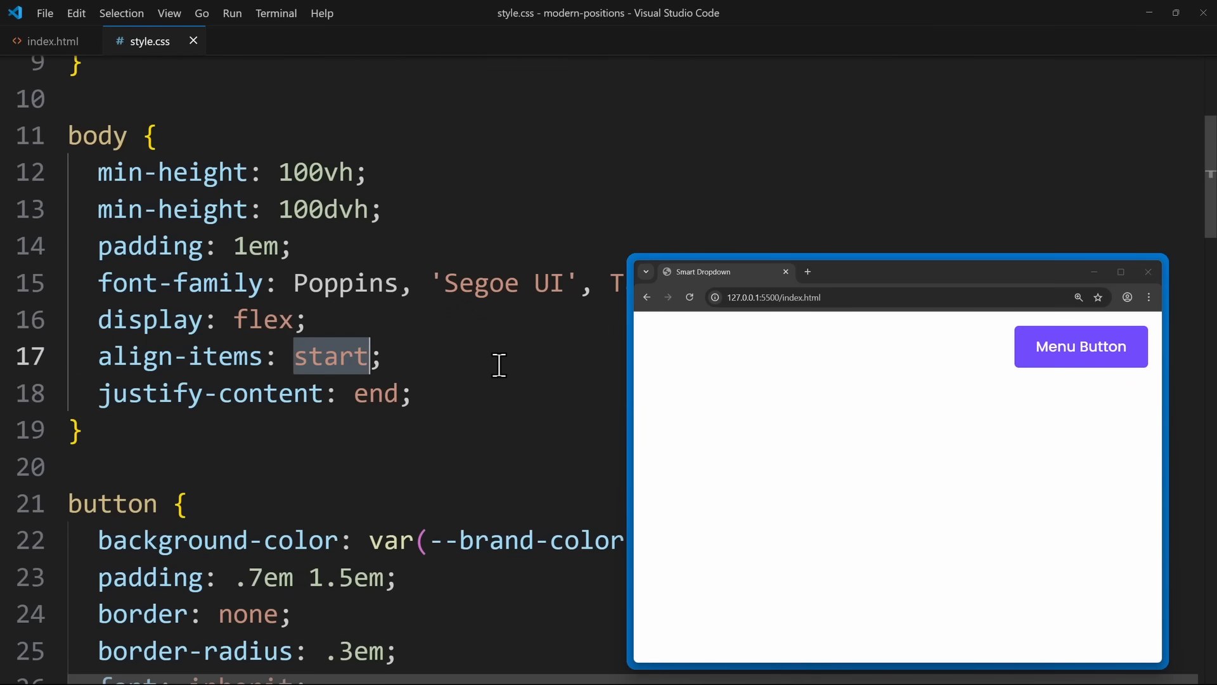
Set body align-items to end and rename the copied --below-left rule to --up-left
{"action": "type", "text": "end"}
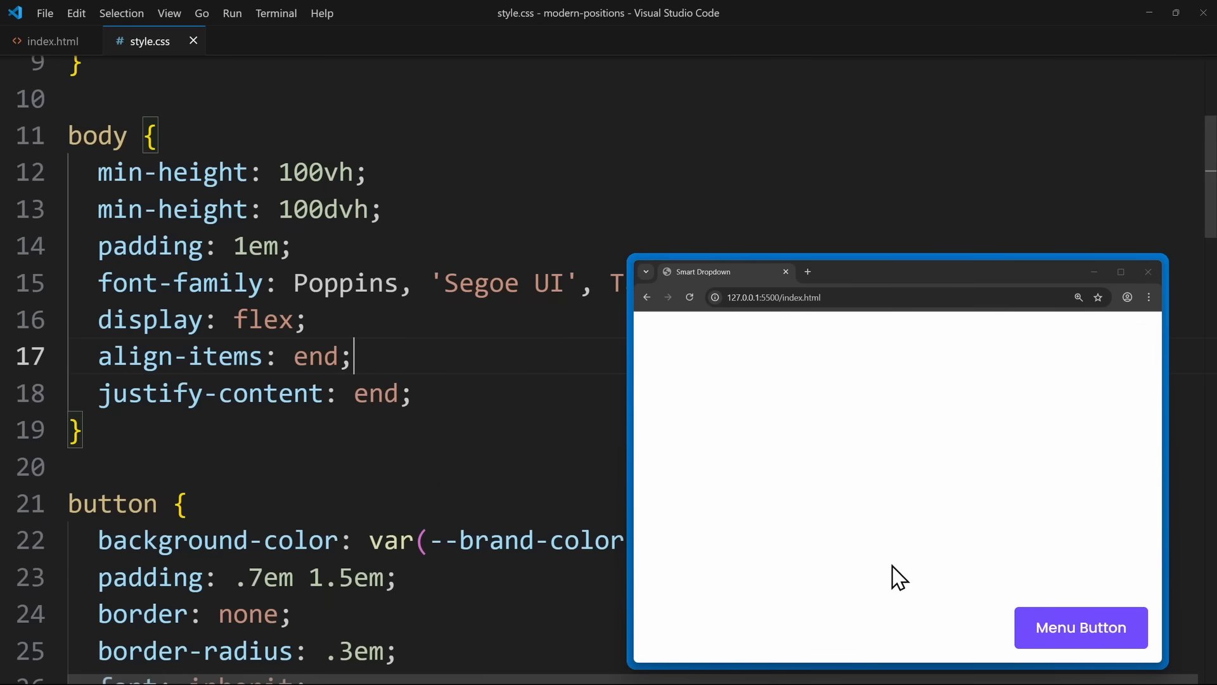
{"action": "left_click", "coordinate": [1080, 627]}
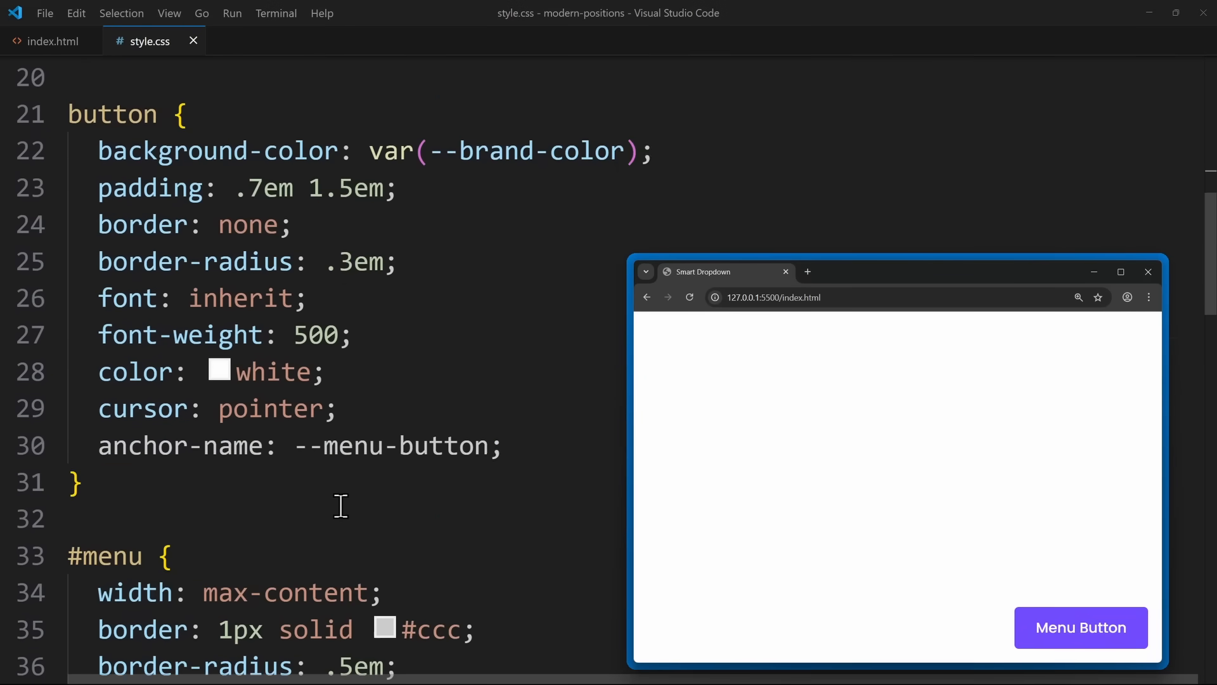
{"action": "scroll", "scroll_direction": "down", "scroll_amount": 3}
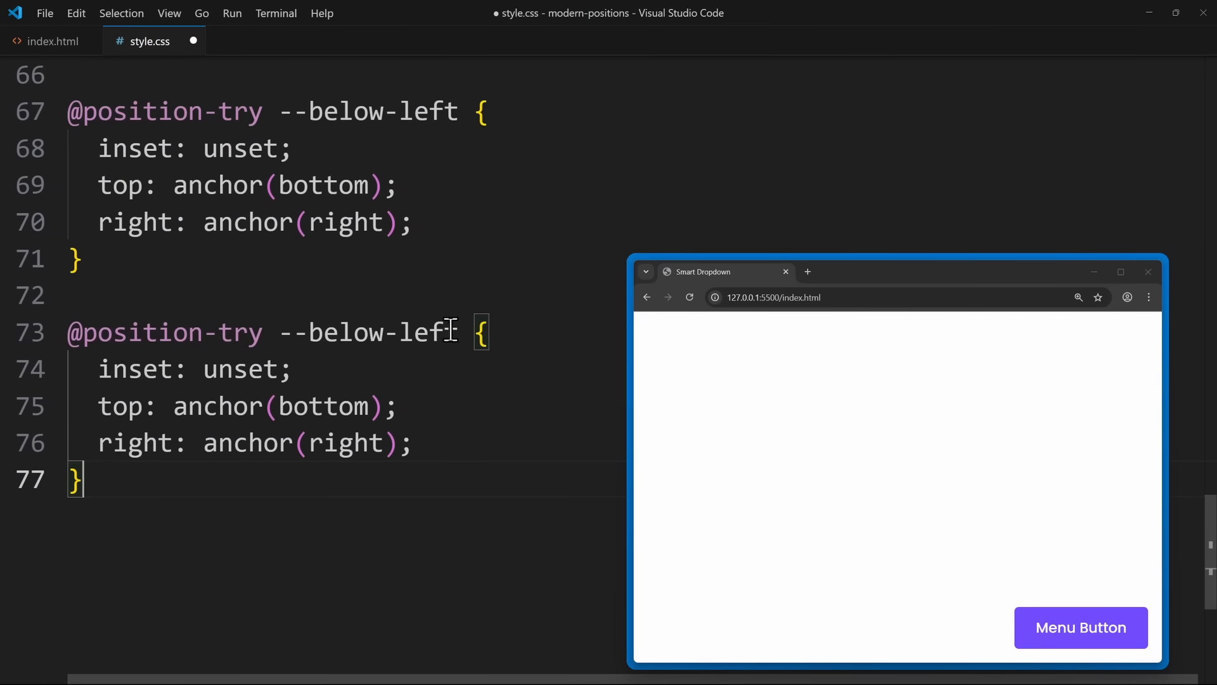
{"action": "double_click", "coordinate": [383, 332]}
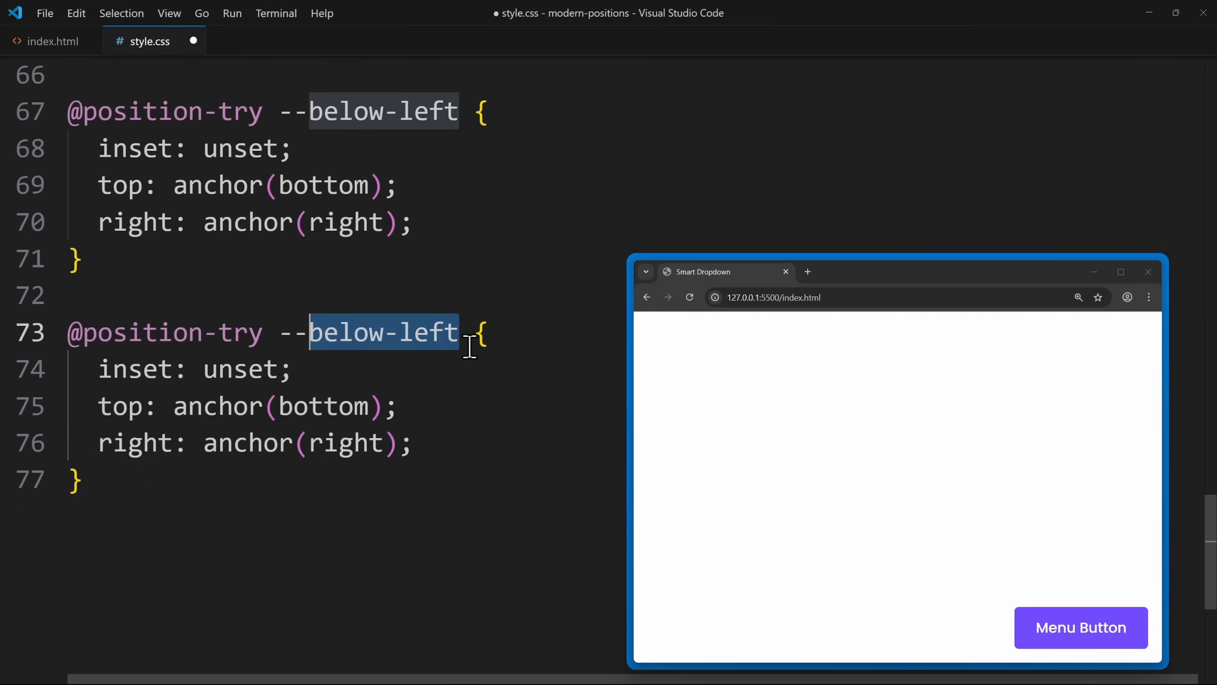
{"action": "type", "text": "up-left"}
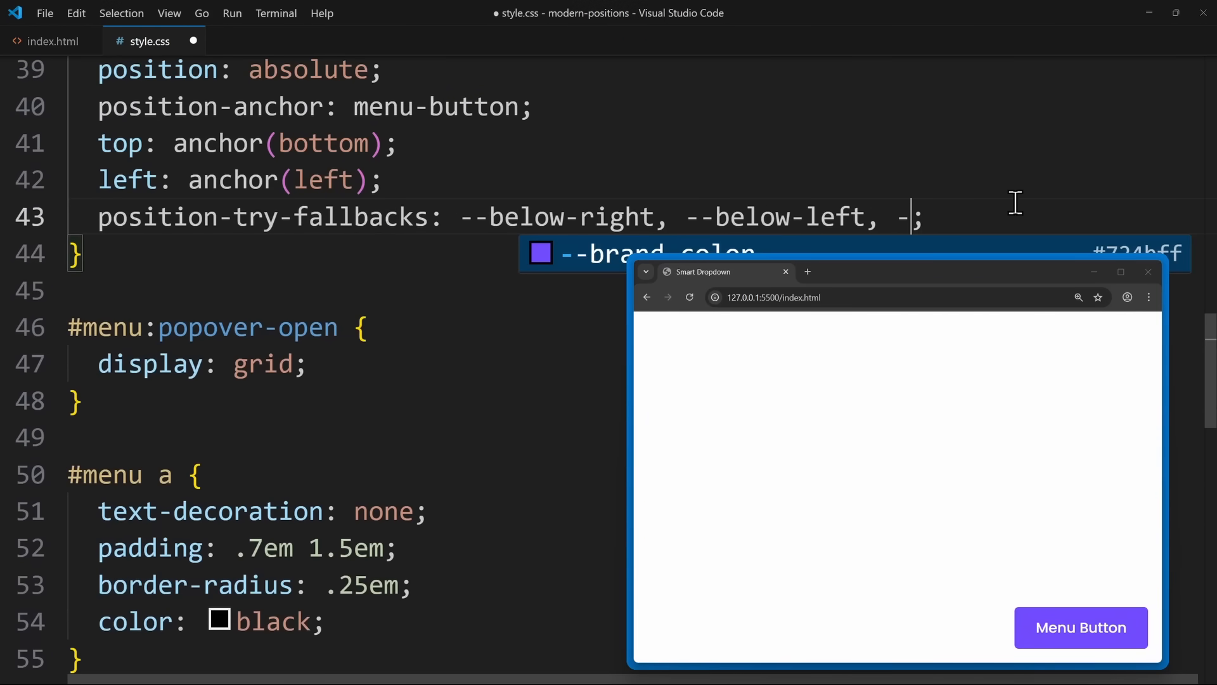
Append --up-left to #menu's fallbacks and check the dropdown opens above the button
{"action": "type", "text": "-up"}
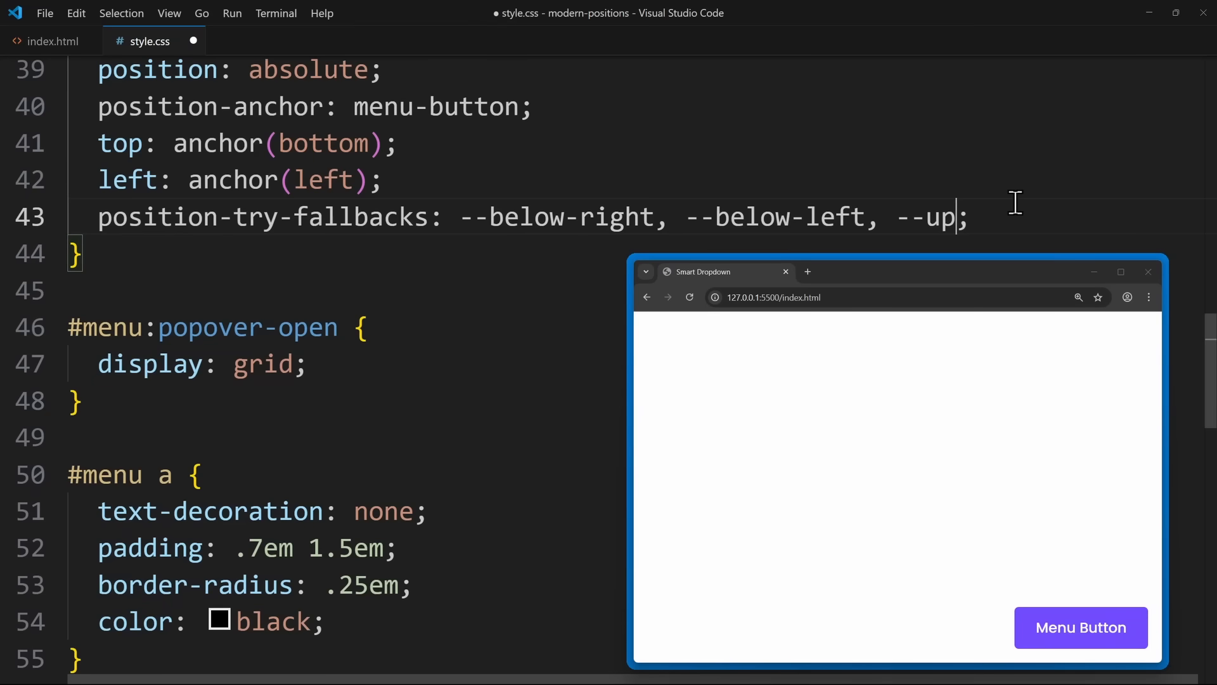
{"action": "type", "text": "-left"}
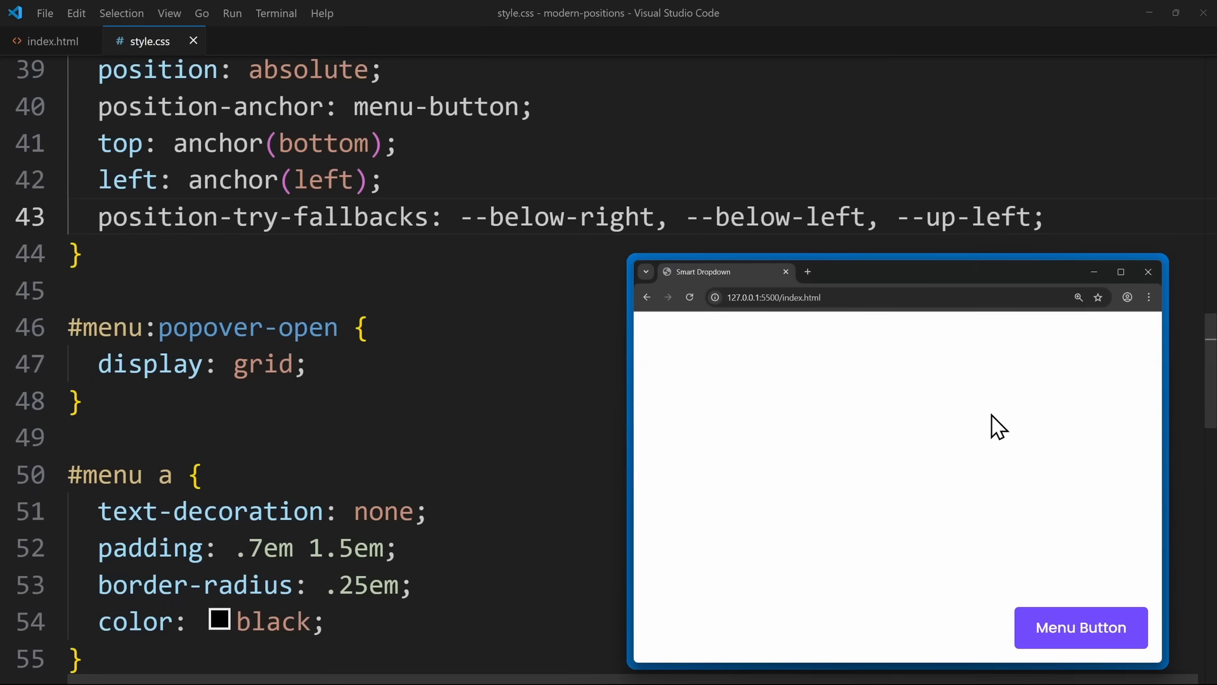
{"action": "left_click", "coordinate": [1080, 627]}
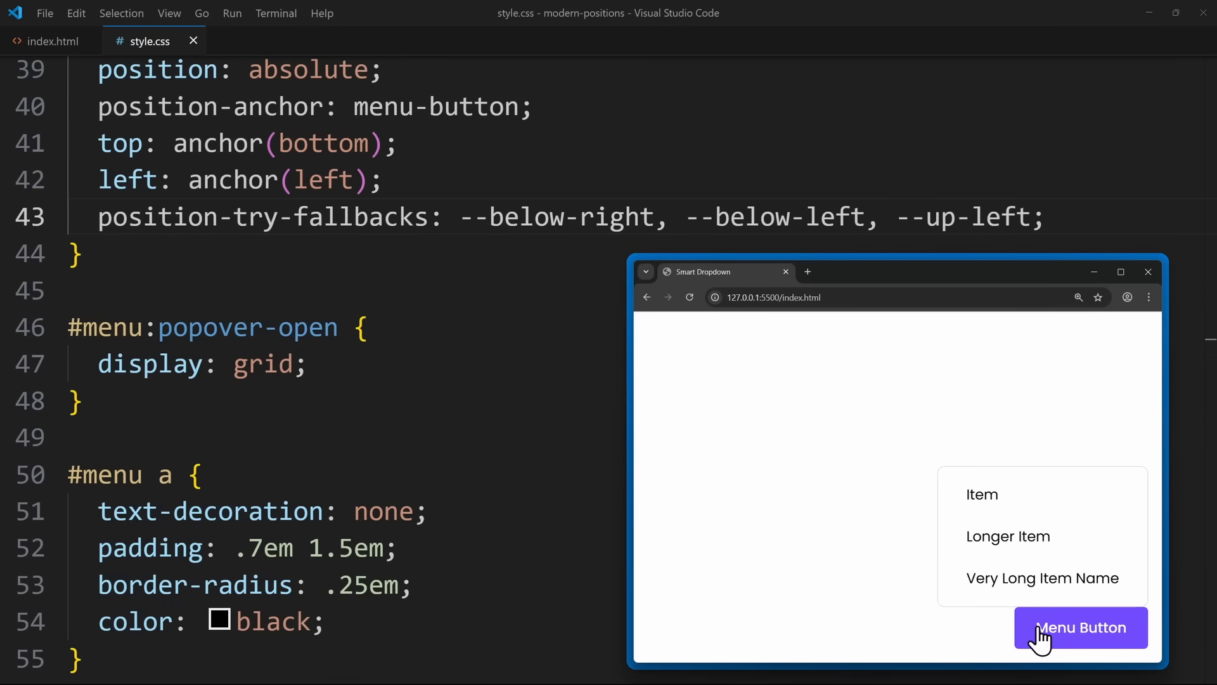